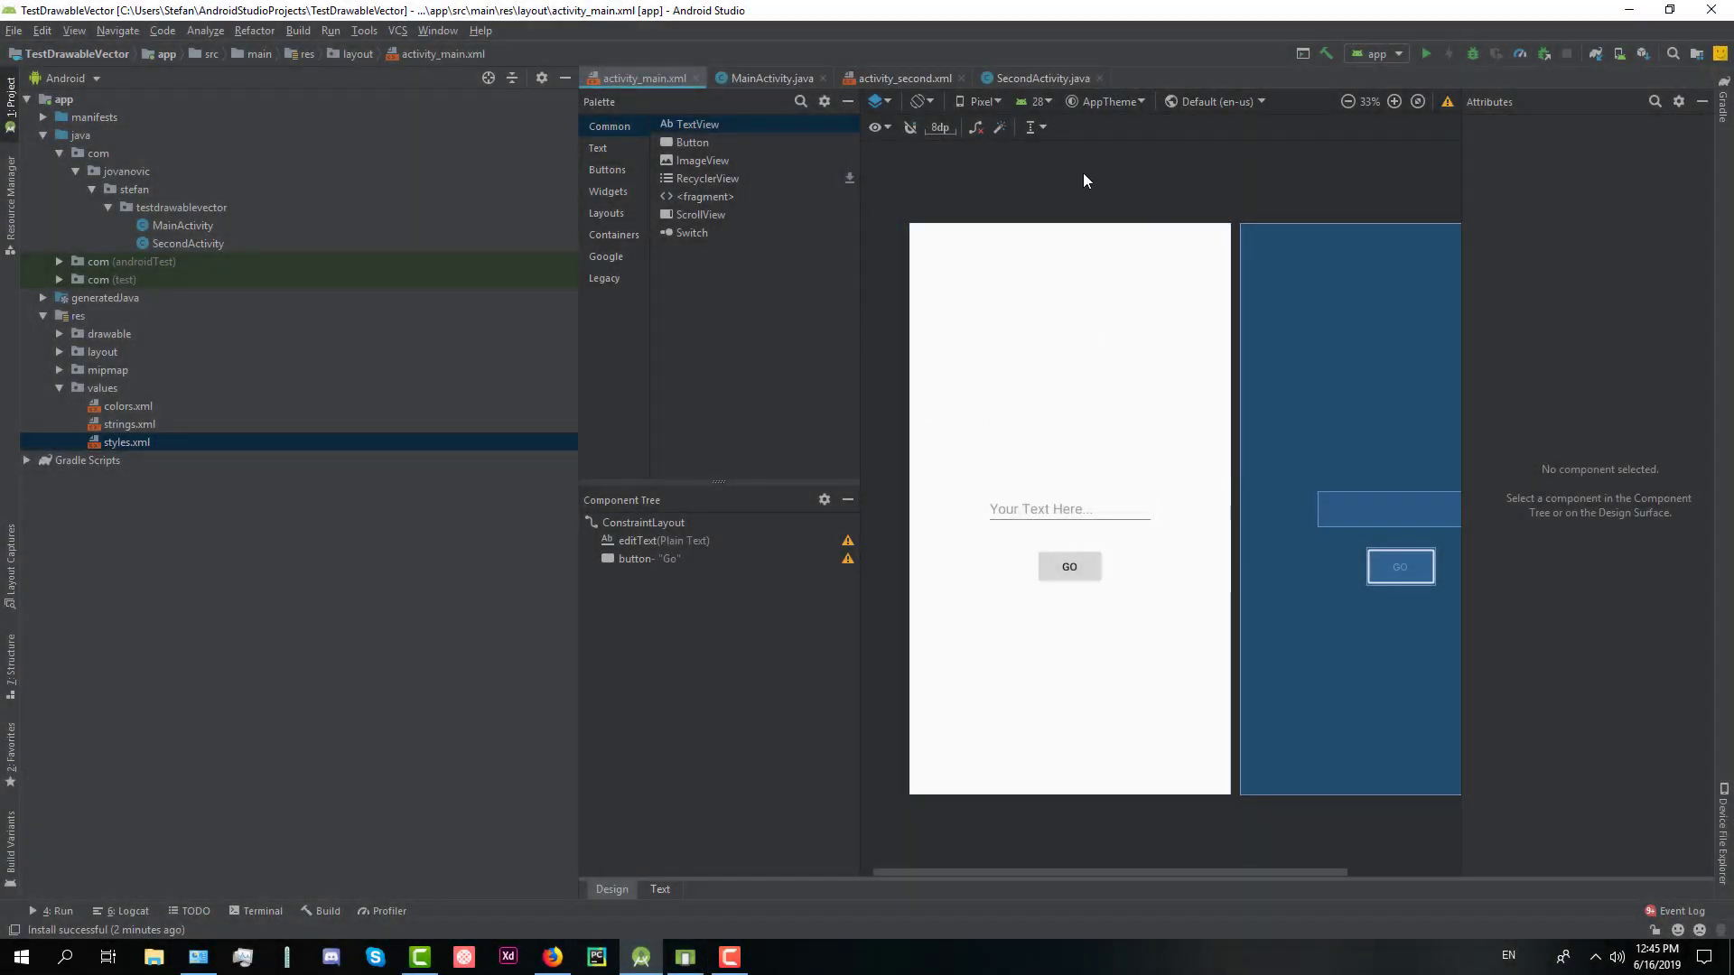
mouse_move(858, 439)
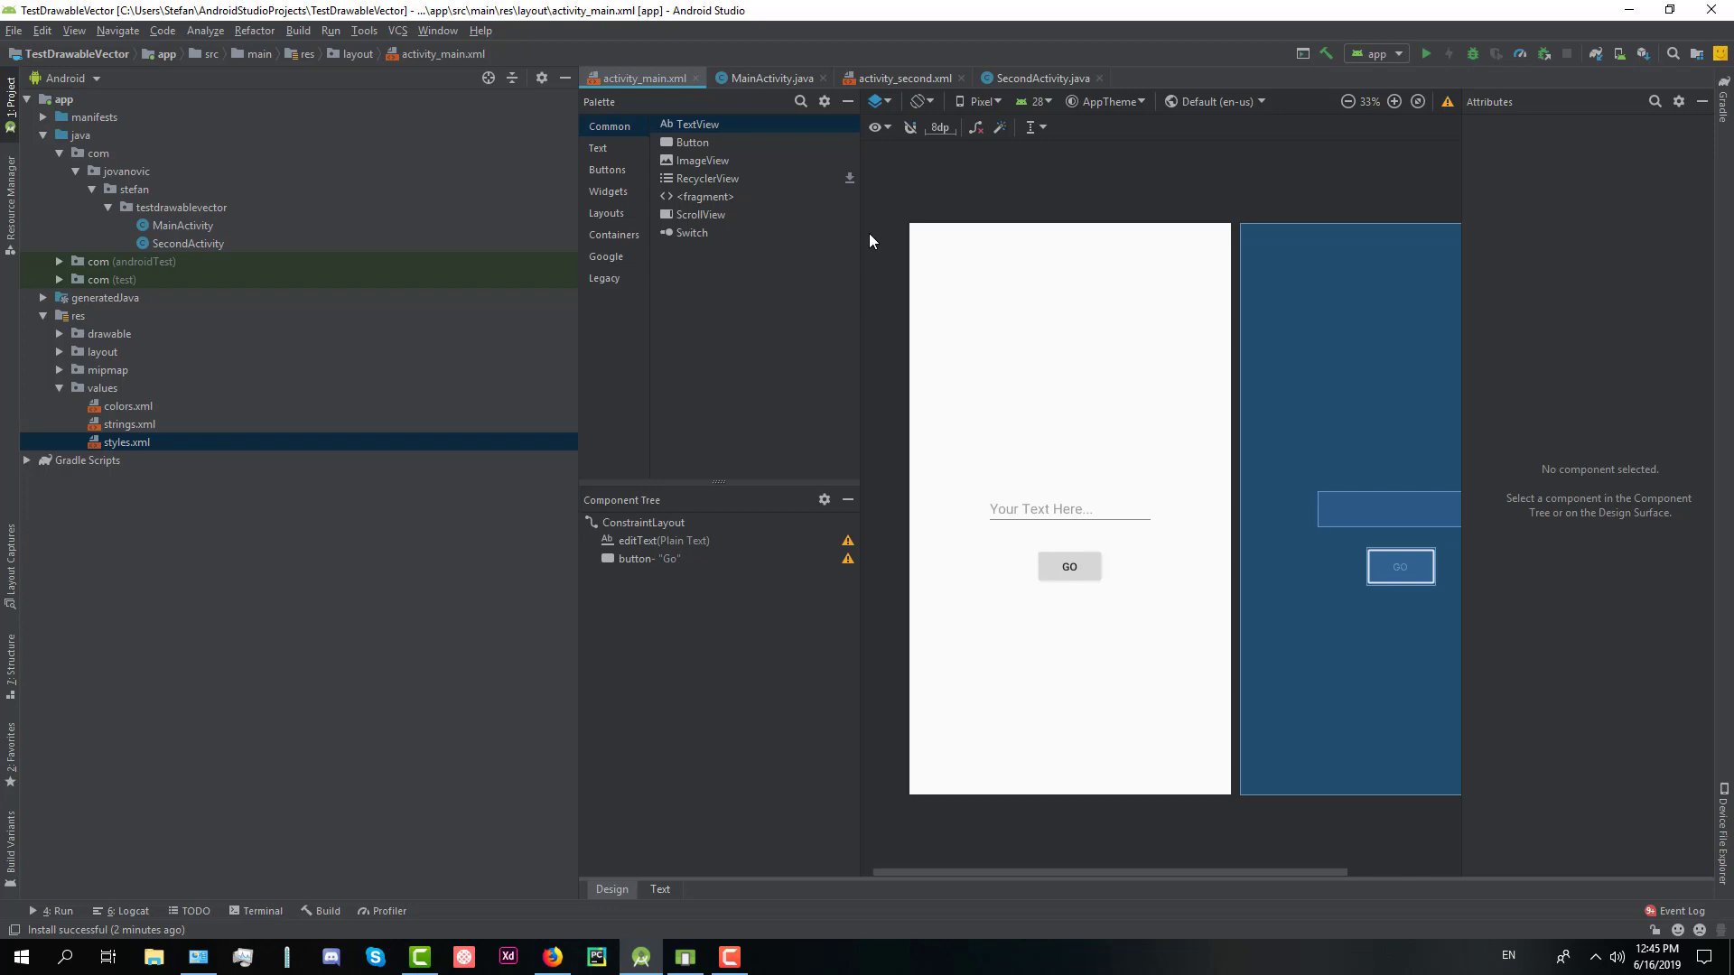
mouse_move(868, 262)
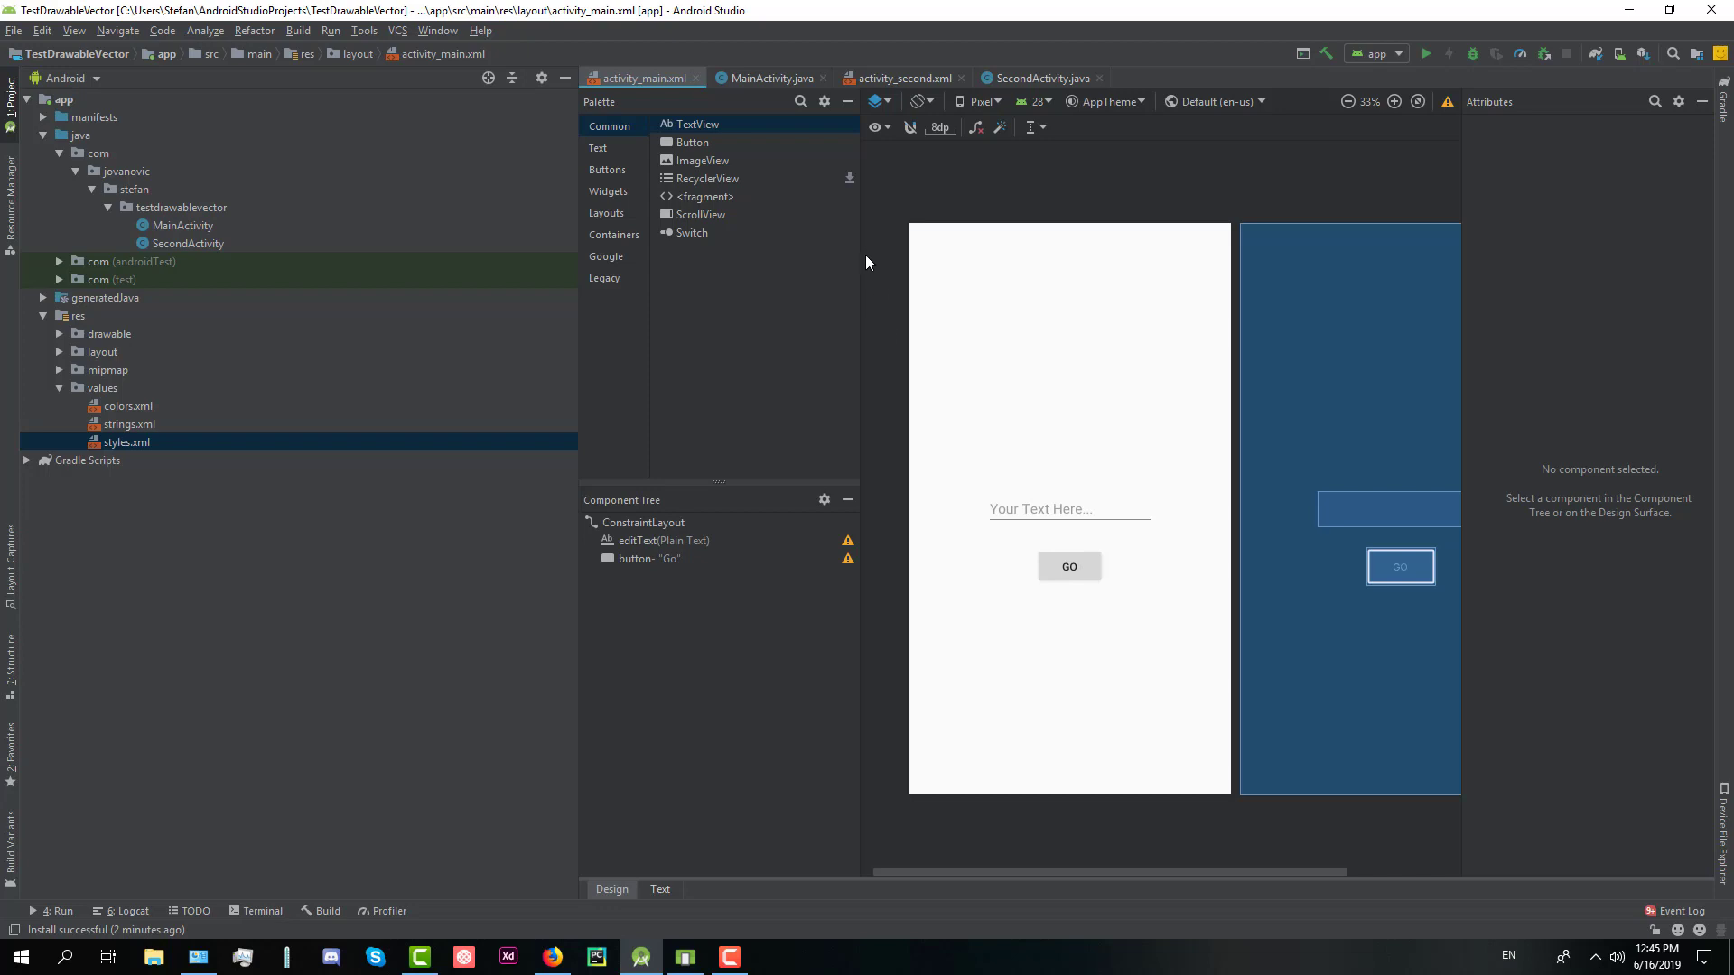
Inspect the main and second activity layouts, viewing the main layout's XML source.
click(1069, 509)
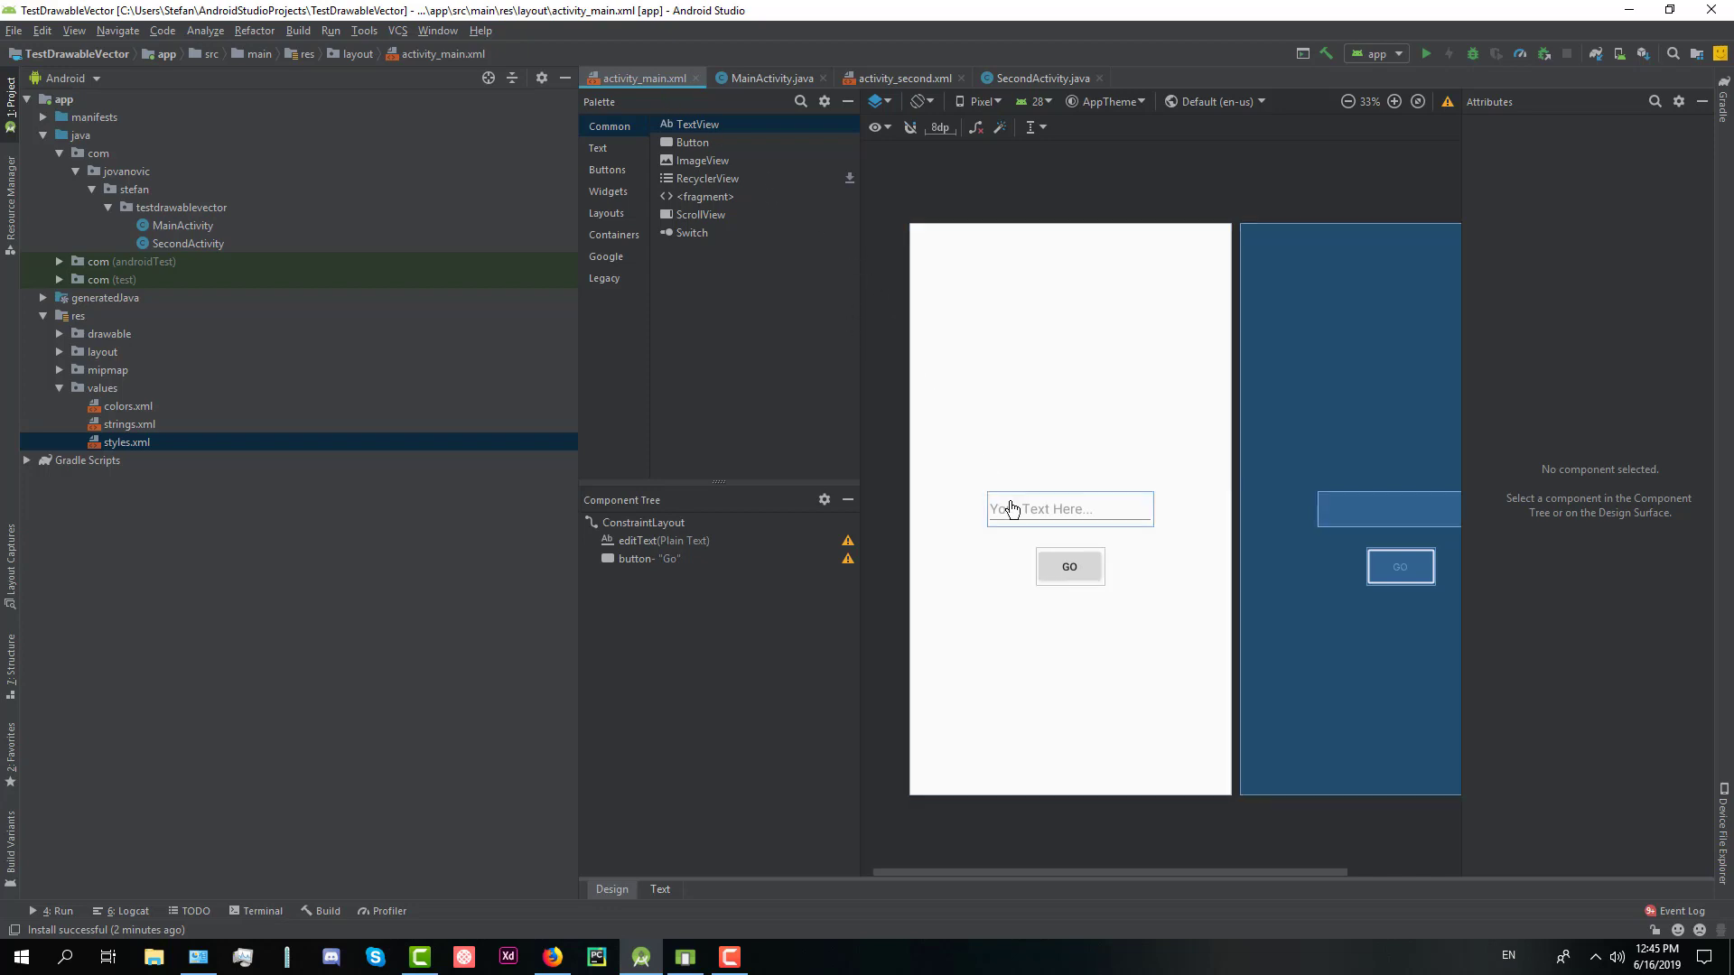
click(1068, 567)
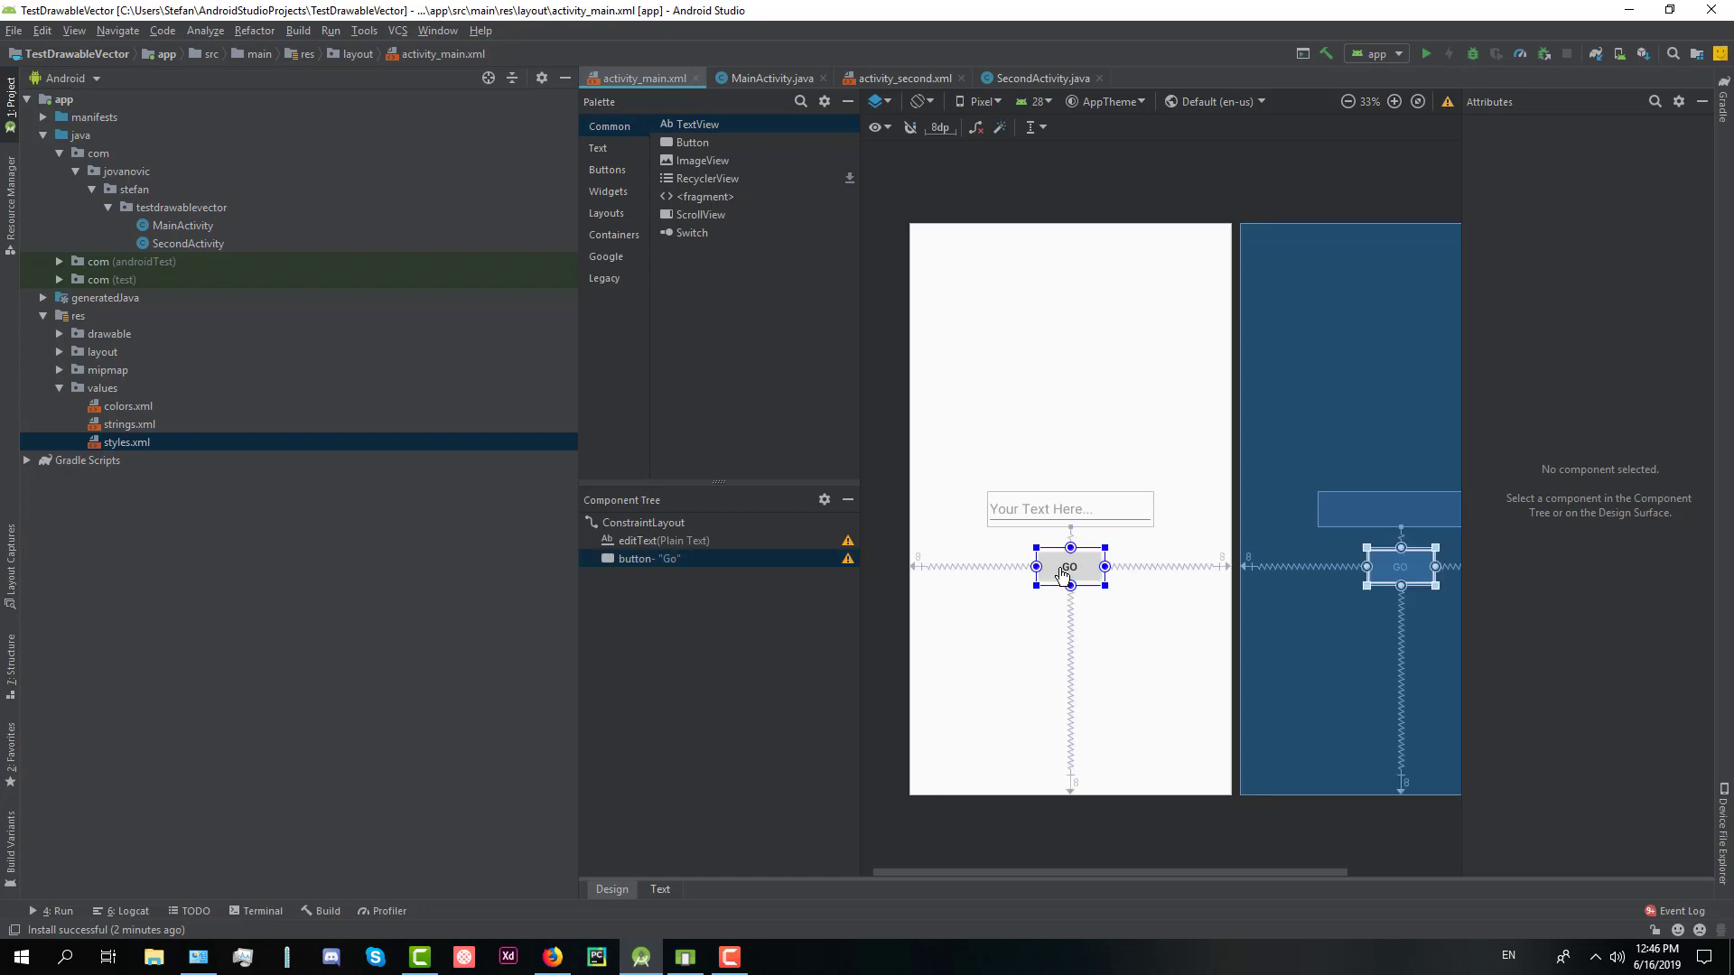
click(902, 78)
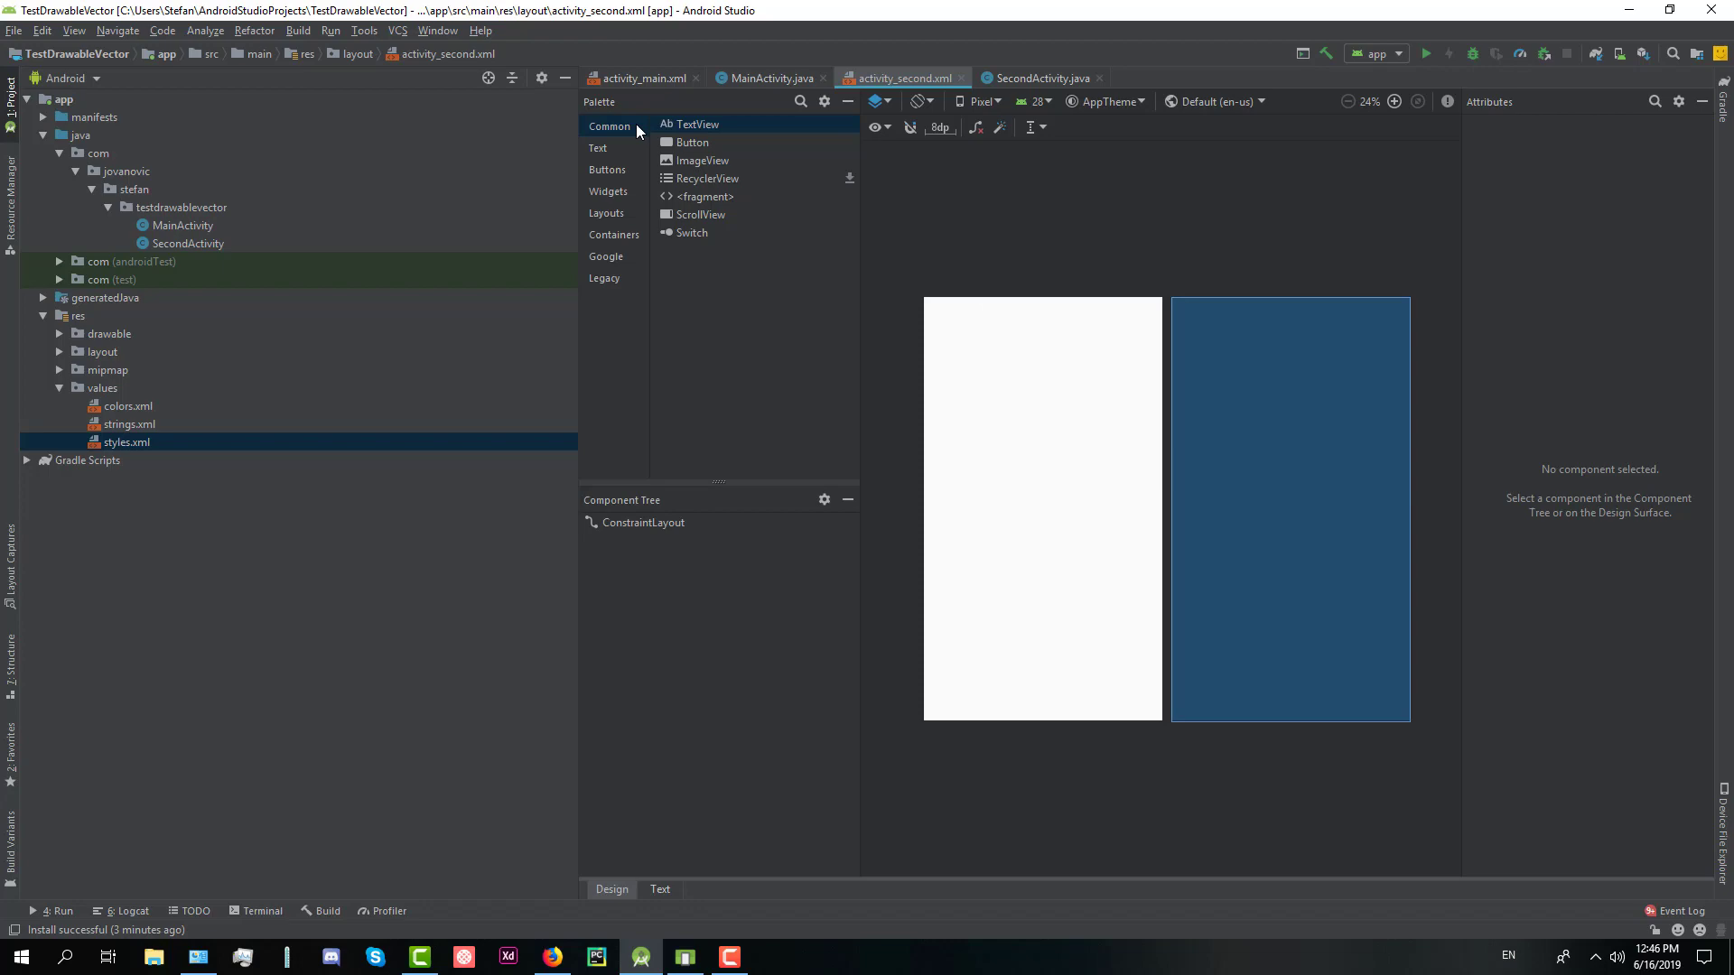
click(639, 77)
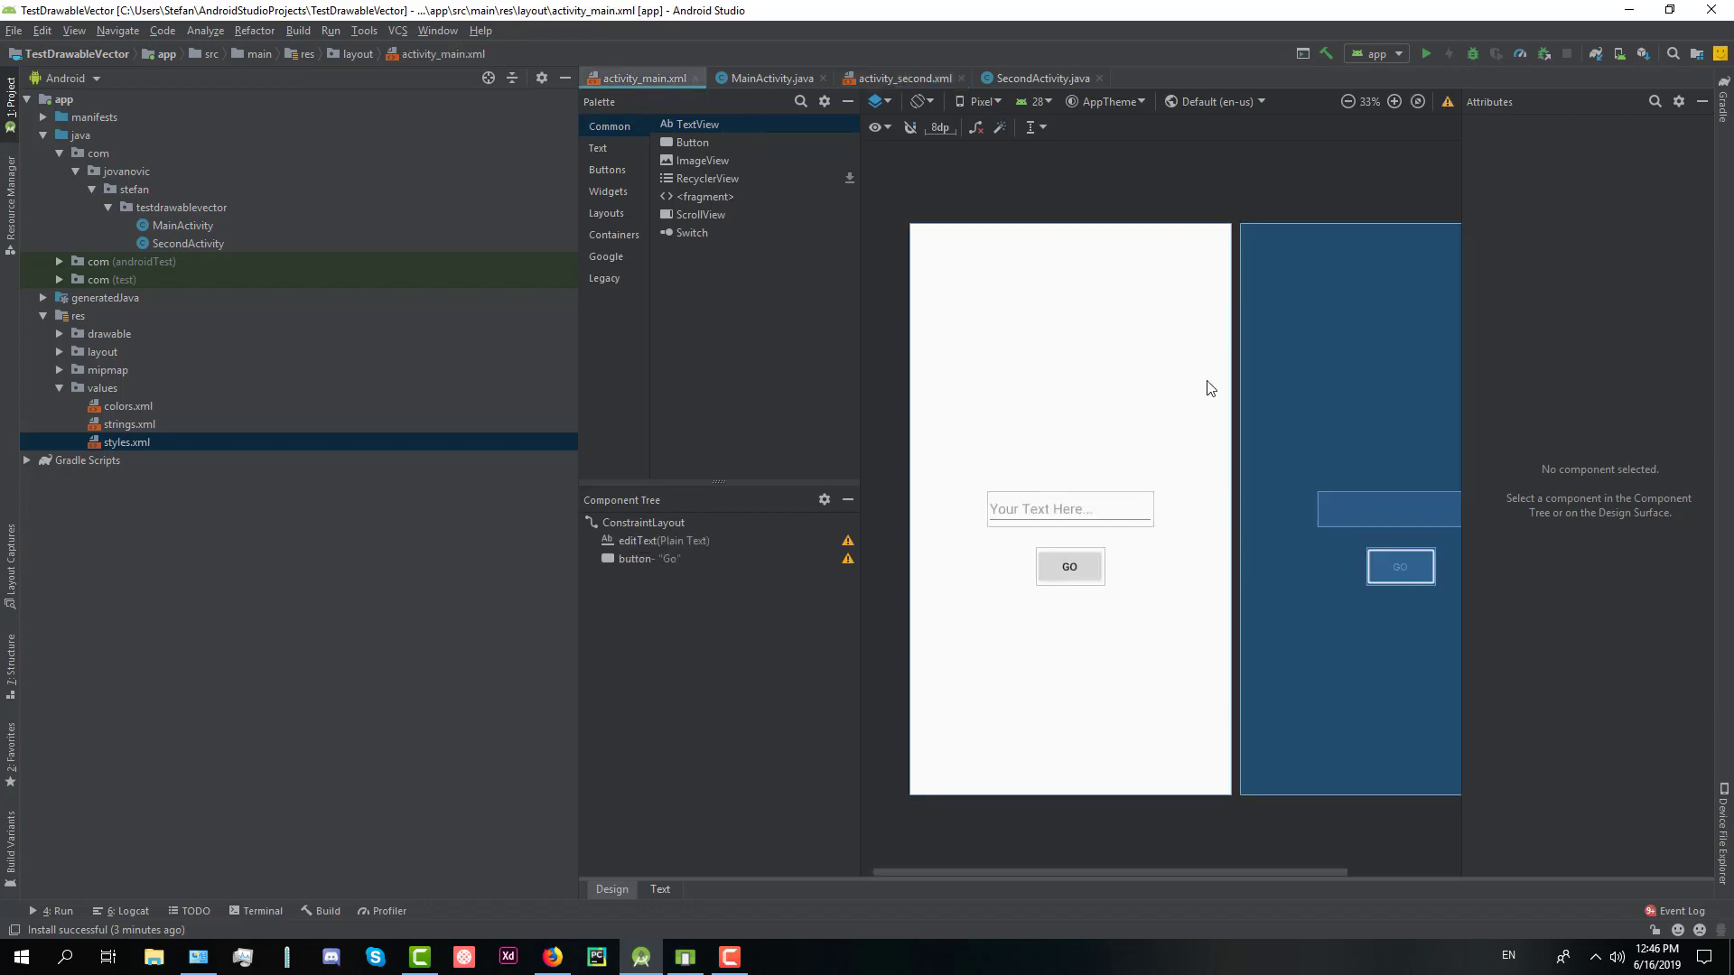
click(660, 889)
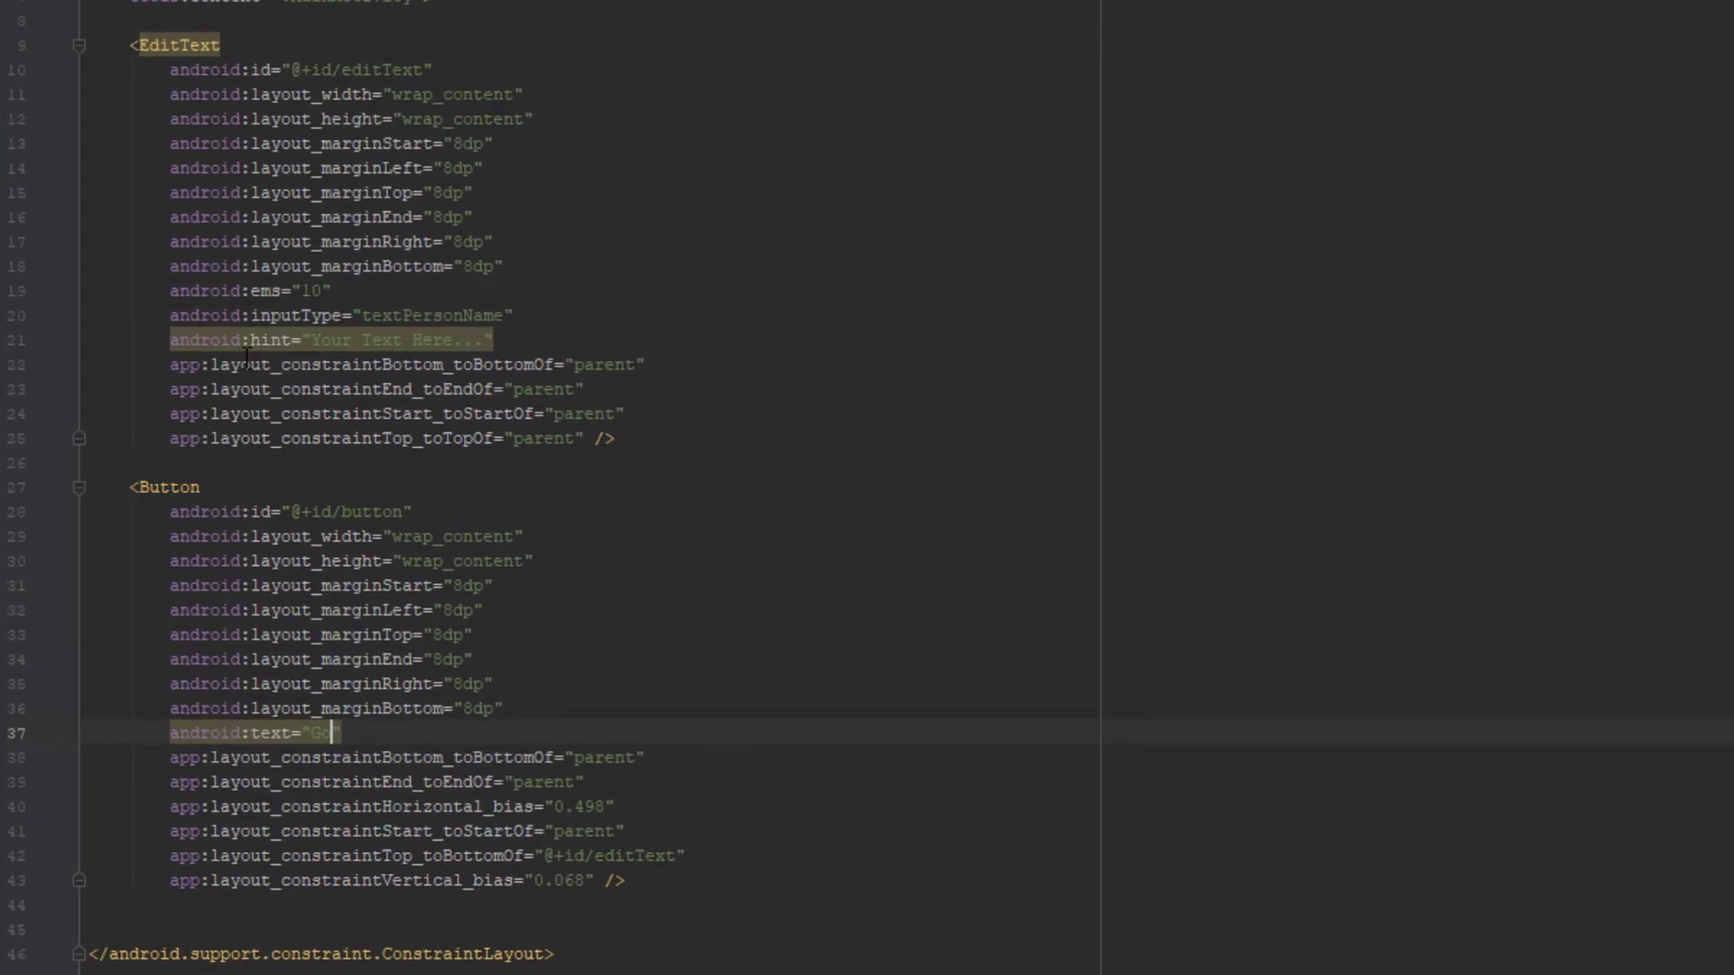
double_click(387, 68)
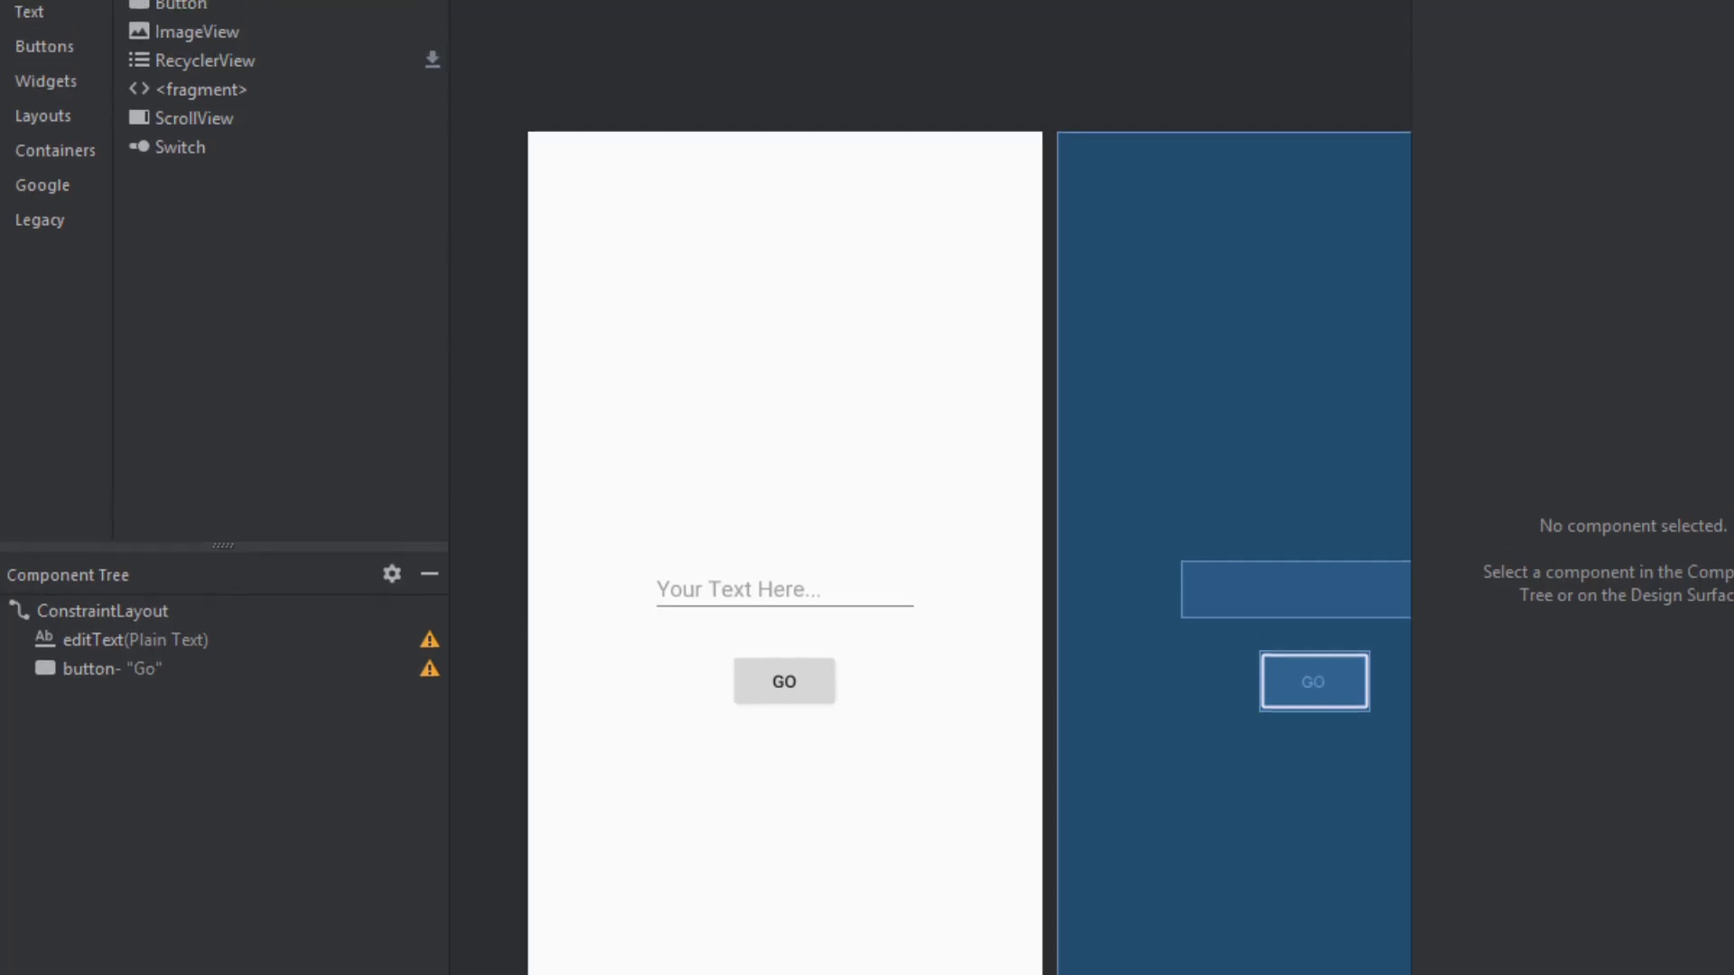
In MainActivity.java, declare an EditText inputField and a Button button field.
click(305, 19)
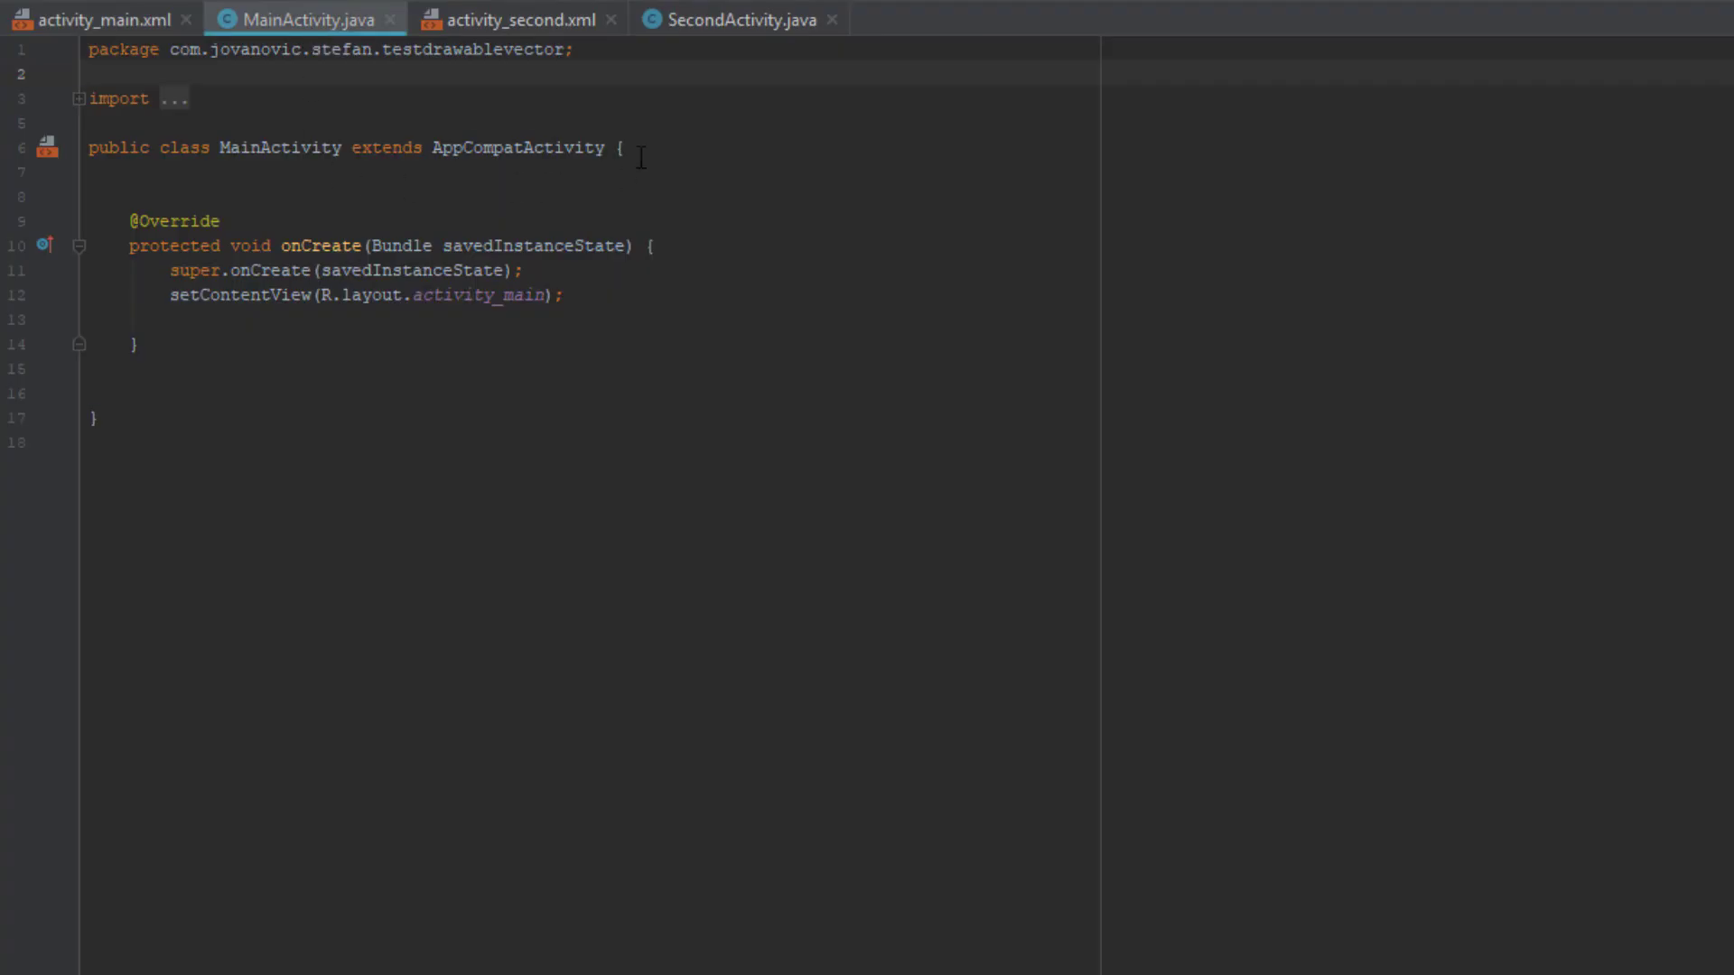
text(EditText i)
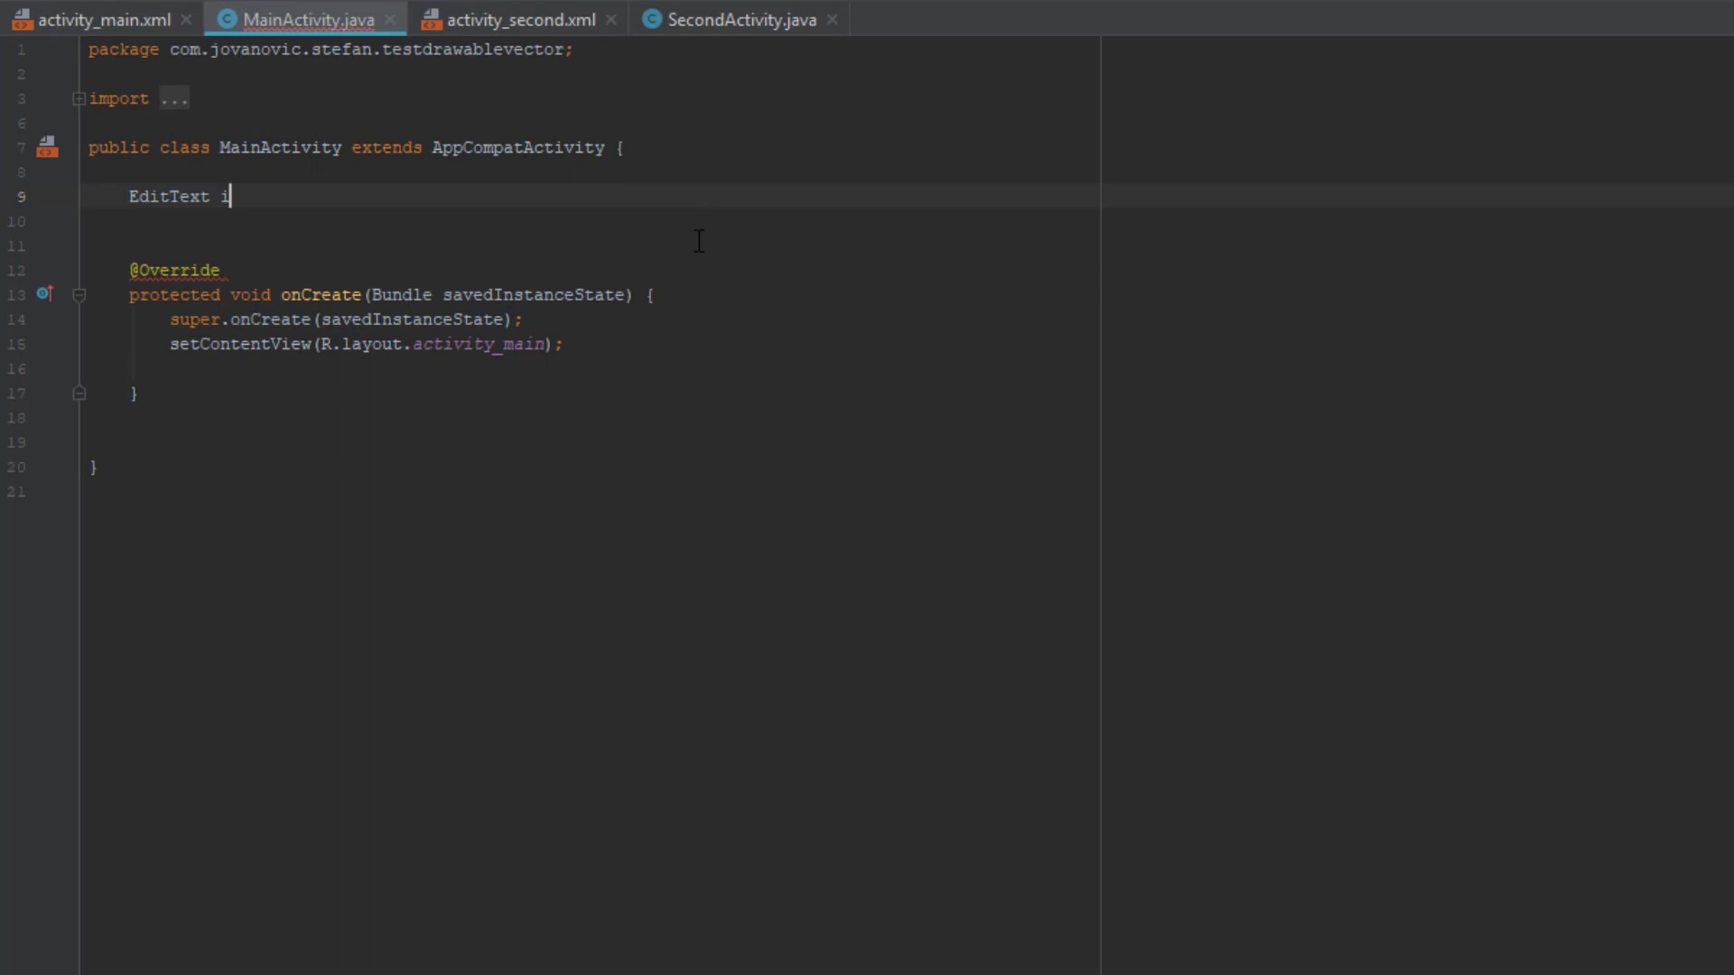
text(nputField)
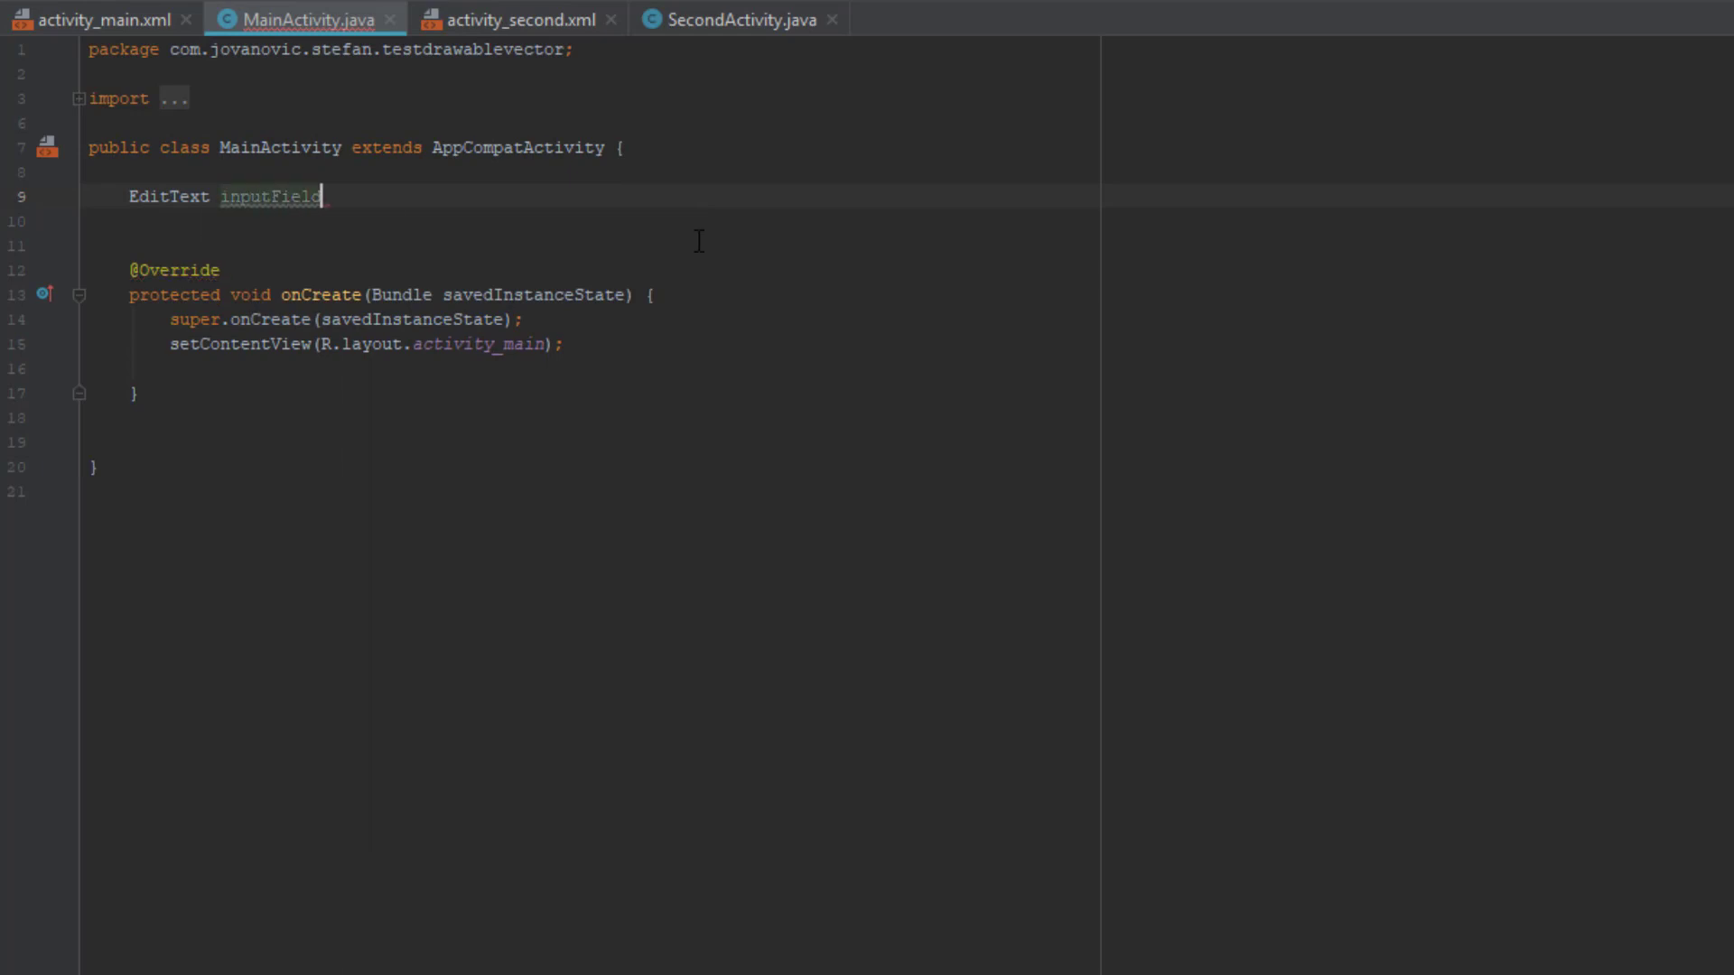
text(Button)
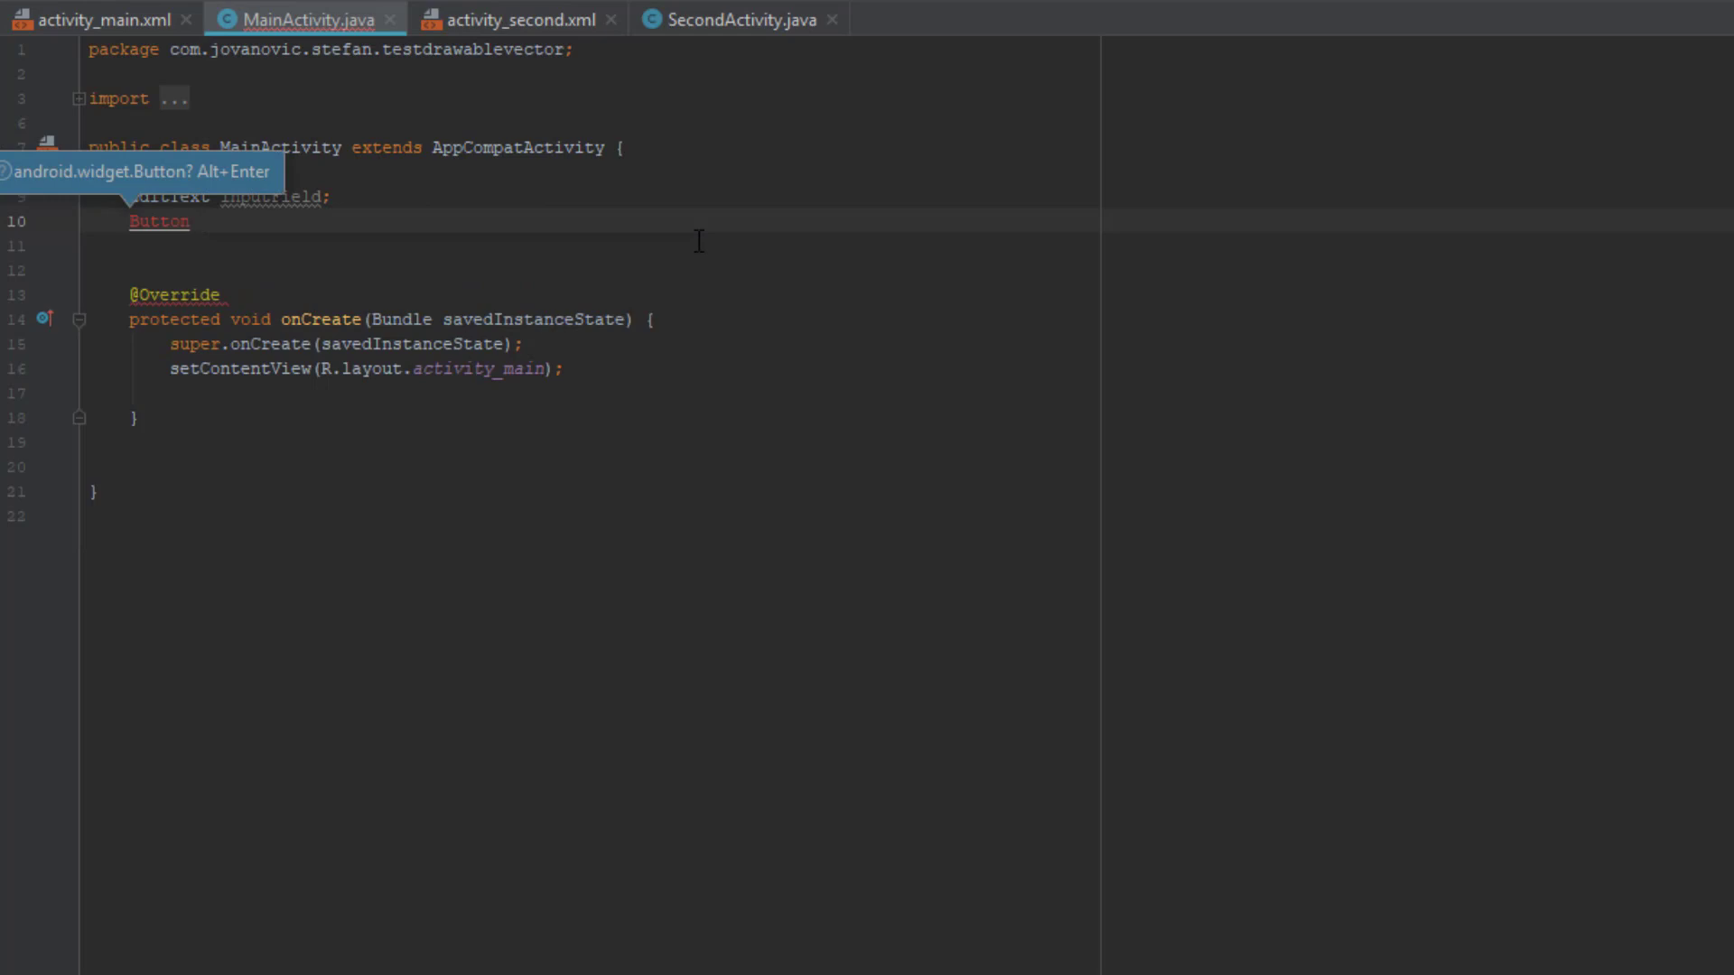
text(button;)
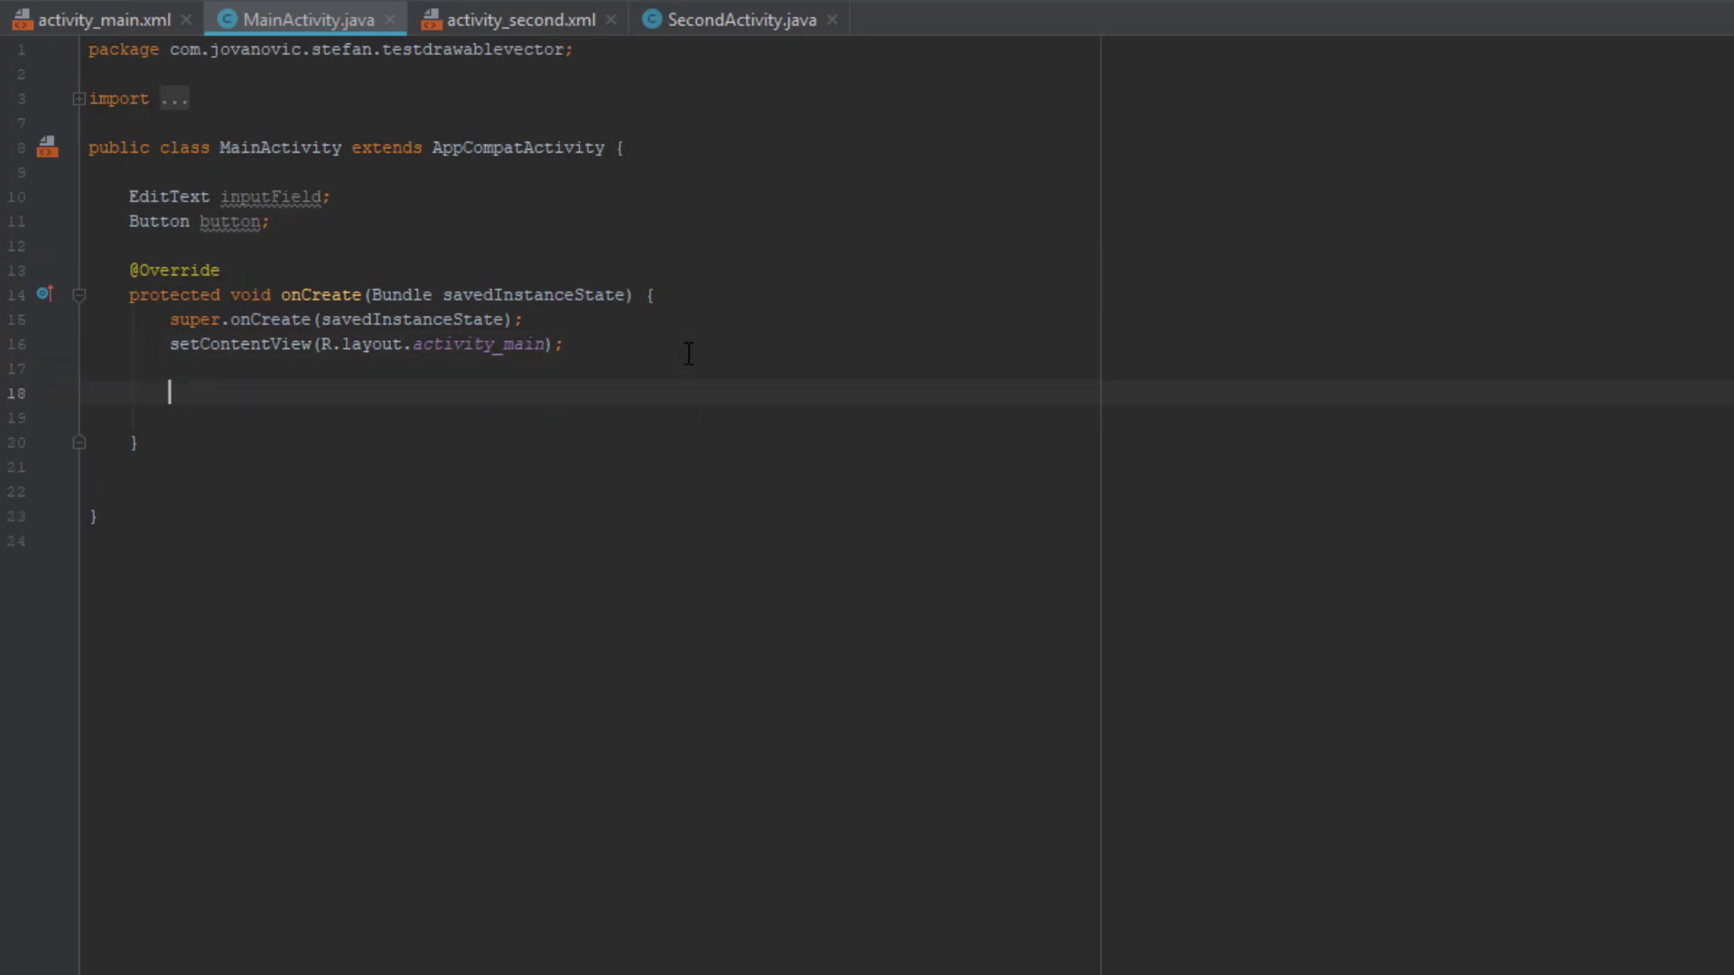
Assign inputField to R.id.editText and button to R.id.button with findViewById.
text(inputField = findViewById(R.)
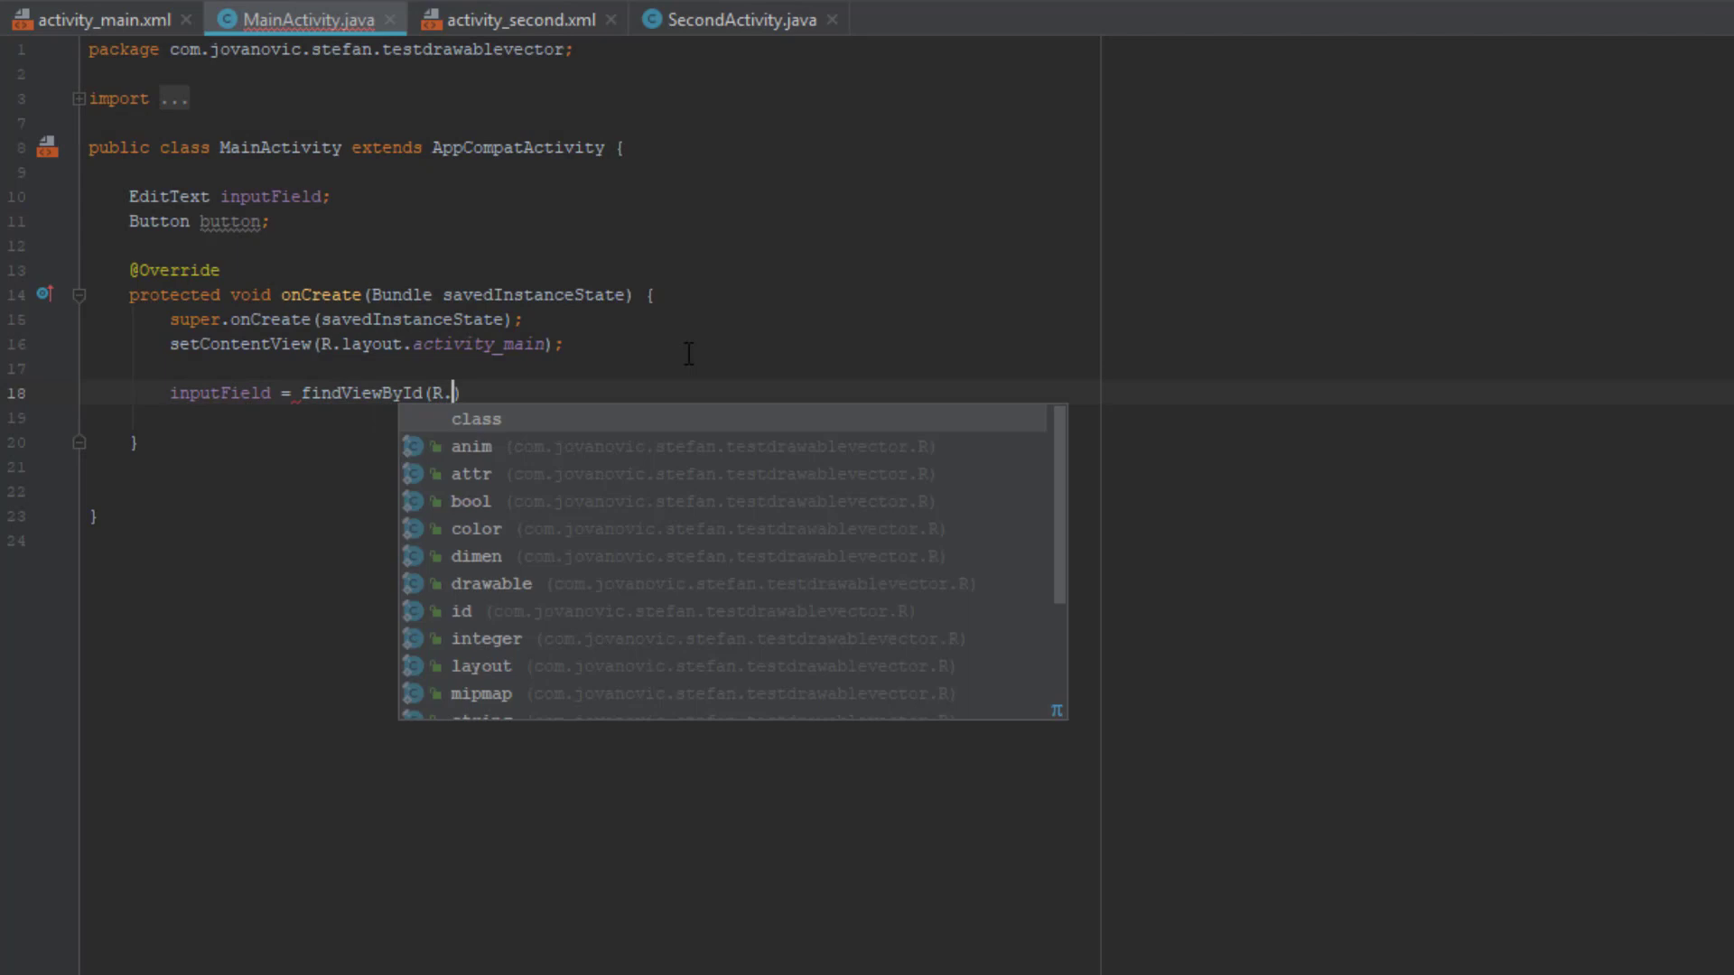
text(id.editText))
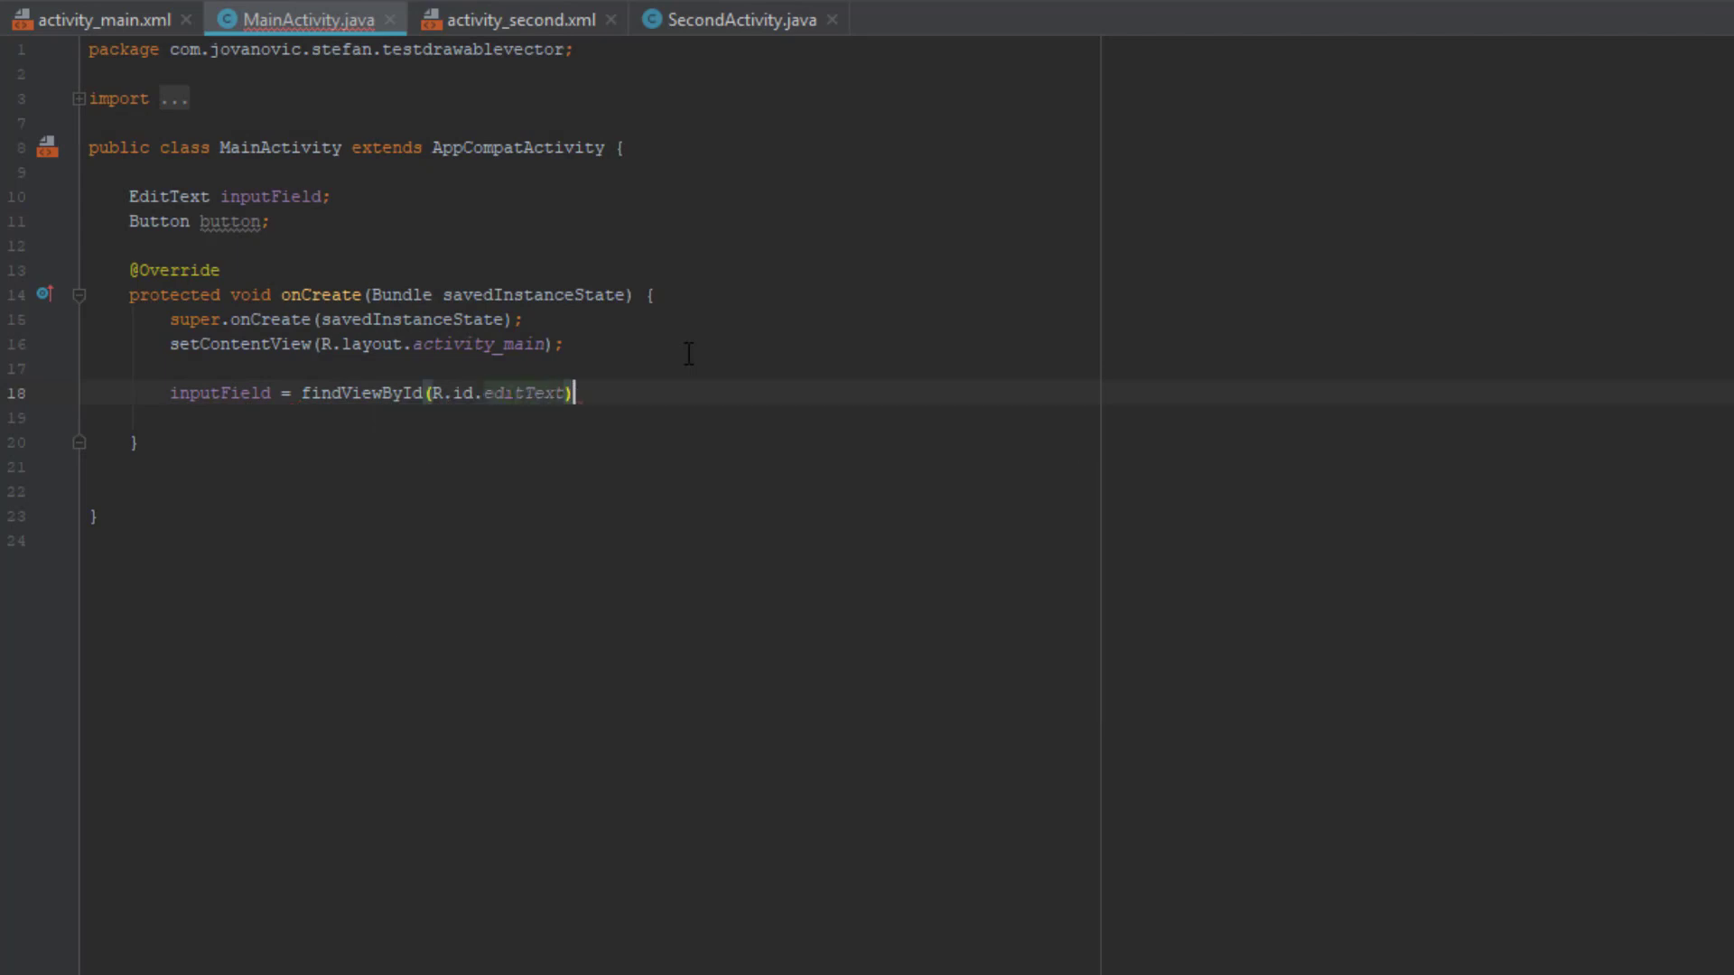
text(;)
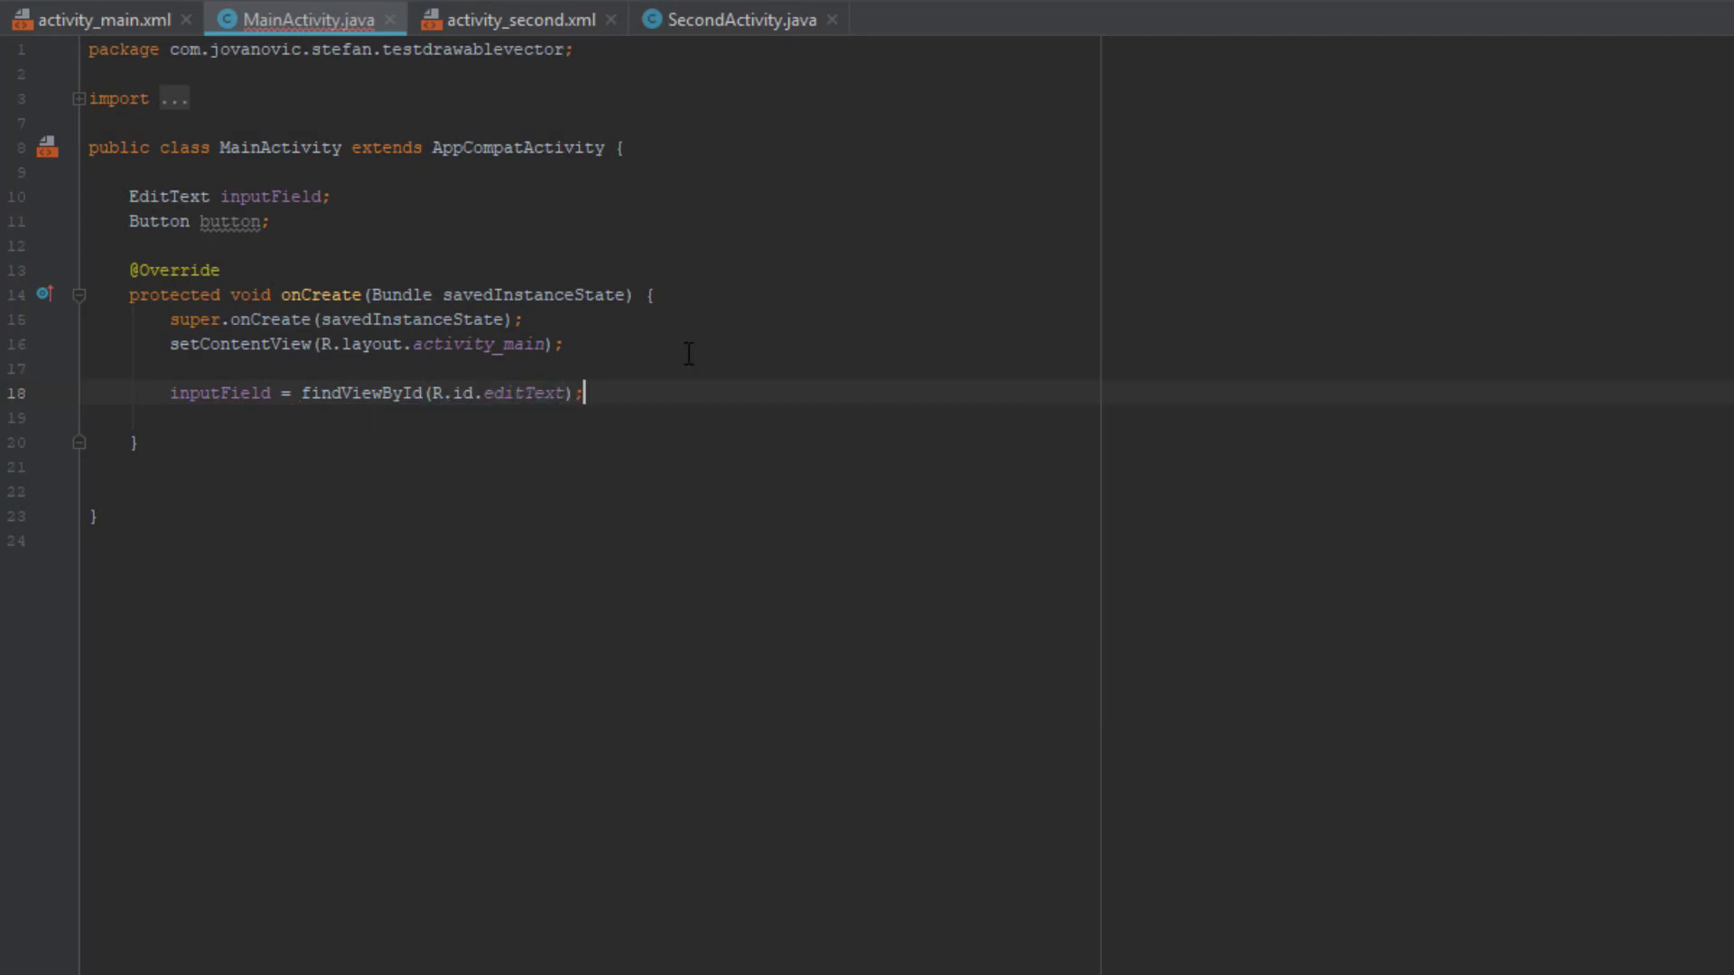
text(button = find)
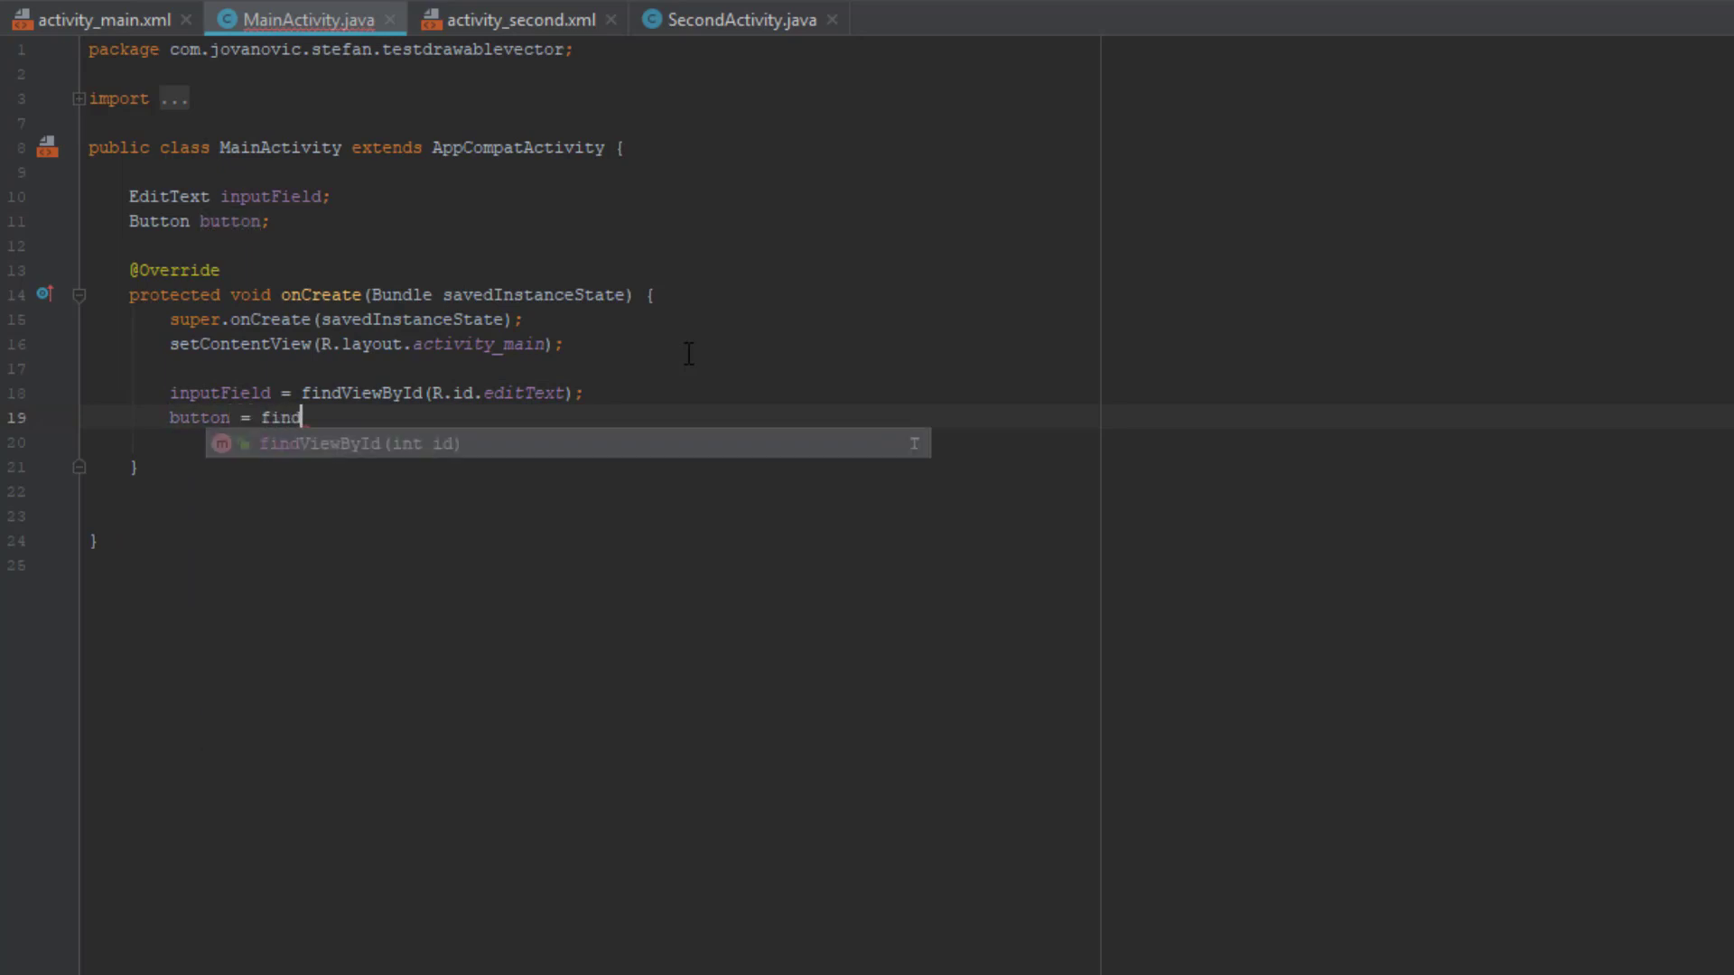
text(ViewById(R.id.button))
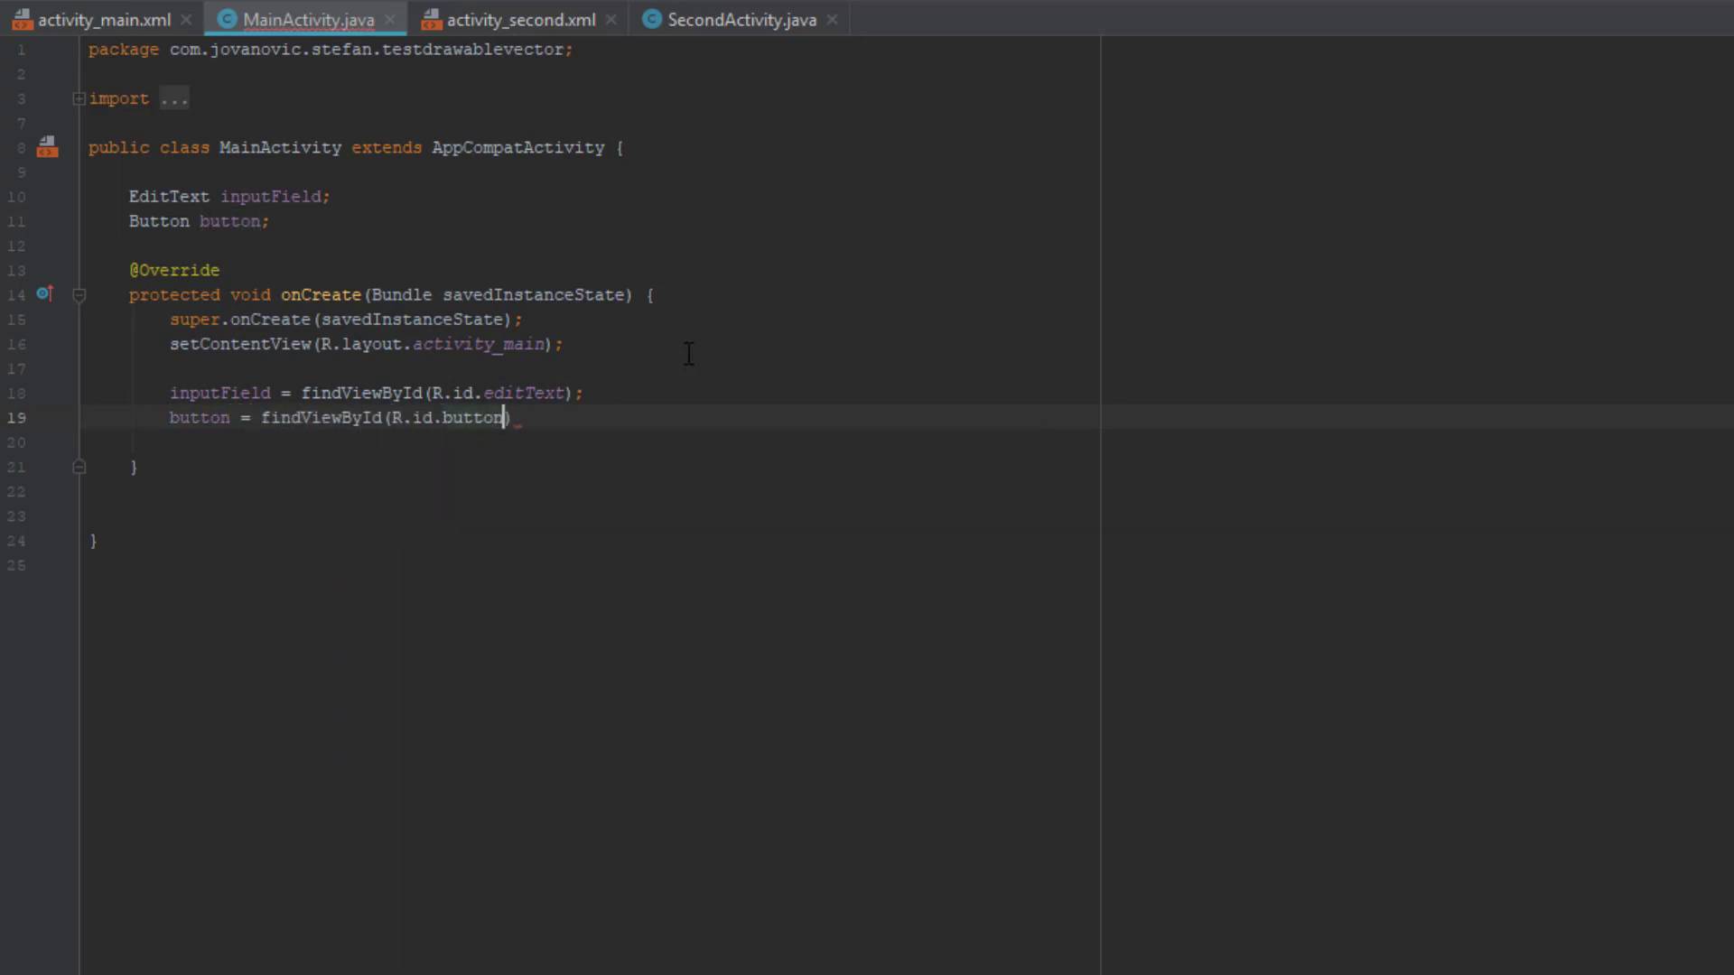
Add a button.setOnClickListener with an empty onClick handler.
text(button)
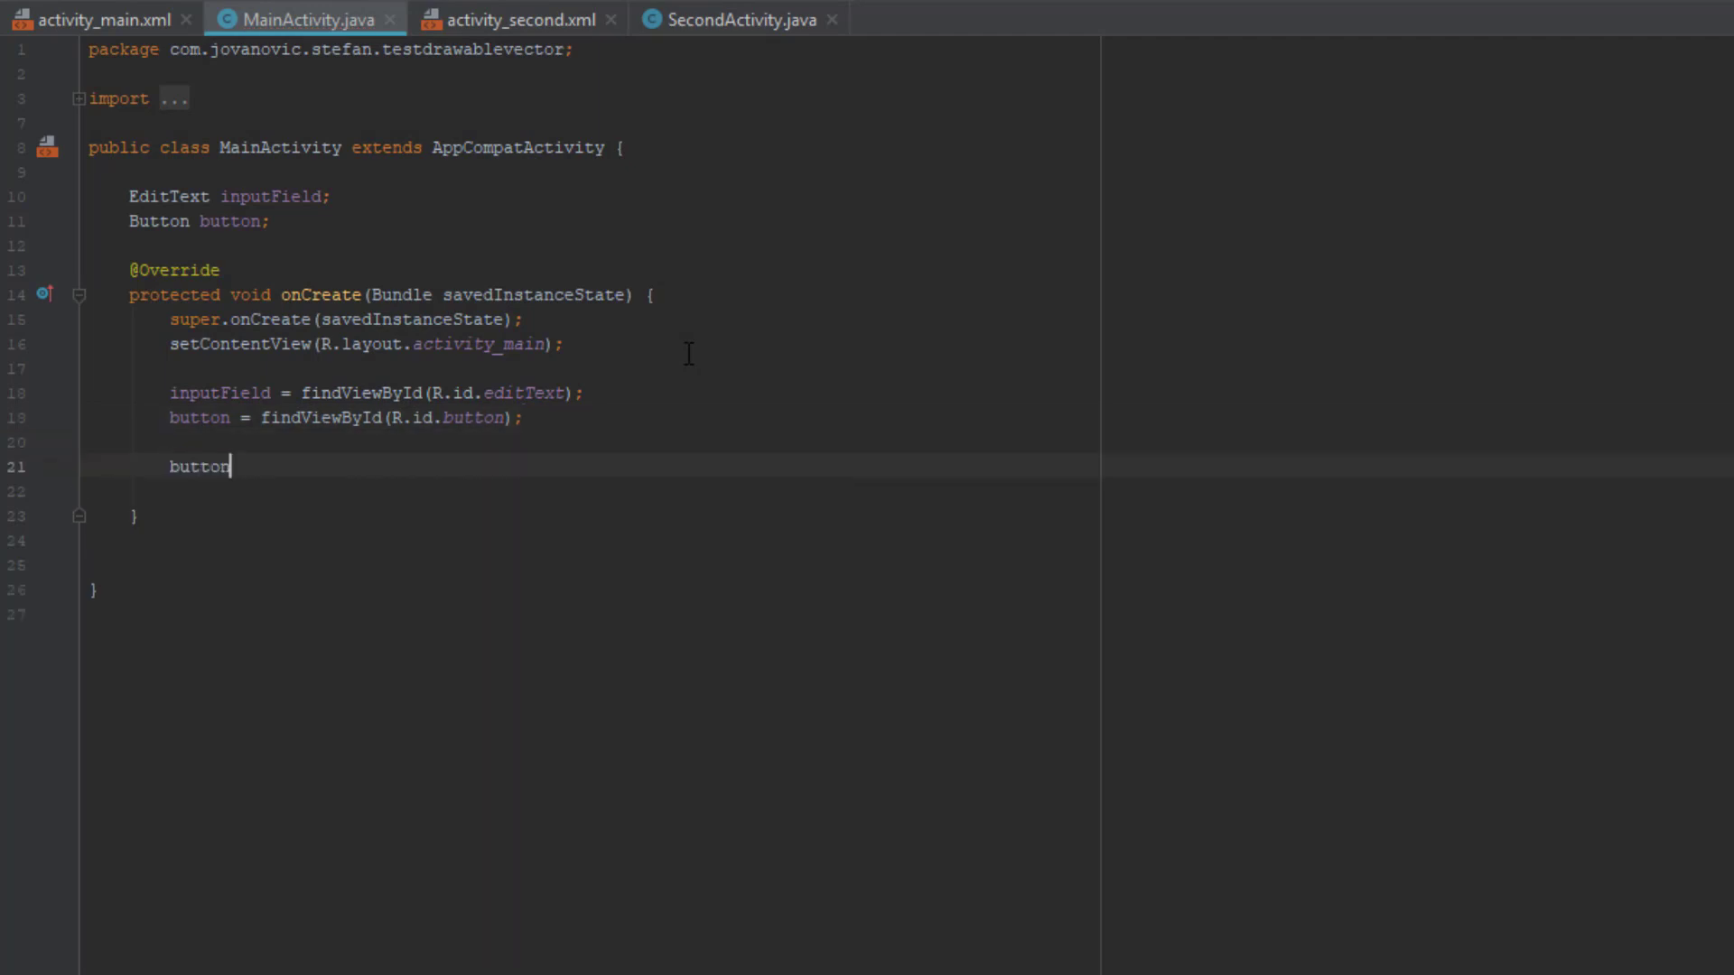
text(.setOnClickListener(new View.OnClickListener() {)
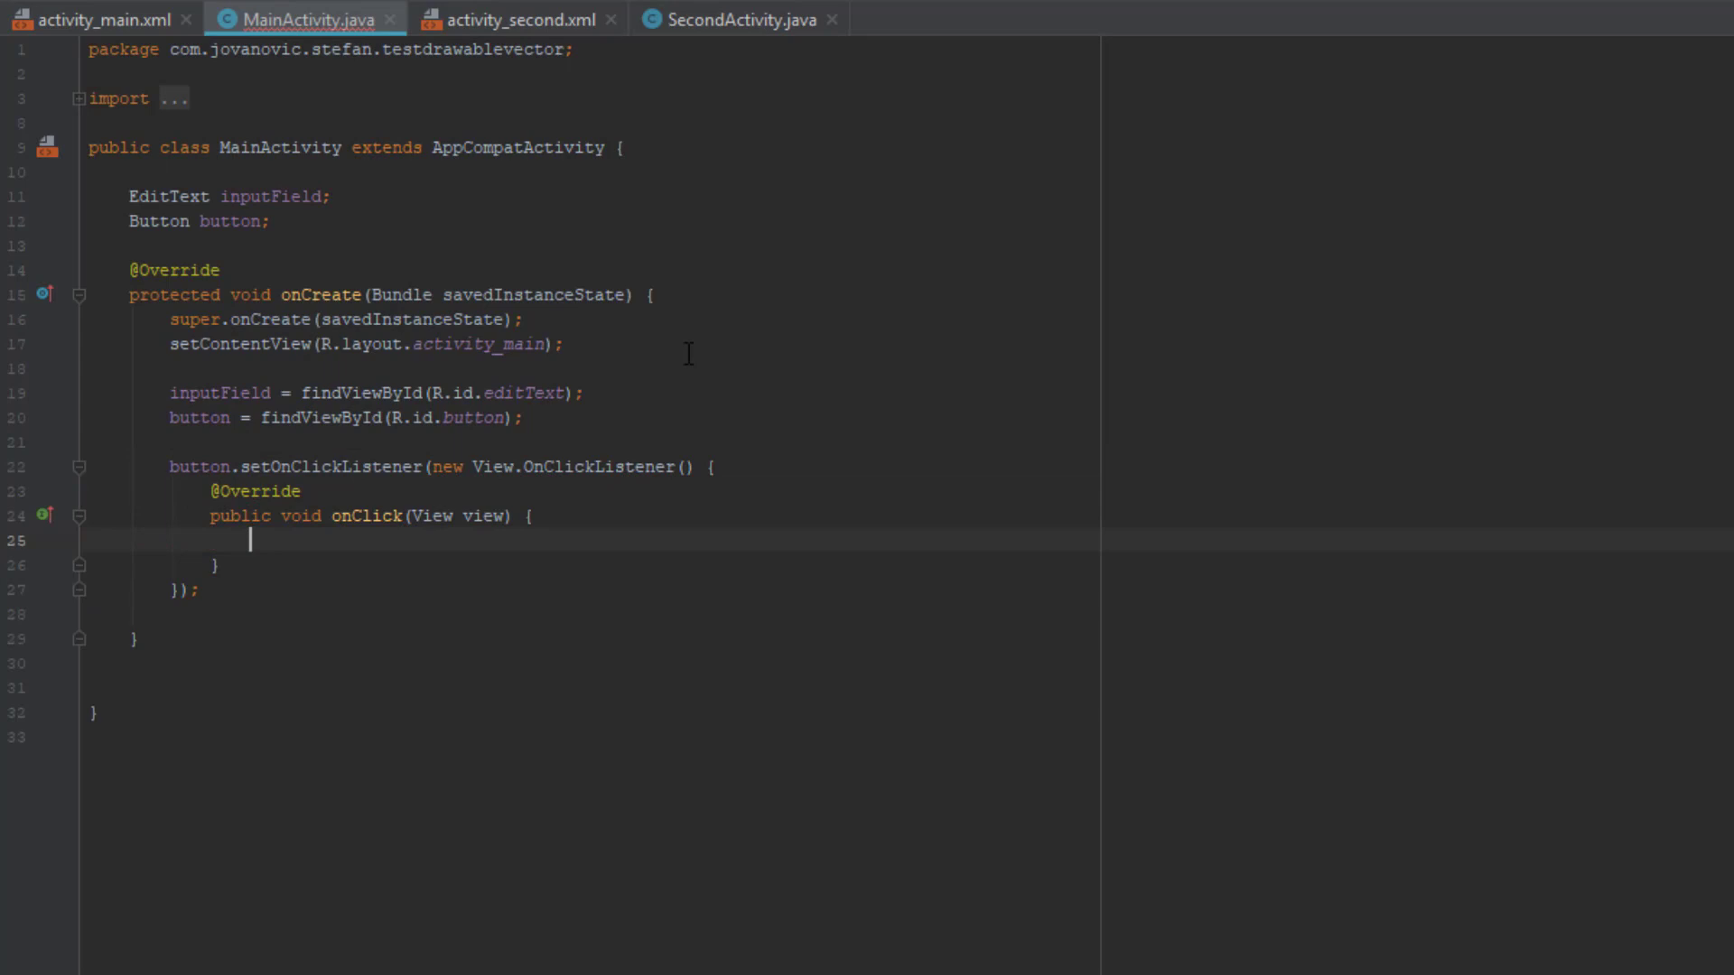
key(enter)
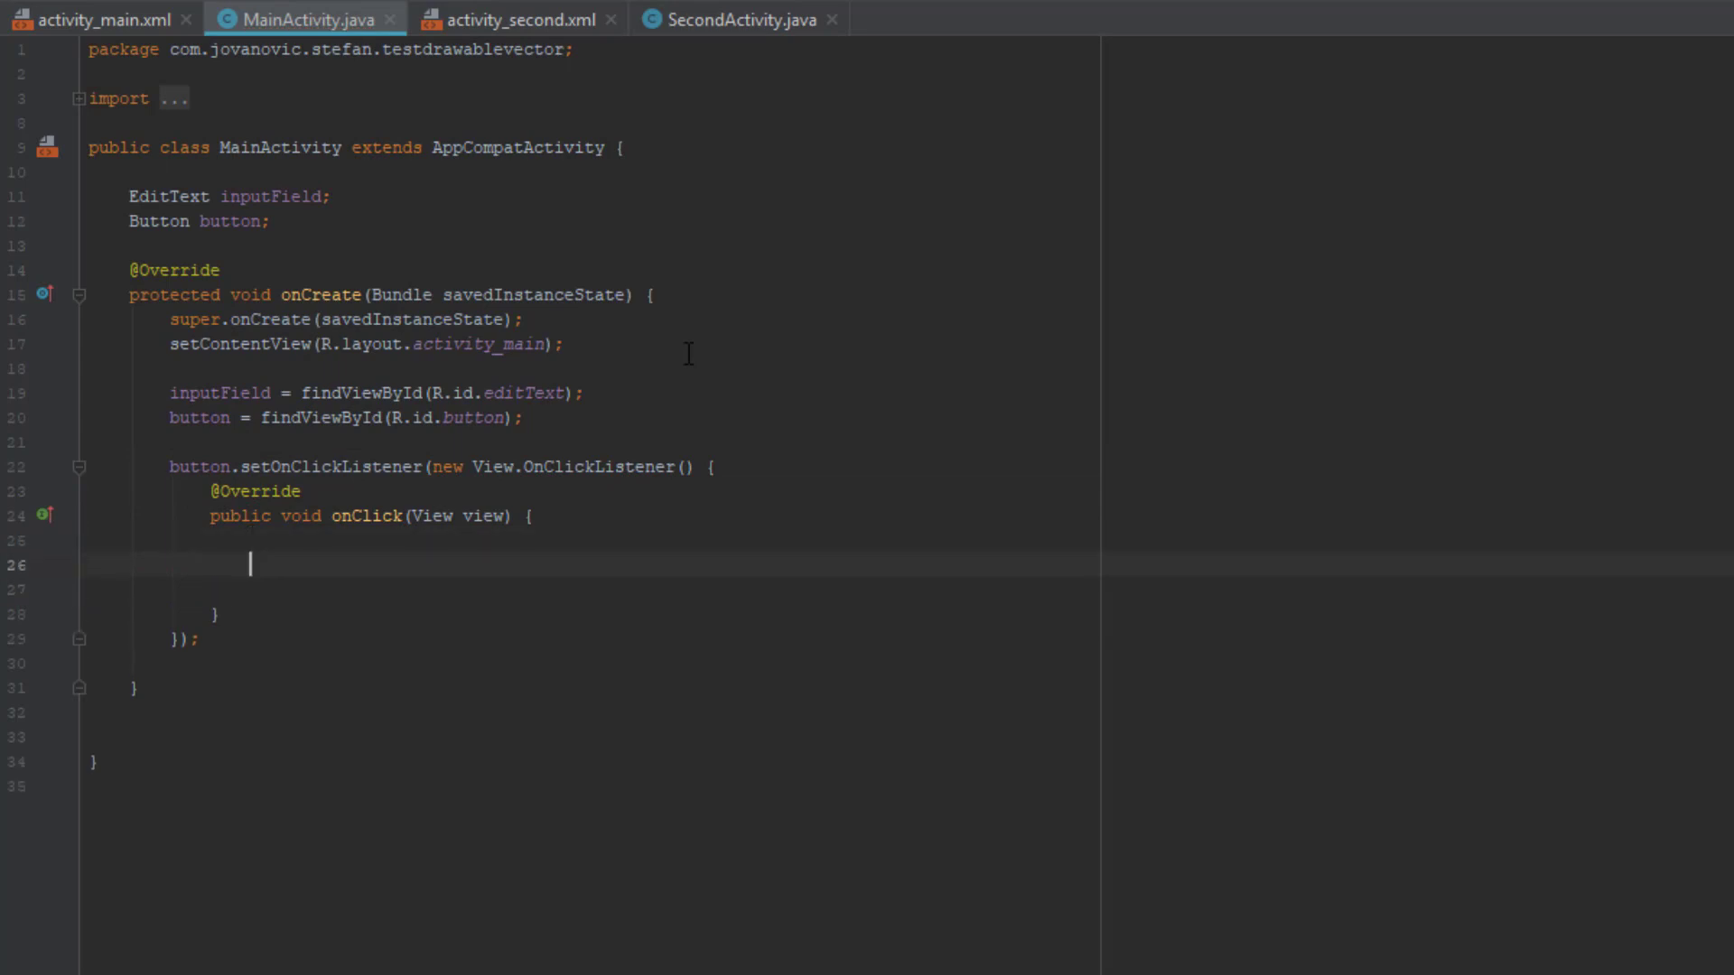
Inside onClick, create Intent intent = new Intent(MainActivity.this, SecondActivity.class).
text(Inten)
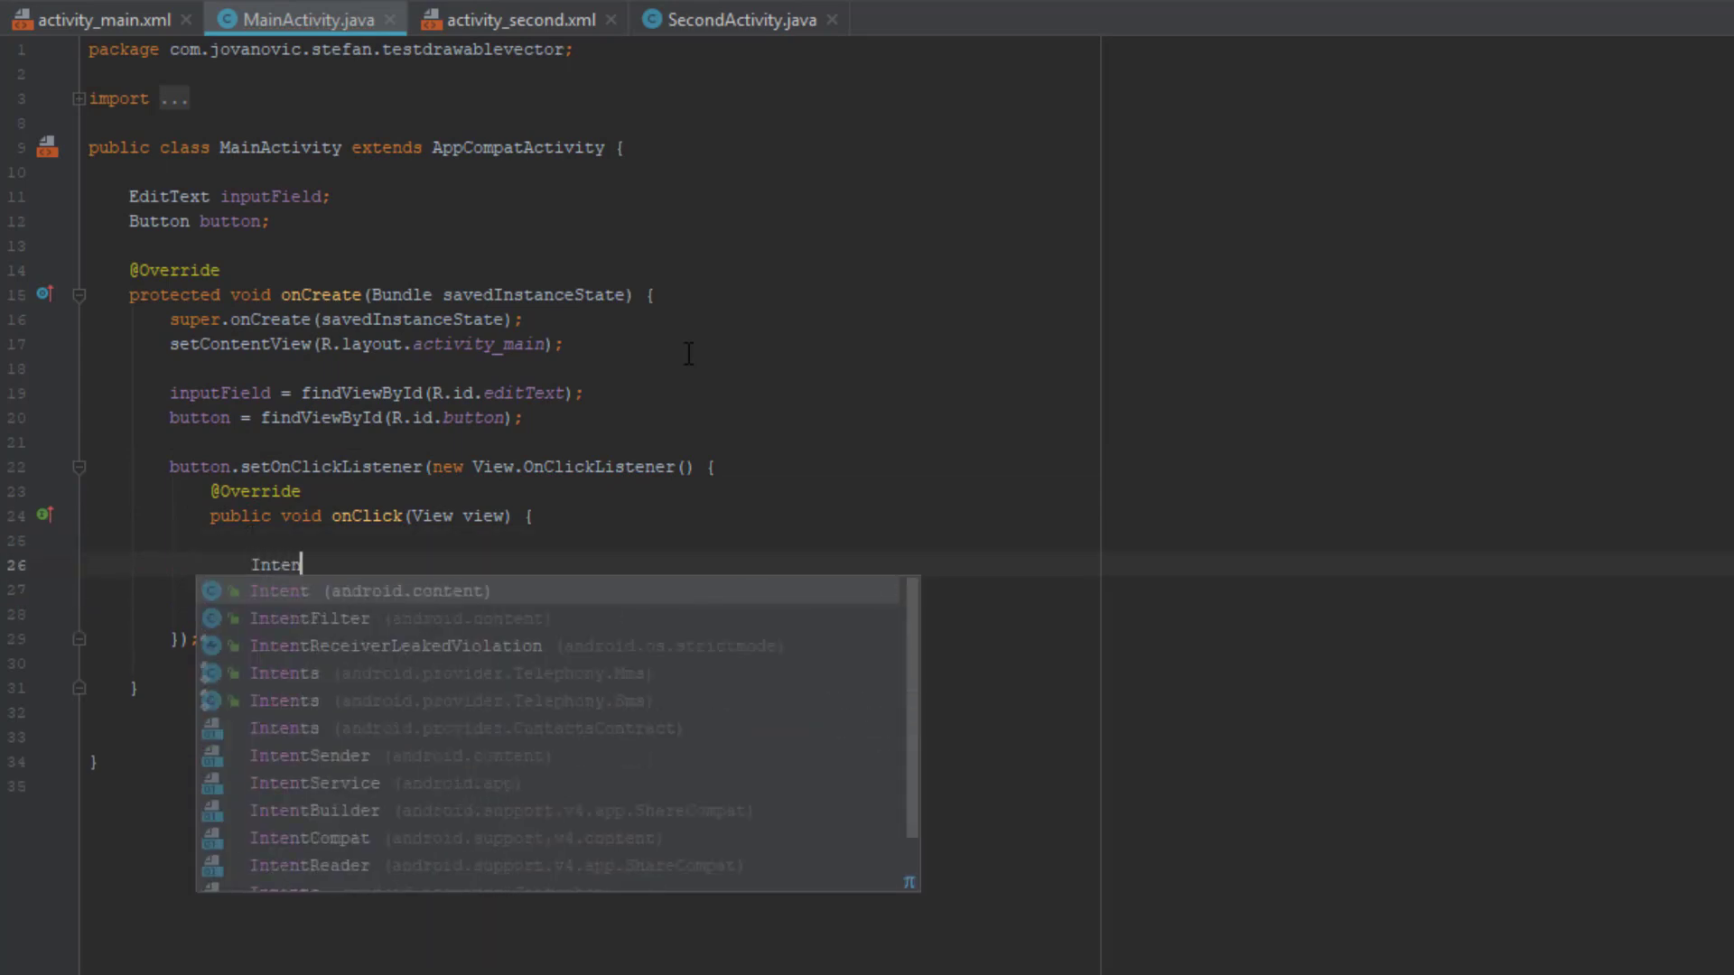
text(intent =)
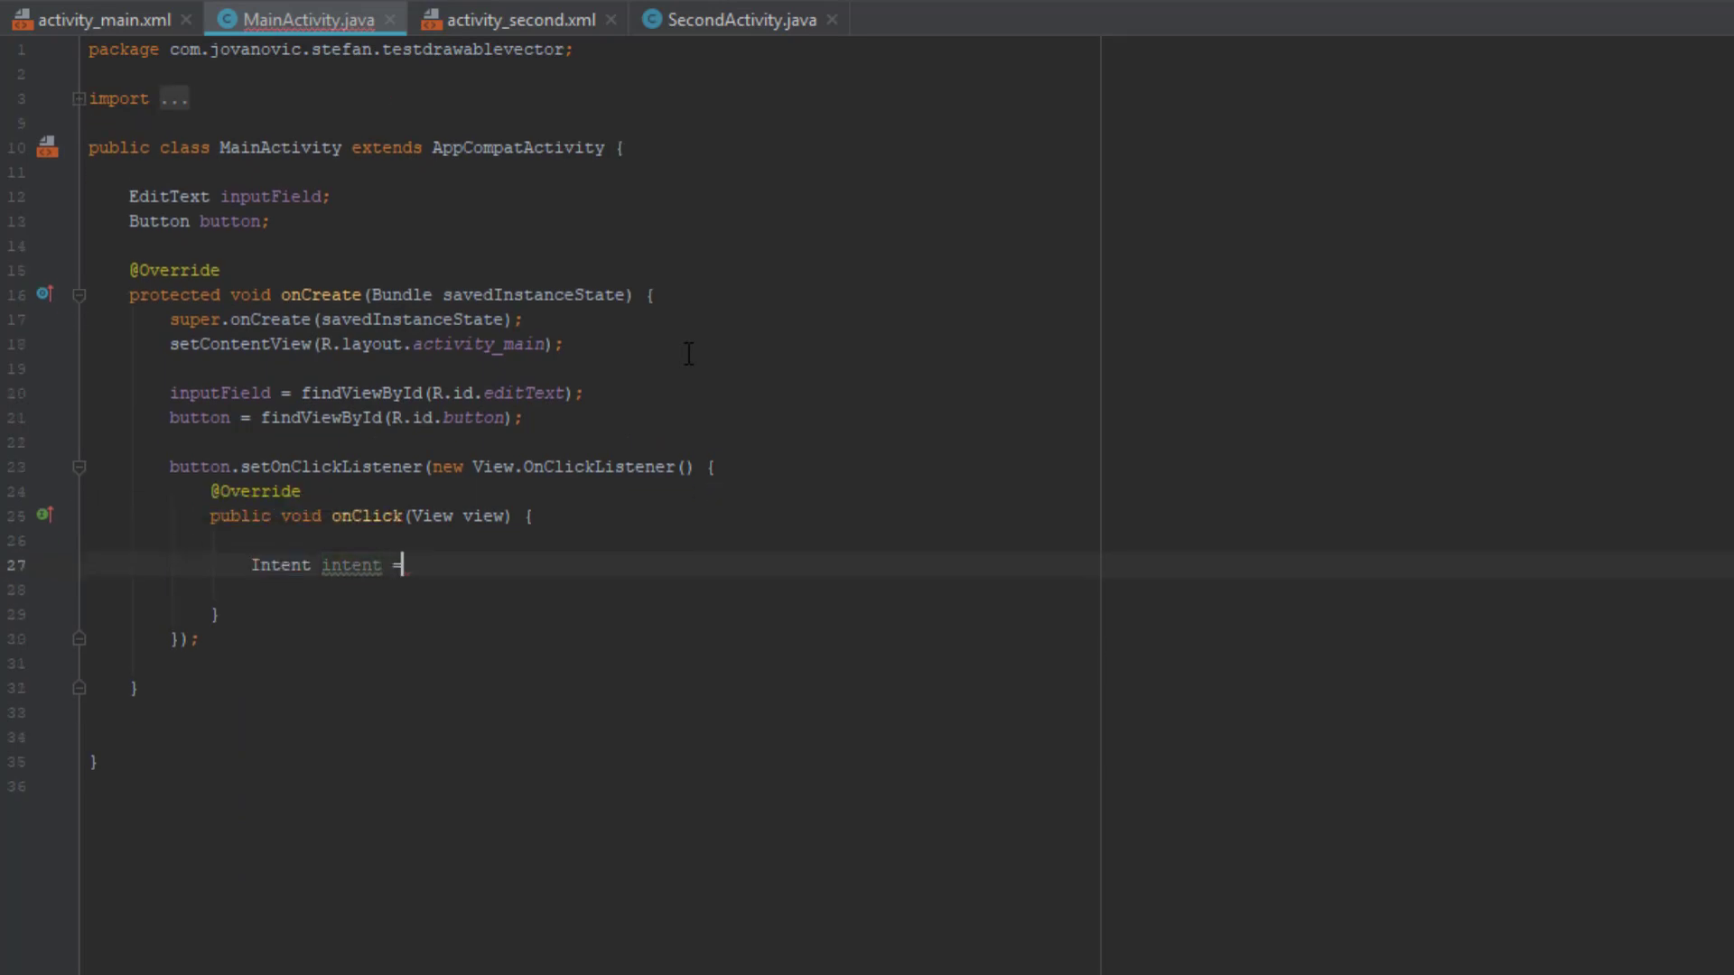
text(new Intent())
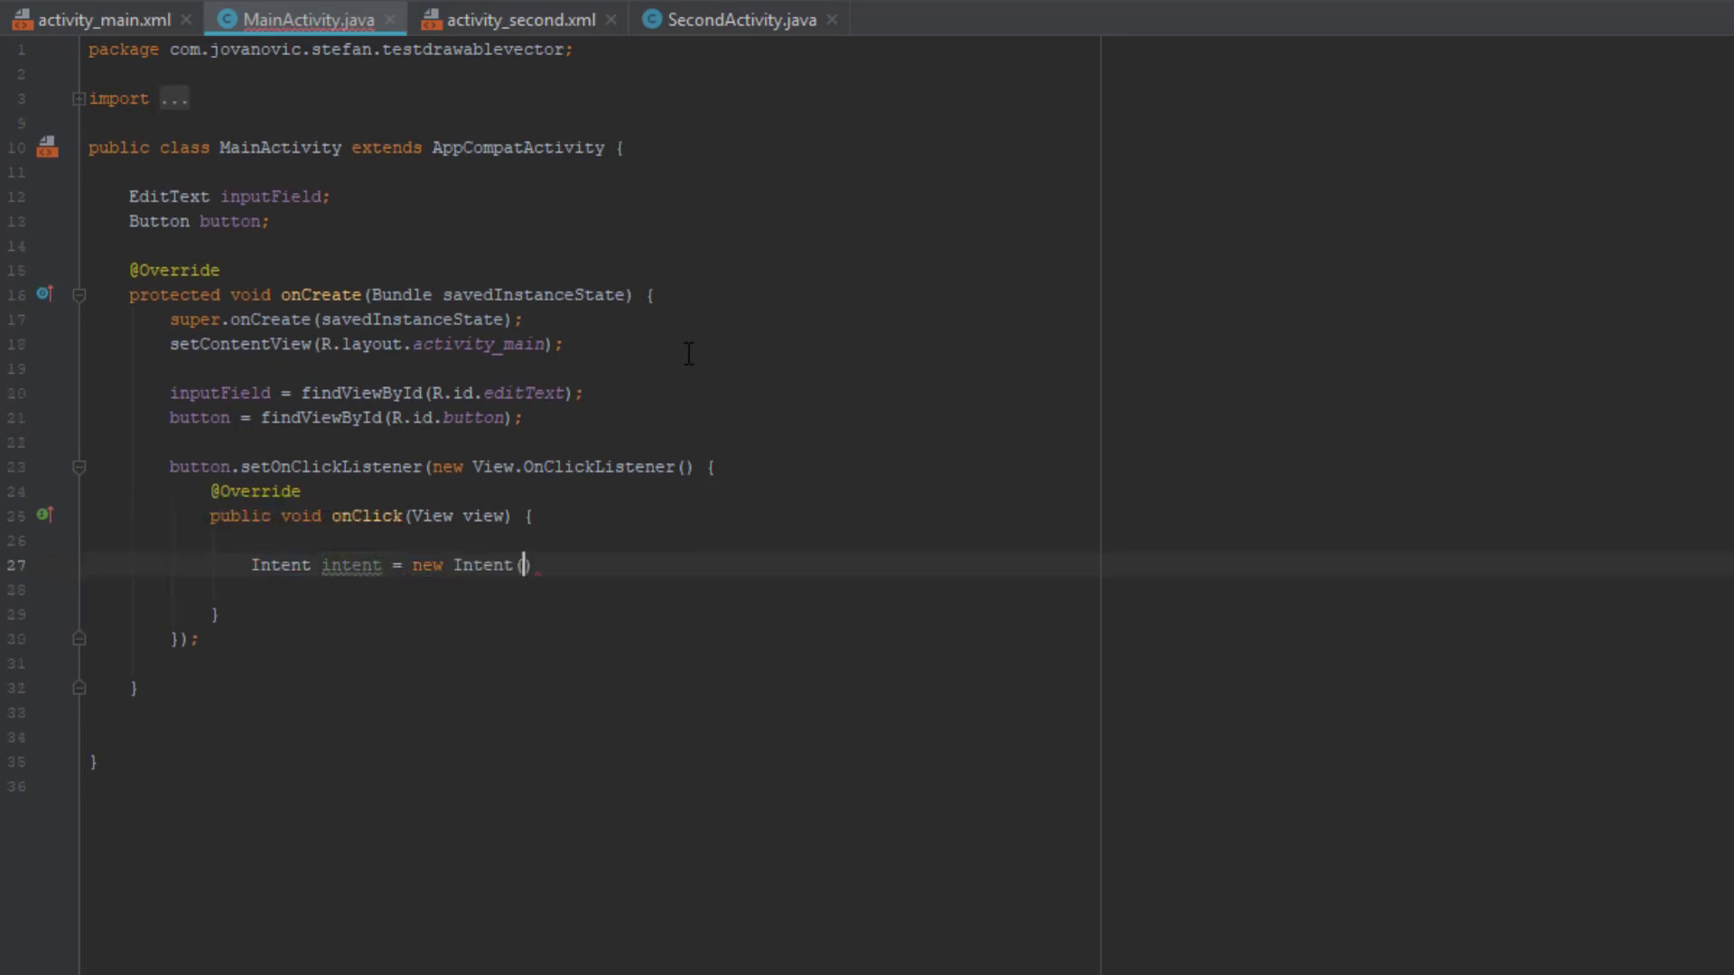
text(MainActivity.this,)
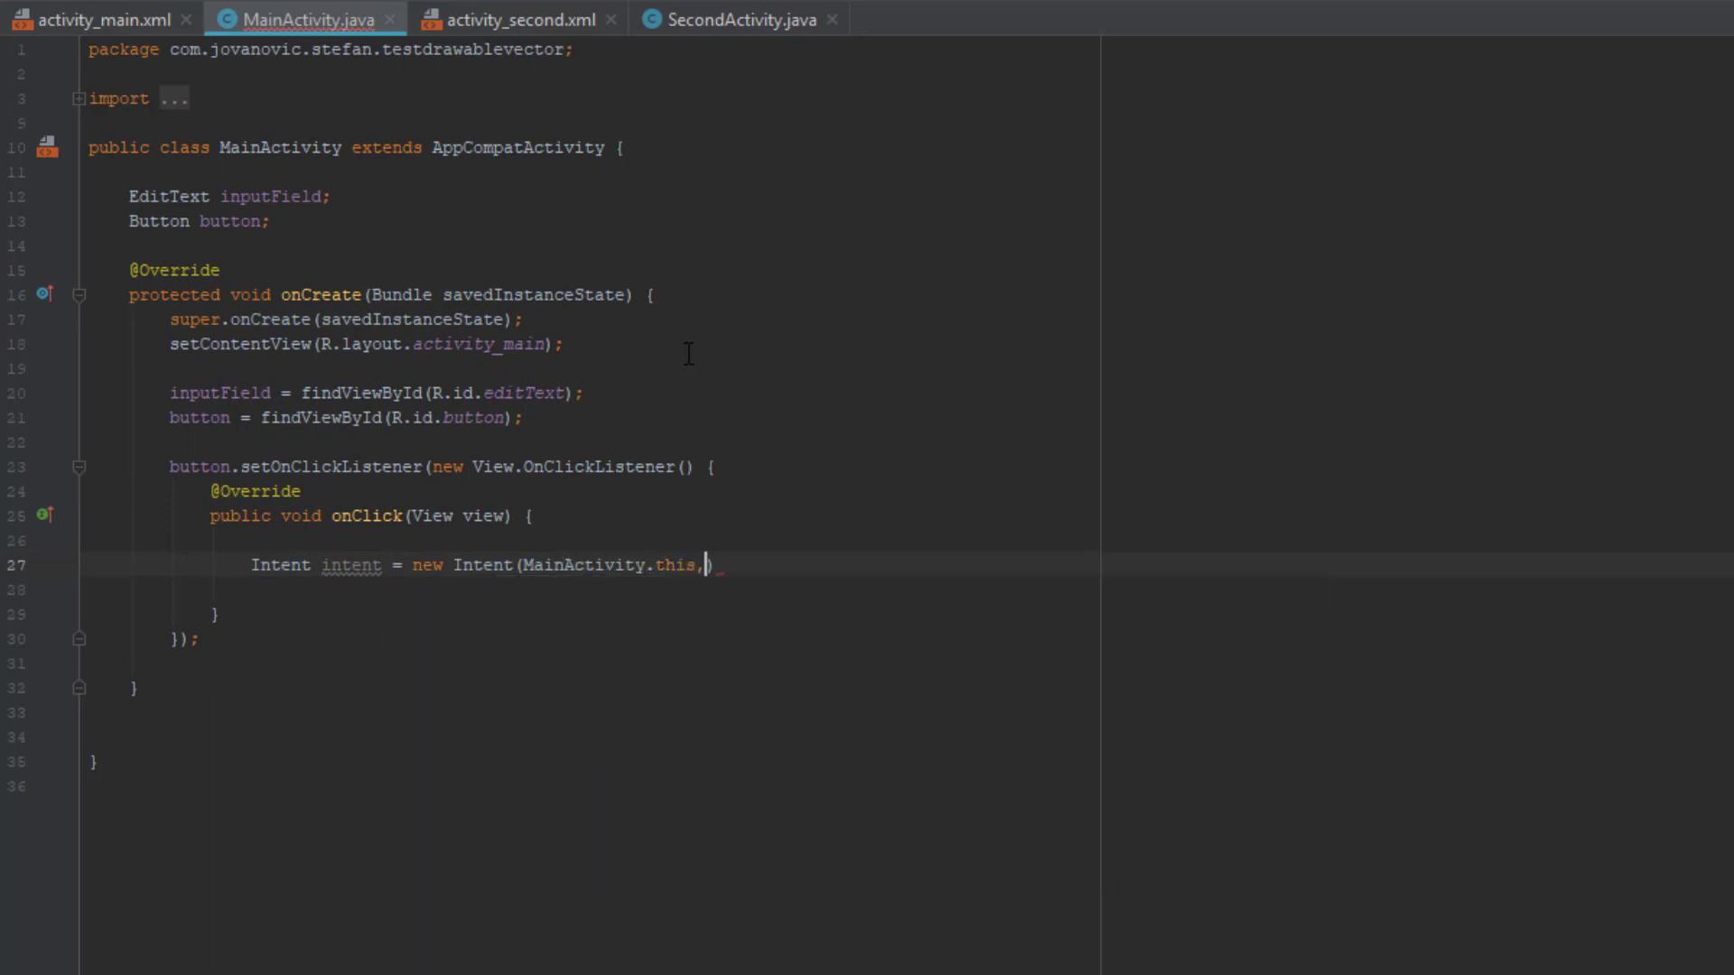
text(SecondActivity.)
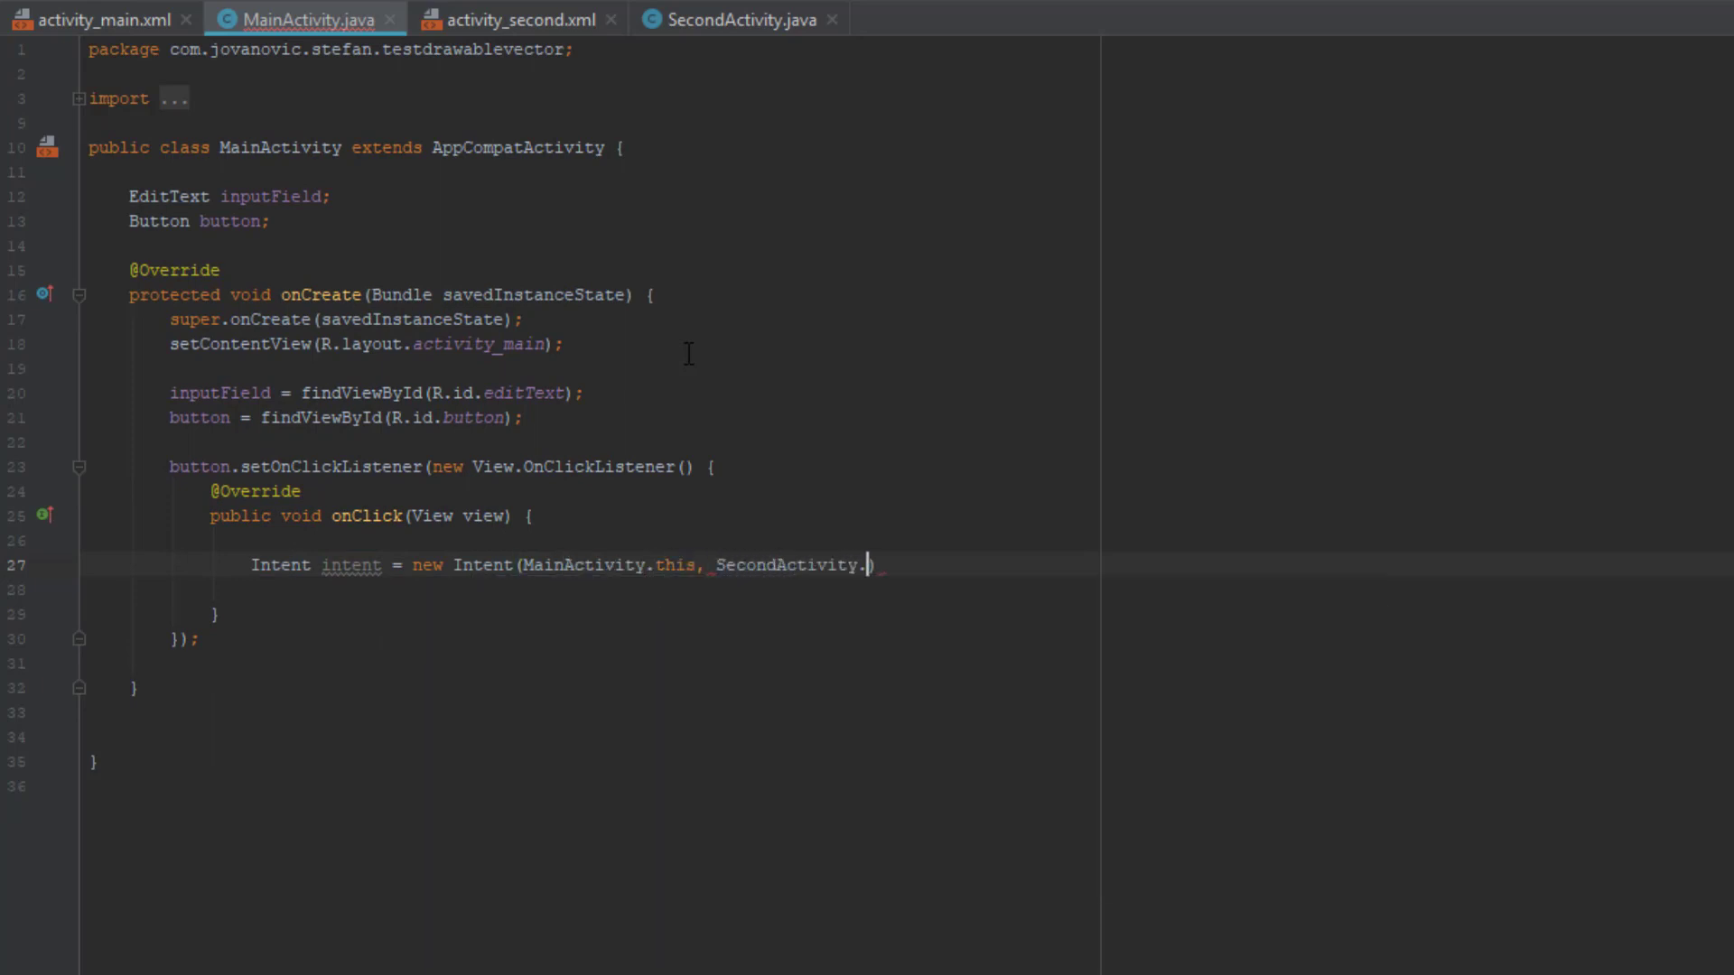
text(class))
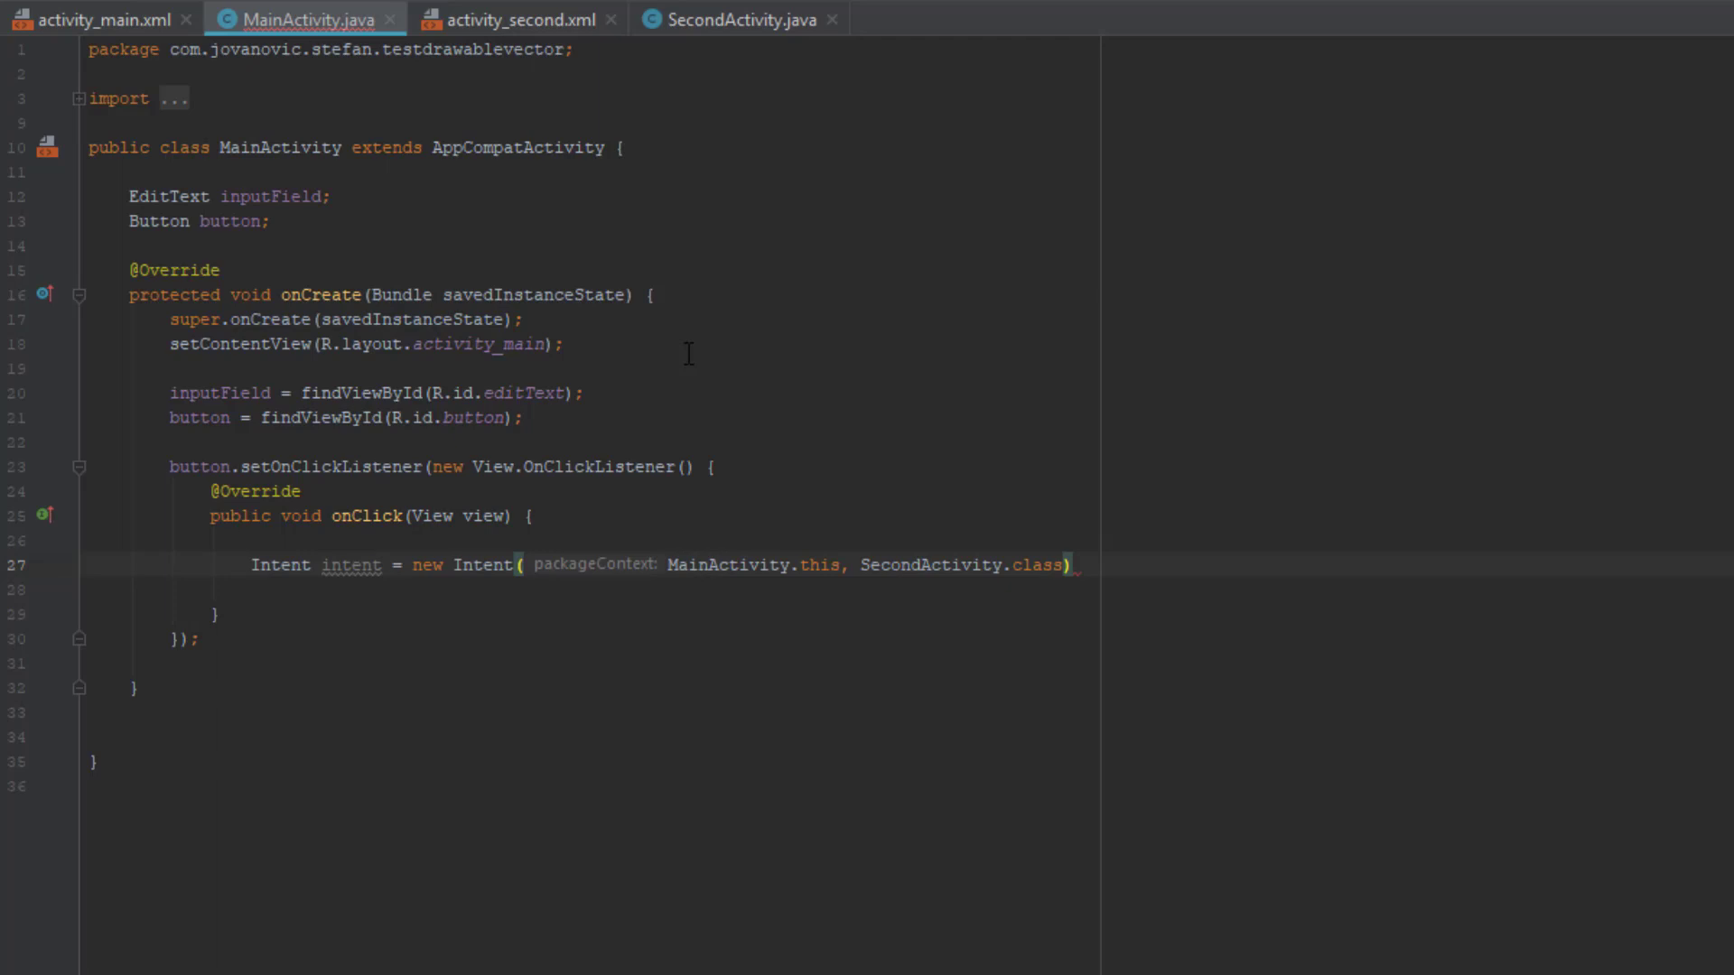
text(inte)
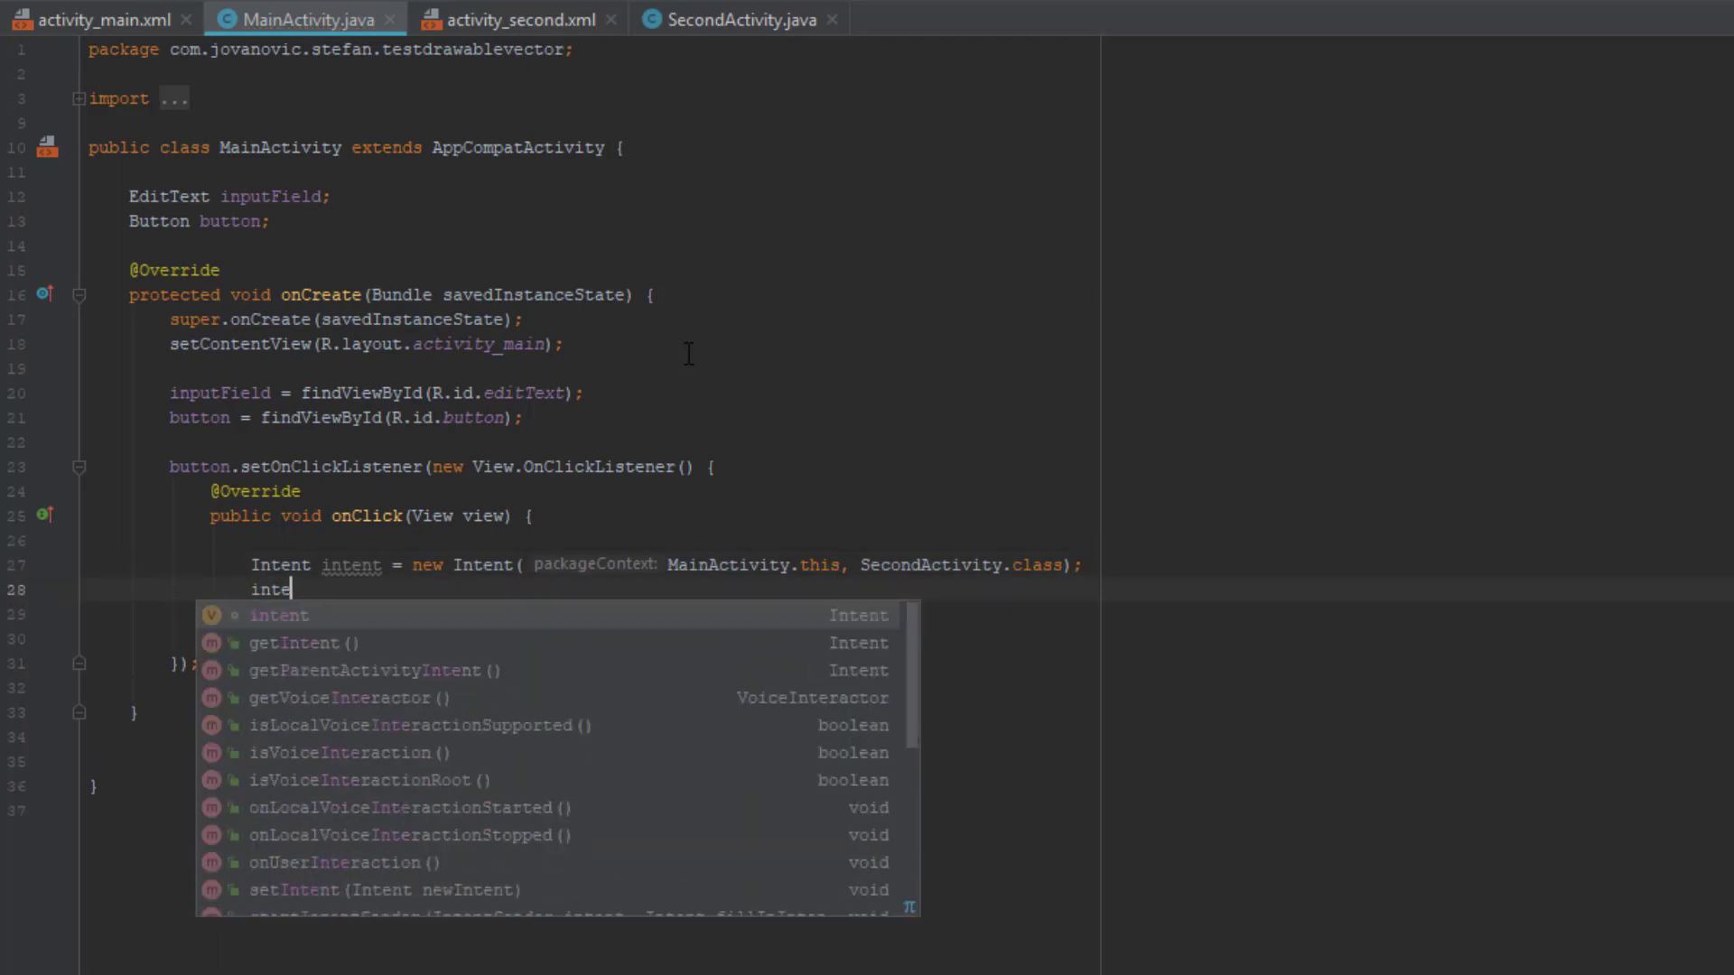
Start an intent.put call and browse the putExtra overloads in the completion list.
text(.put)
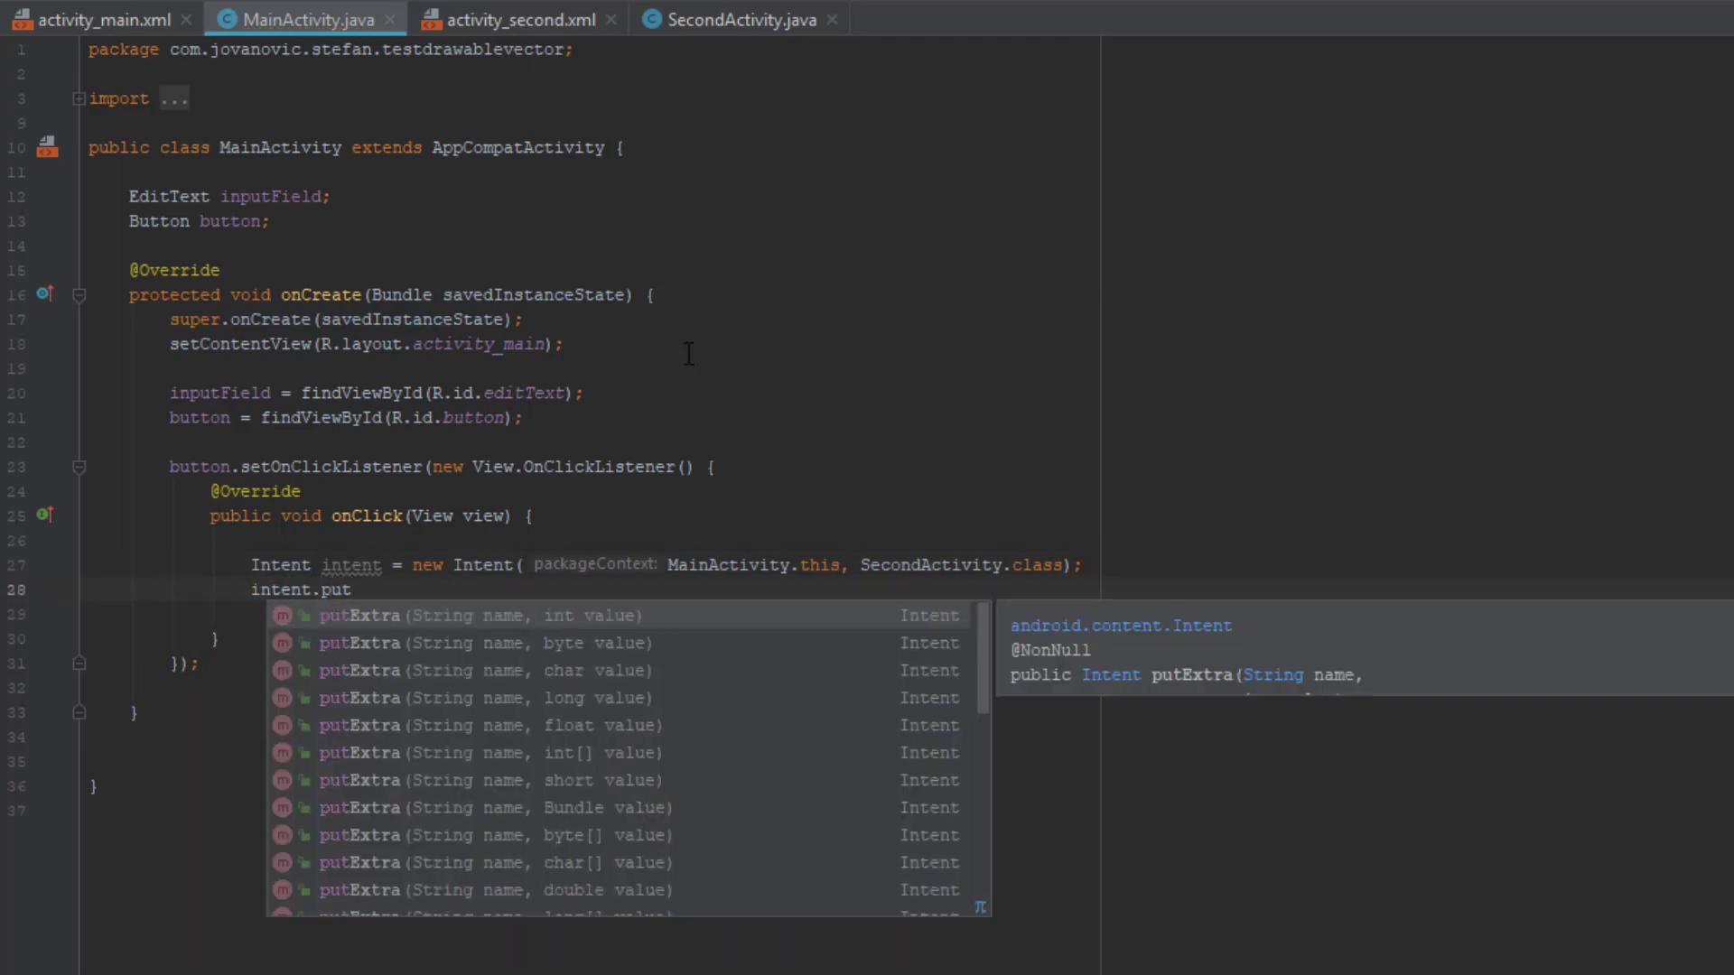
key(Down)
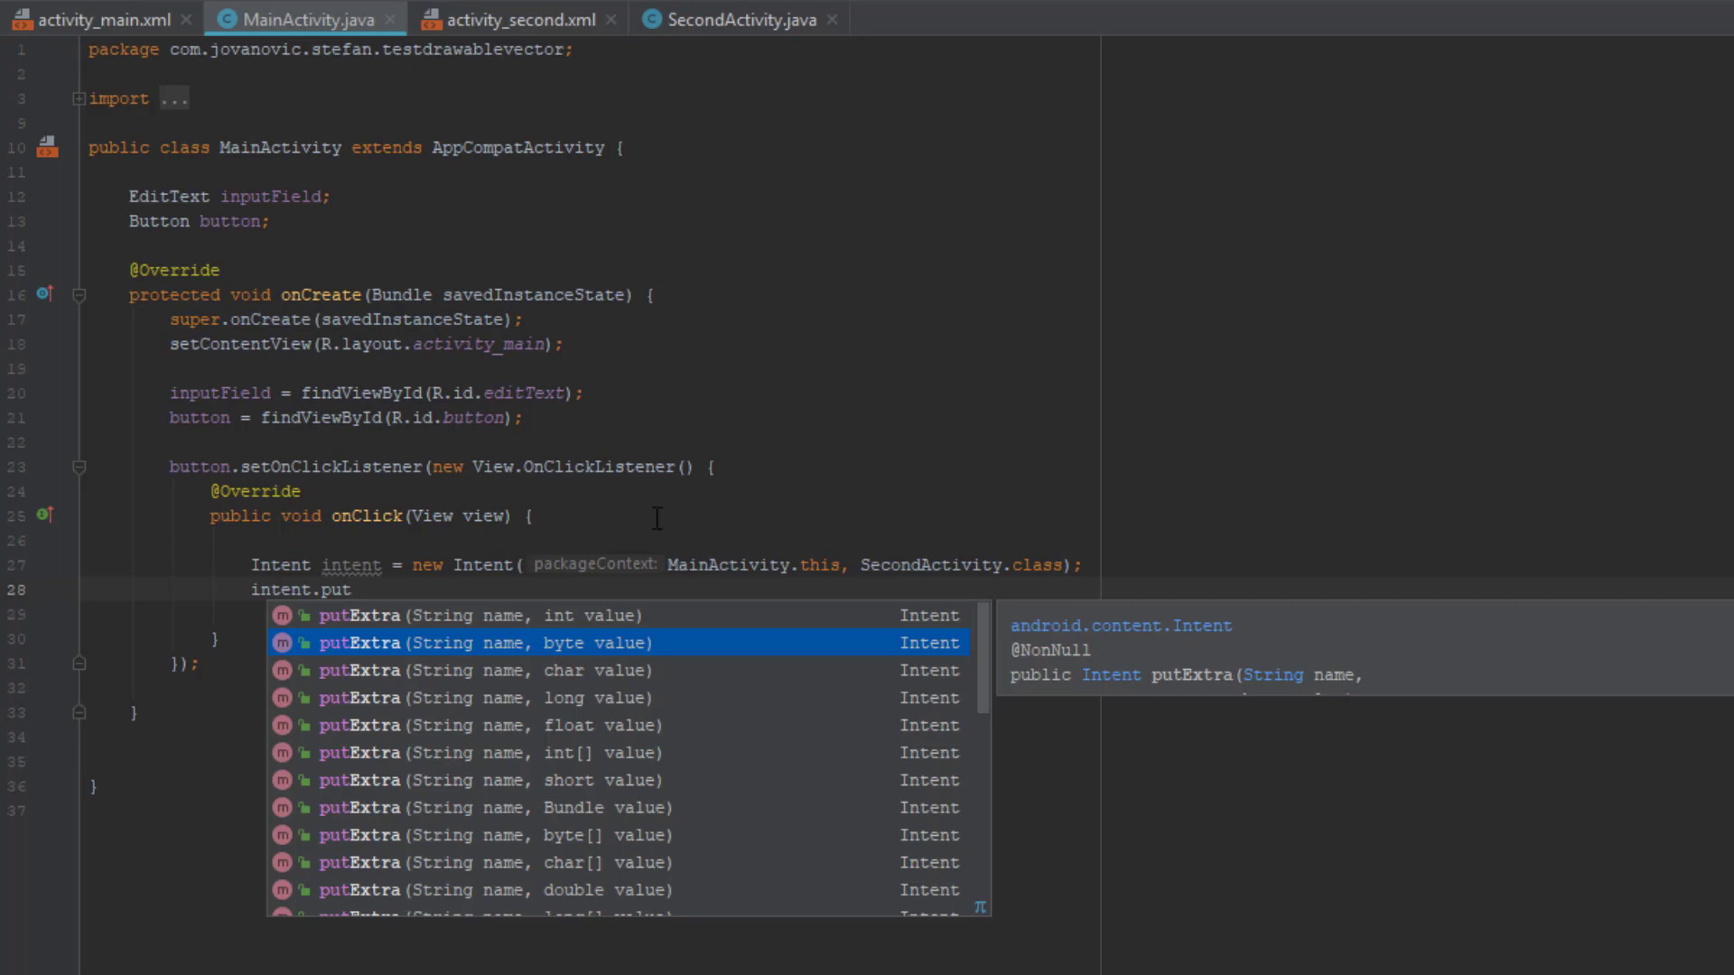
scroll(down, 3)
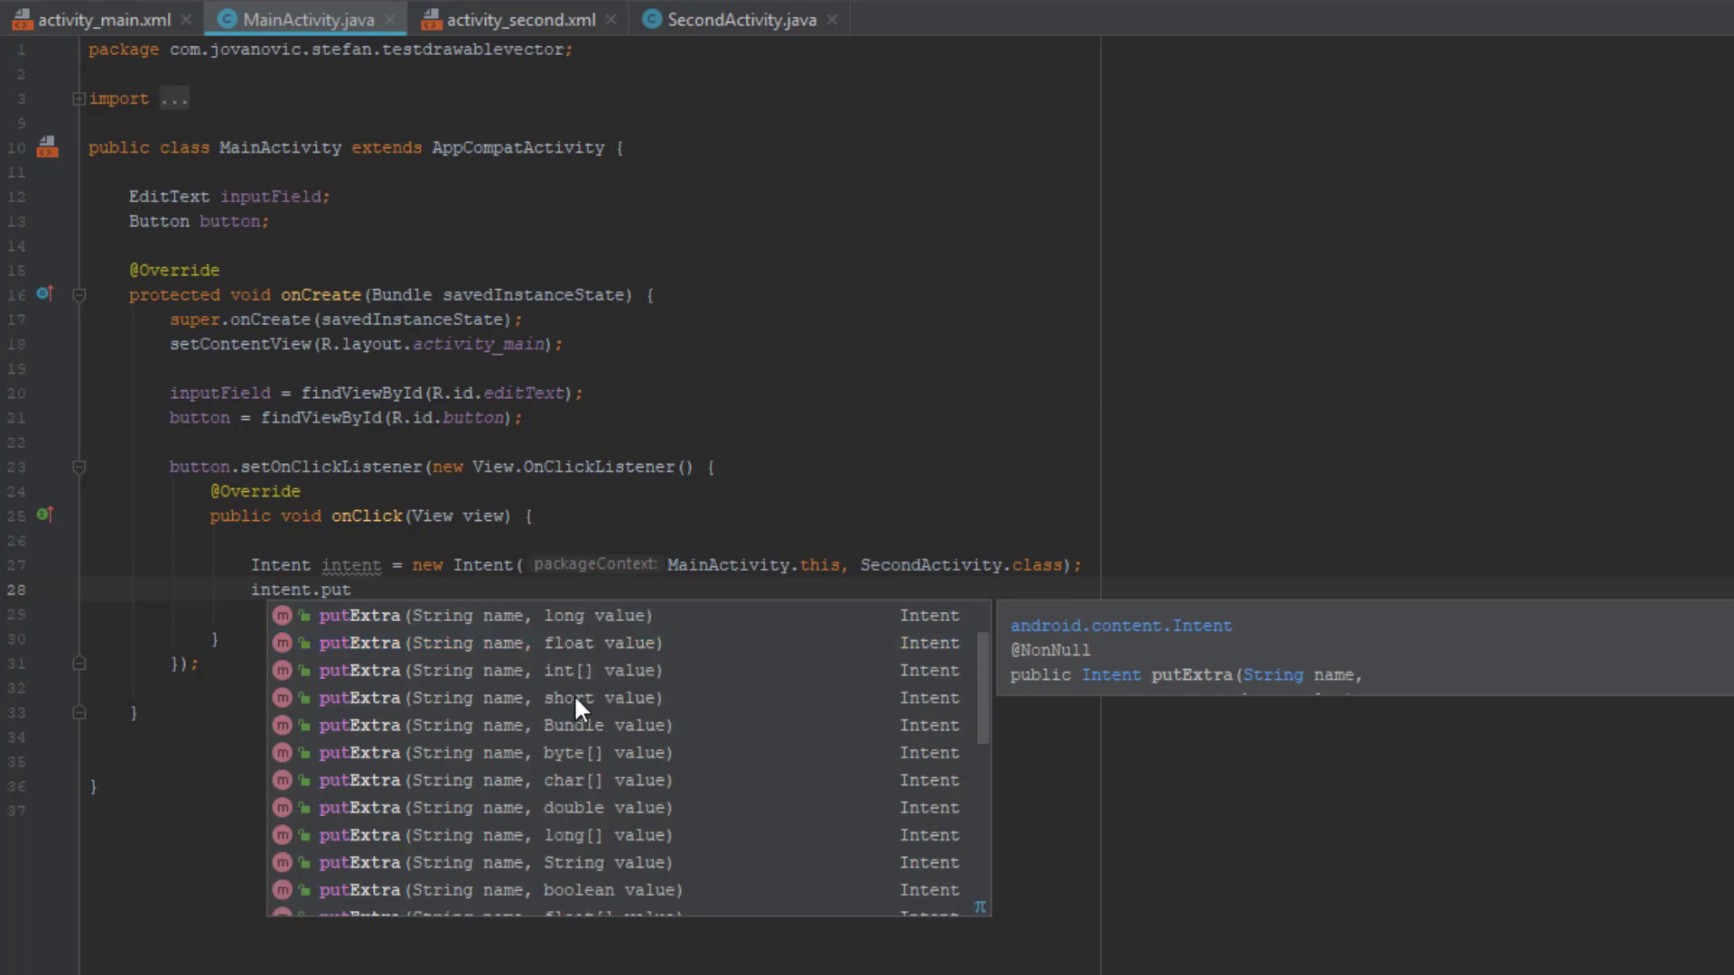
scroll(down, 3)
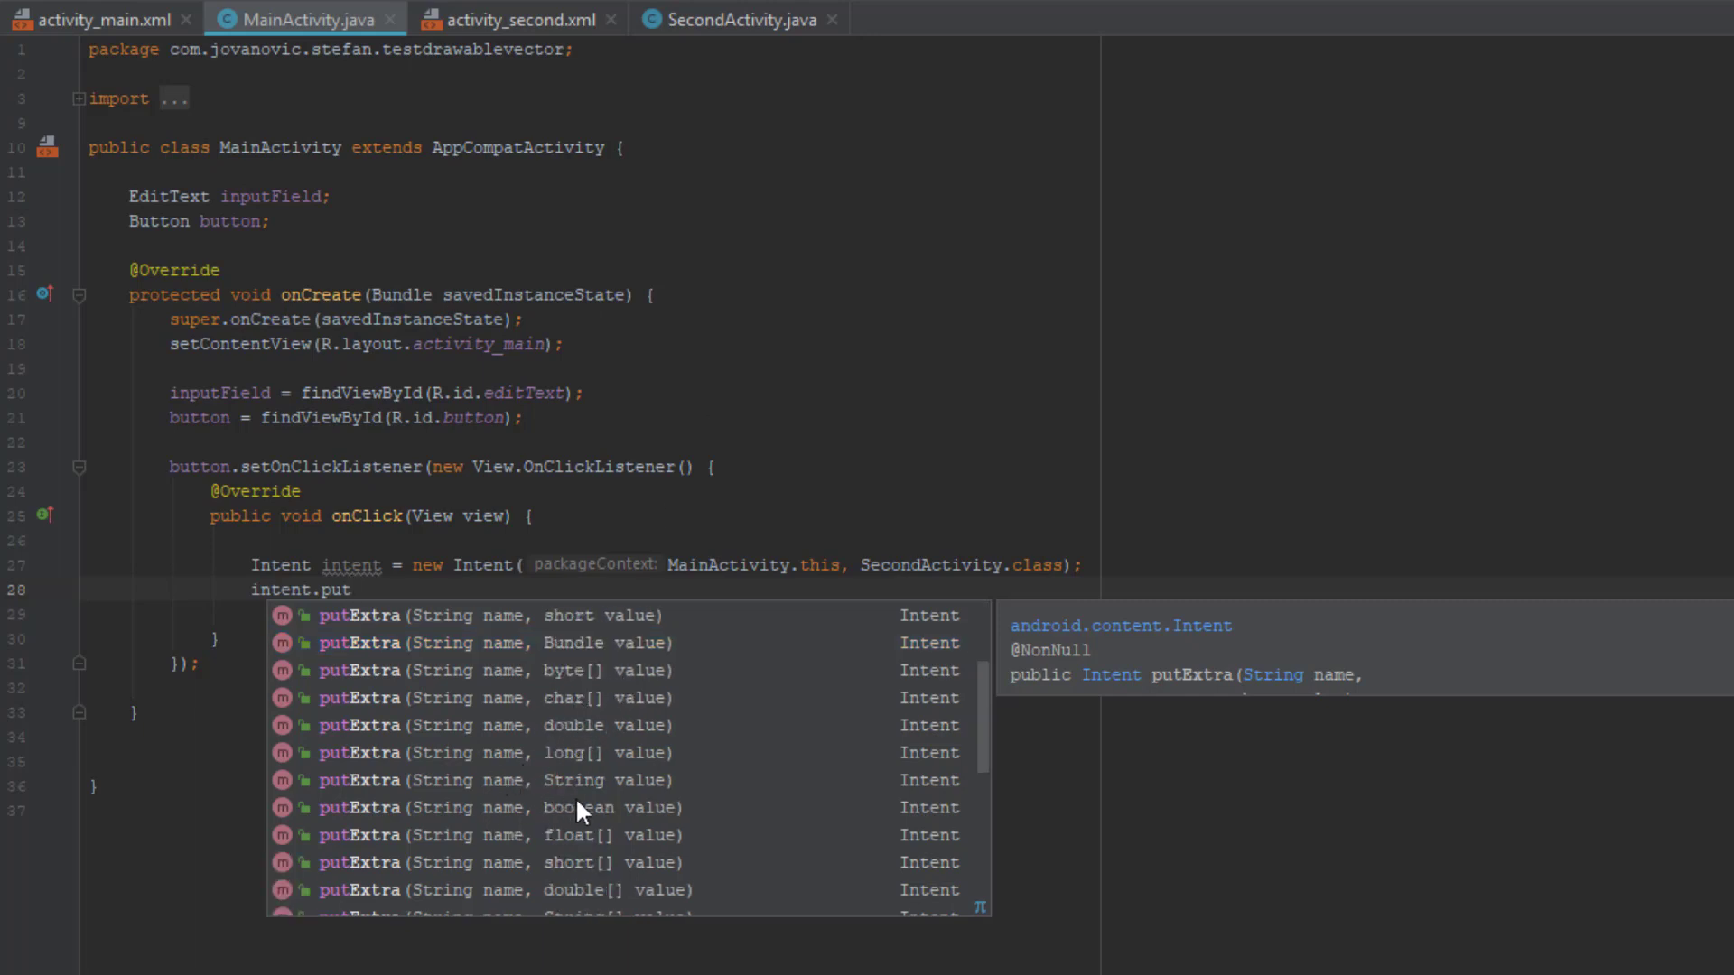
scroll(down, 3)
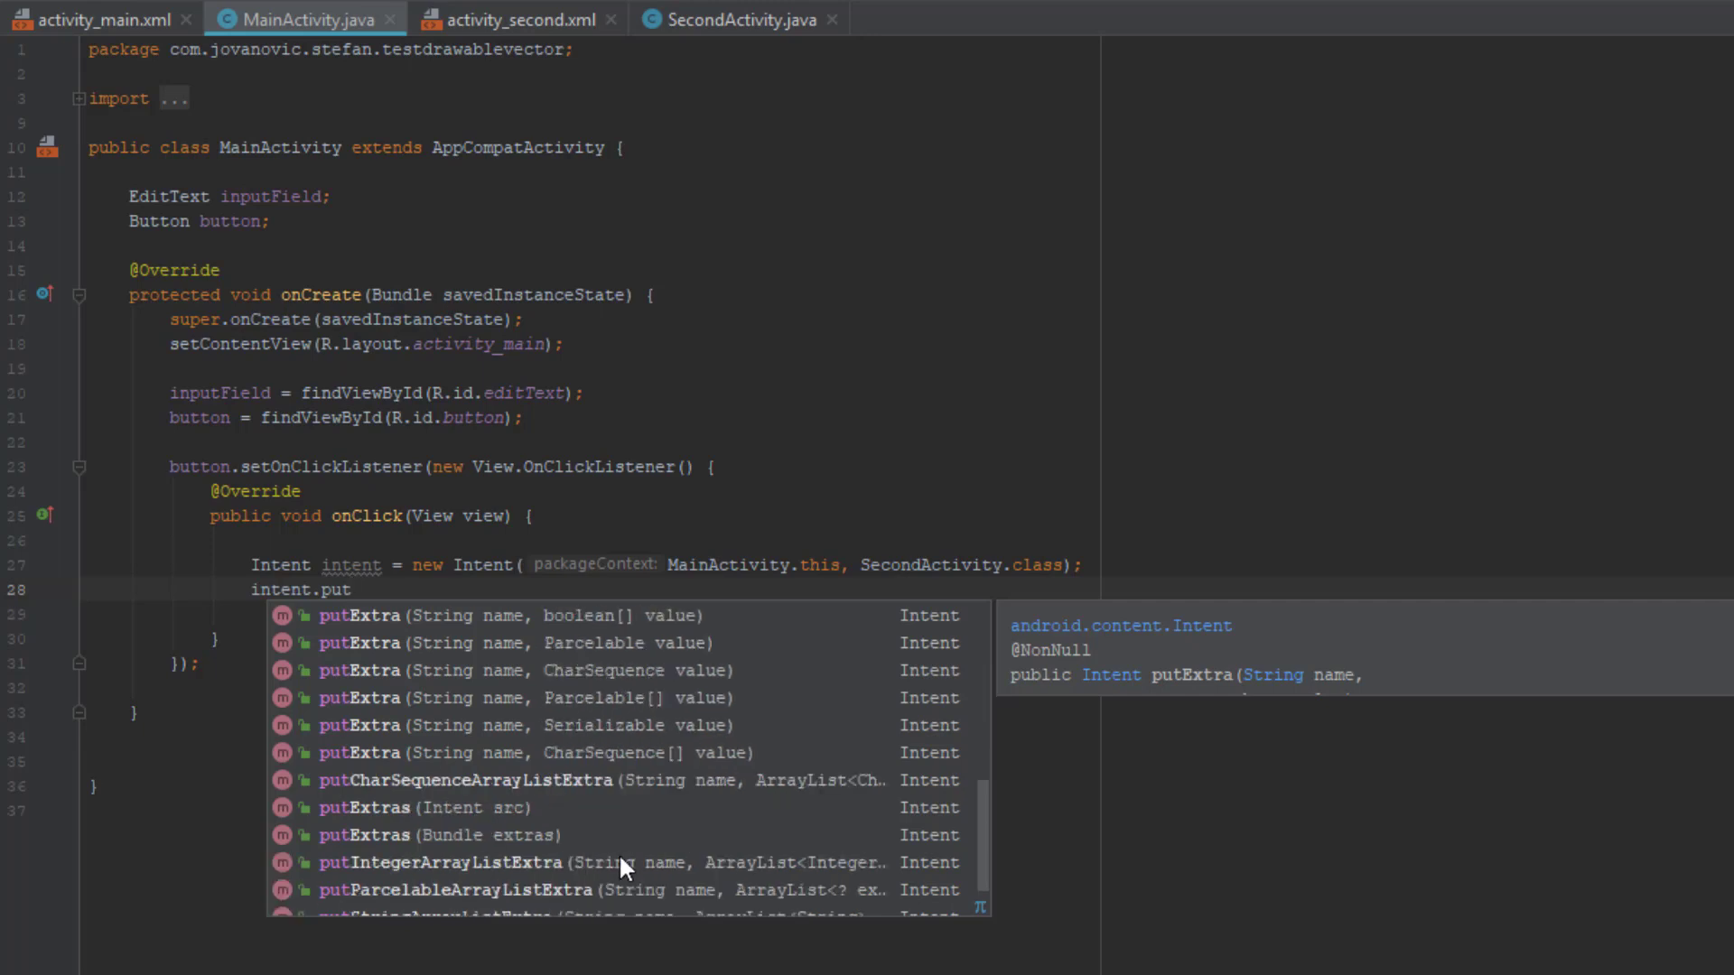
scroll(down, 3)
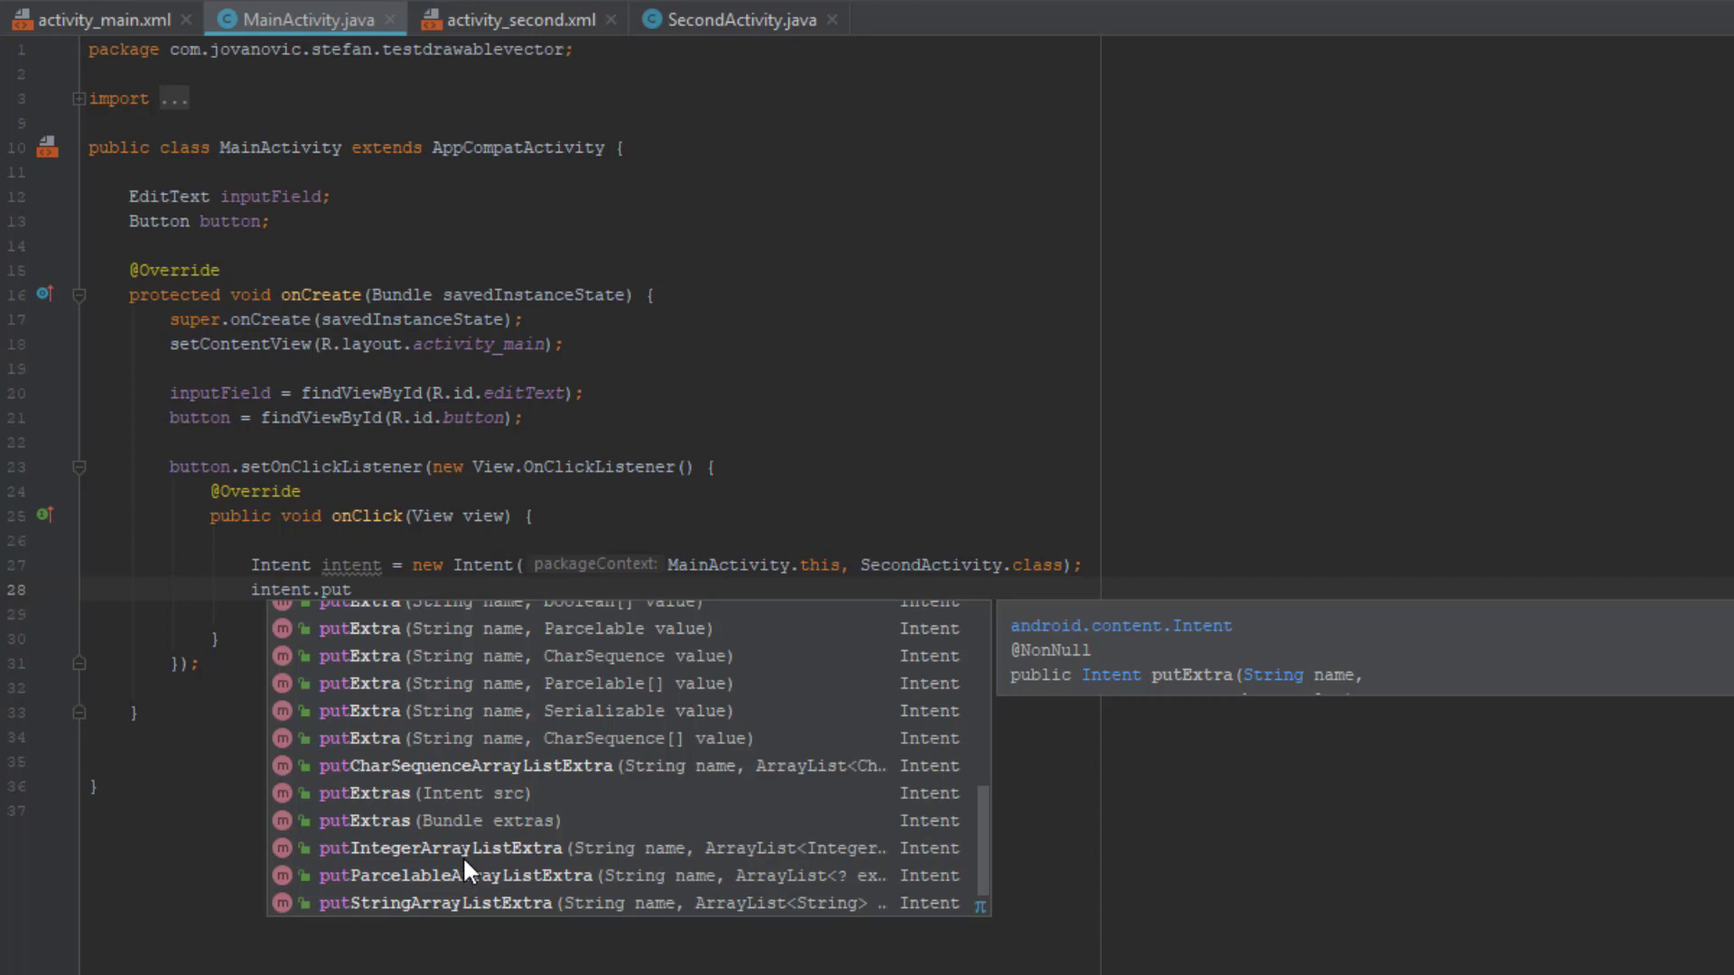
mouse_move(396, 920)
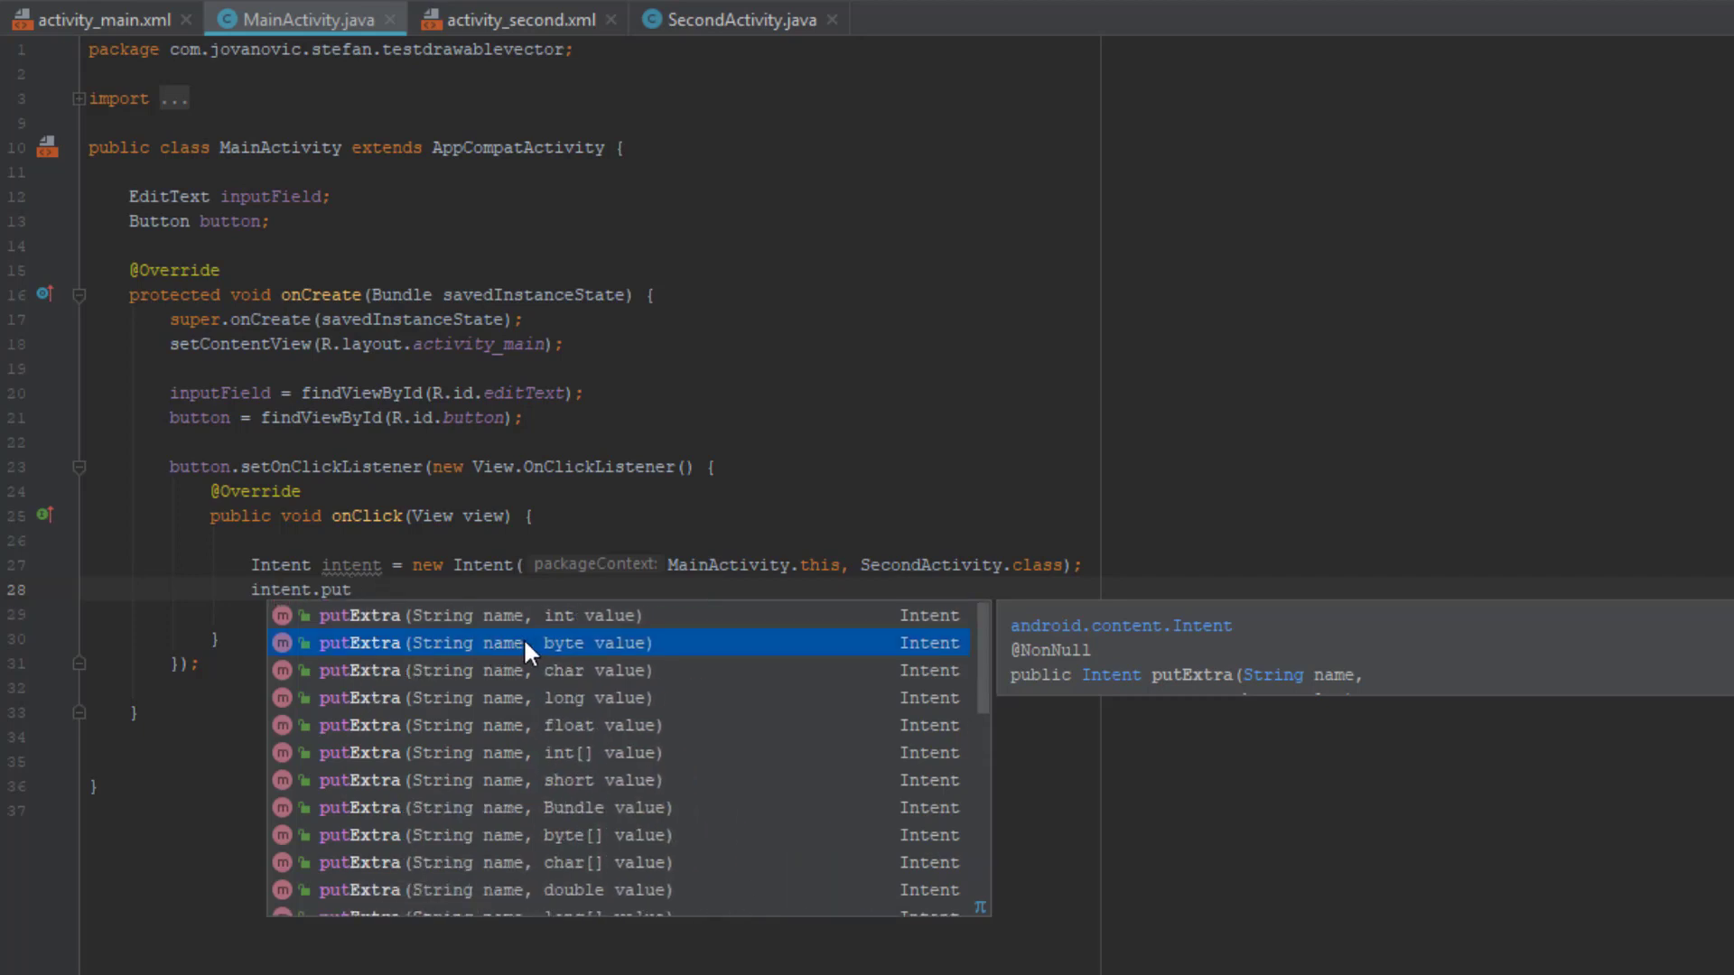
mouse_move(634, 645)
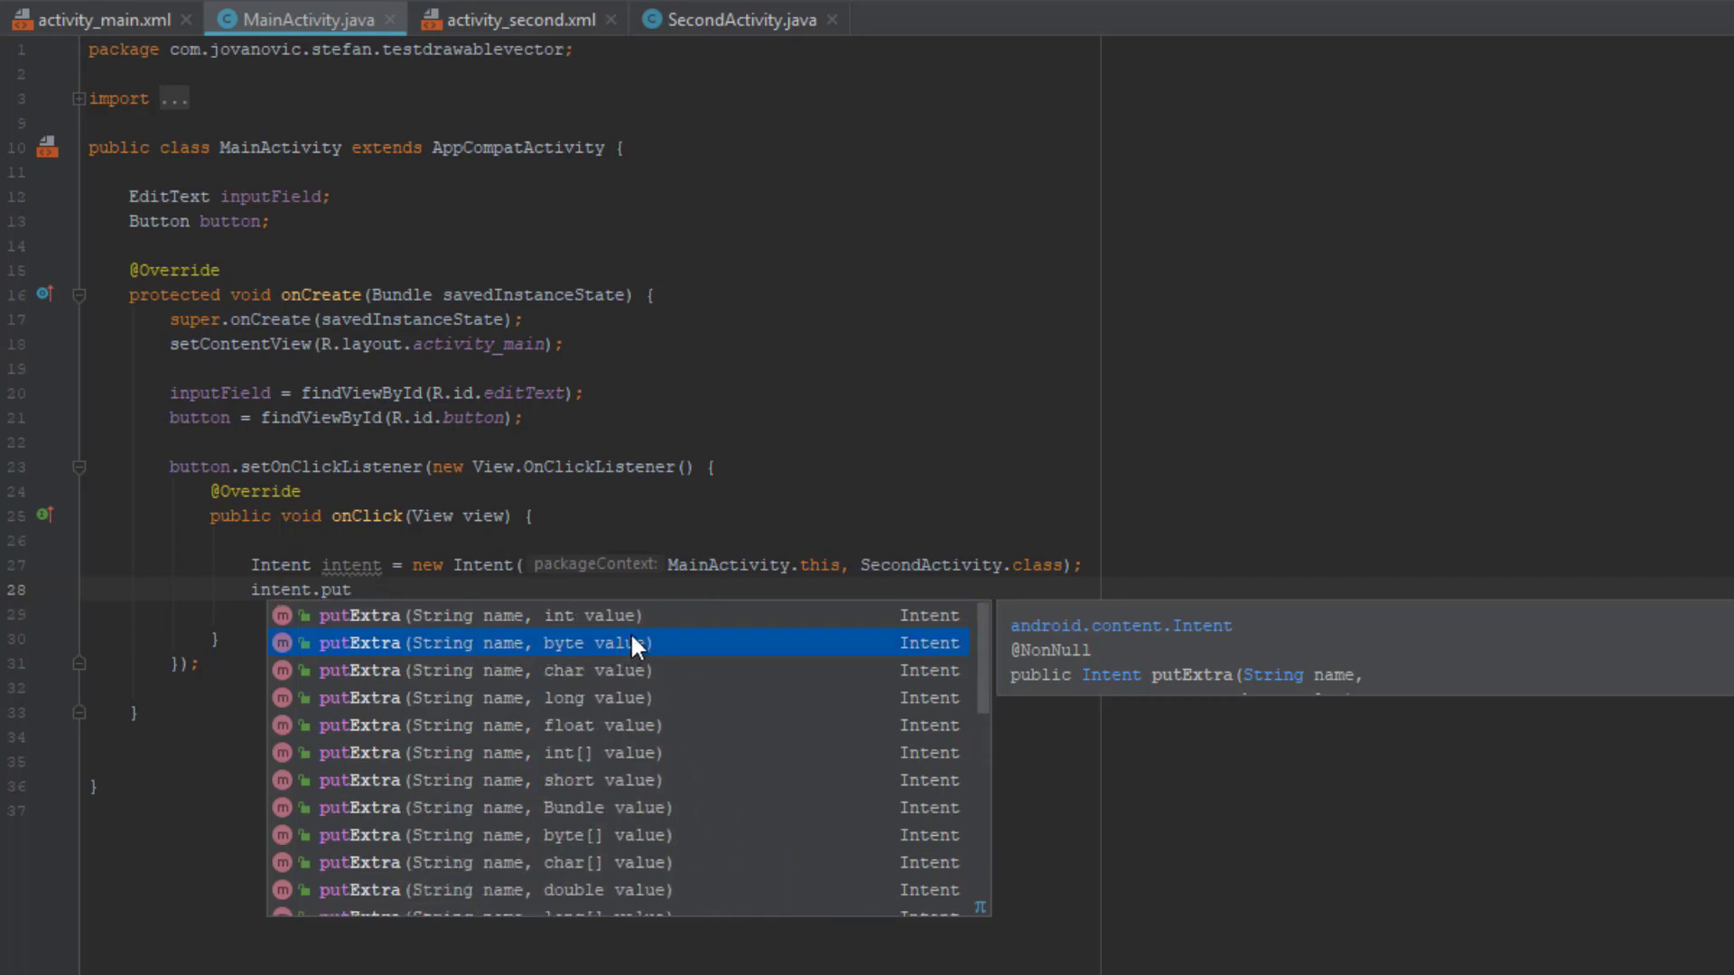
mouse_move(639, 732)
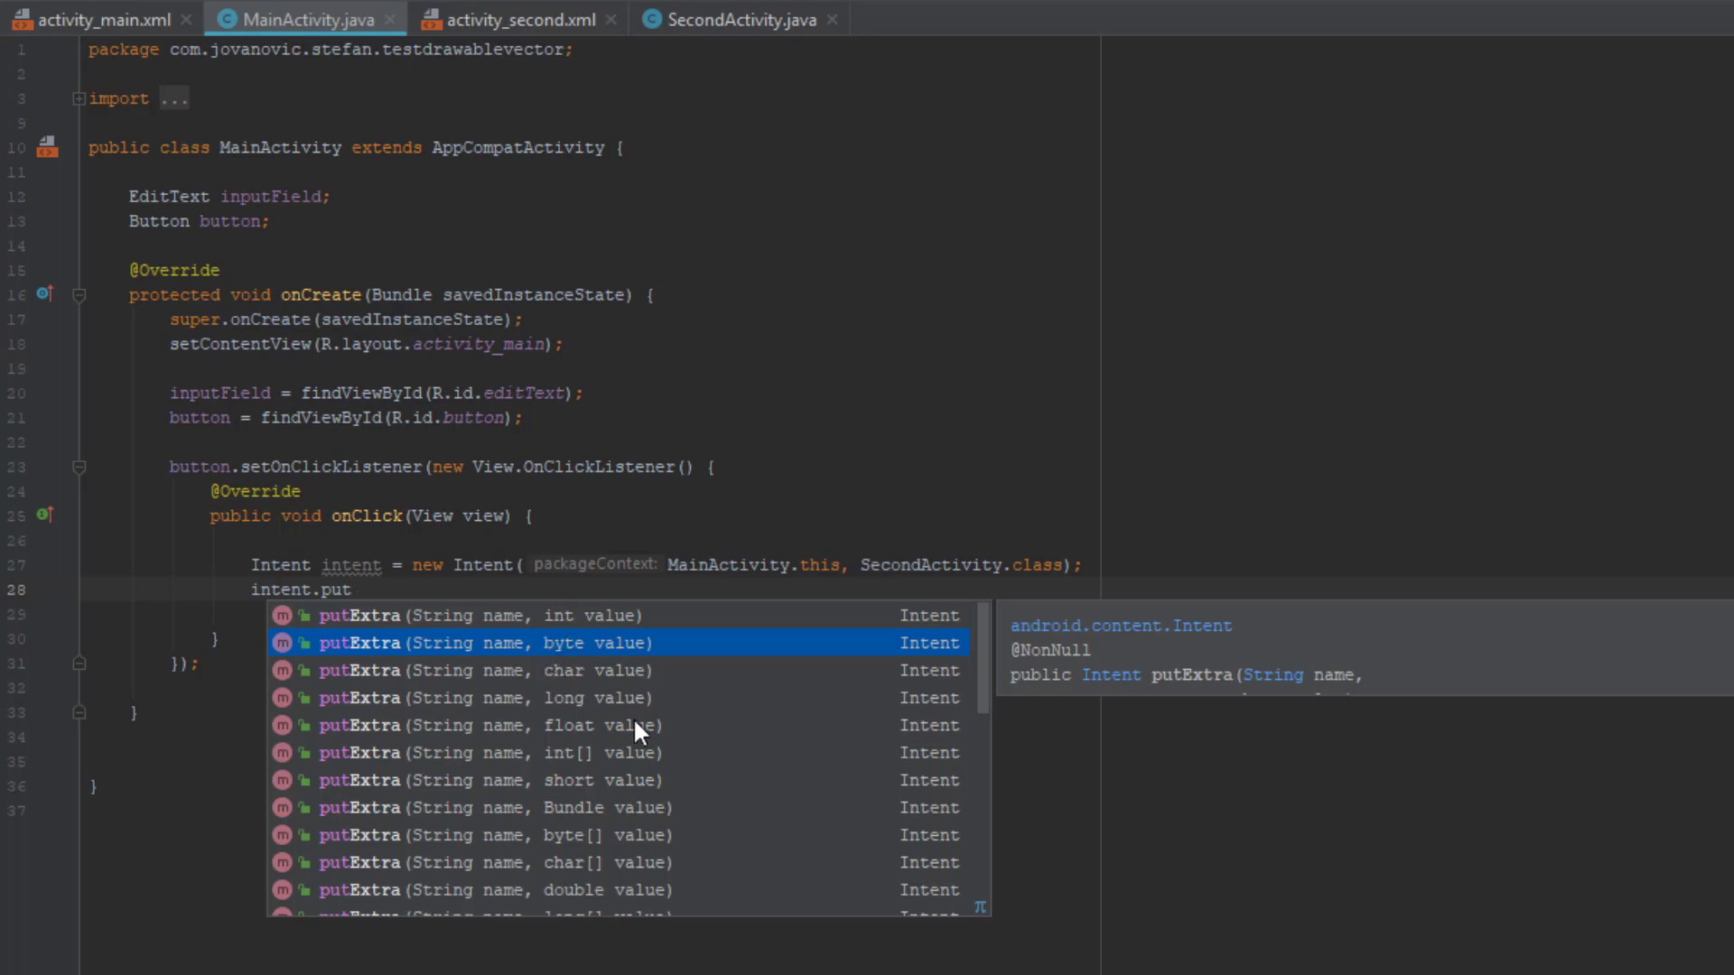
mouse_move(596, 654)
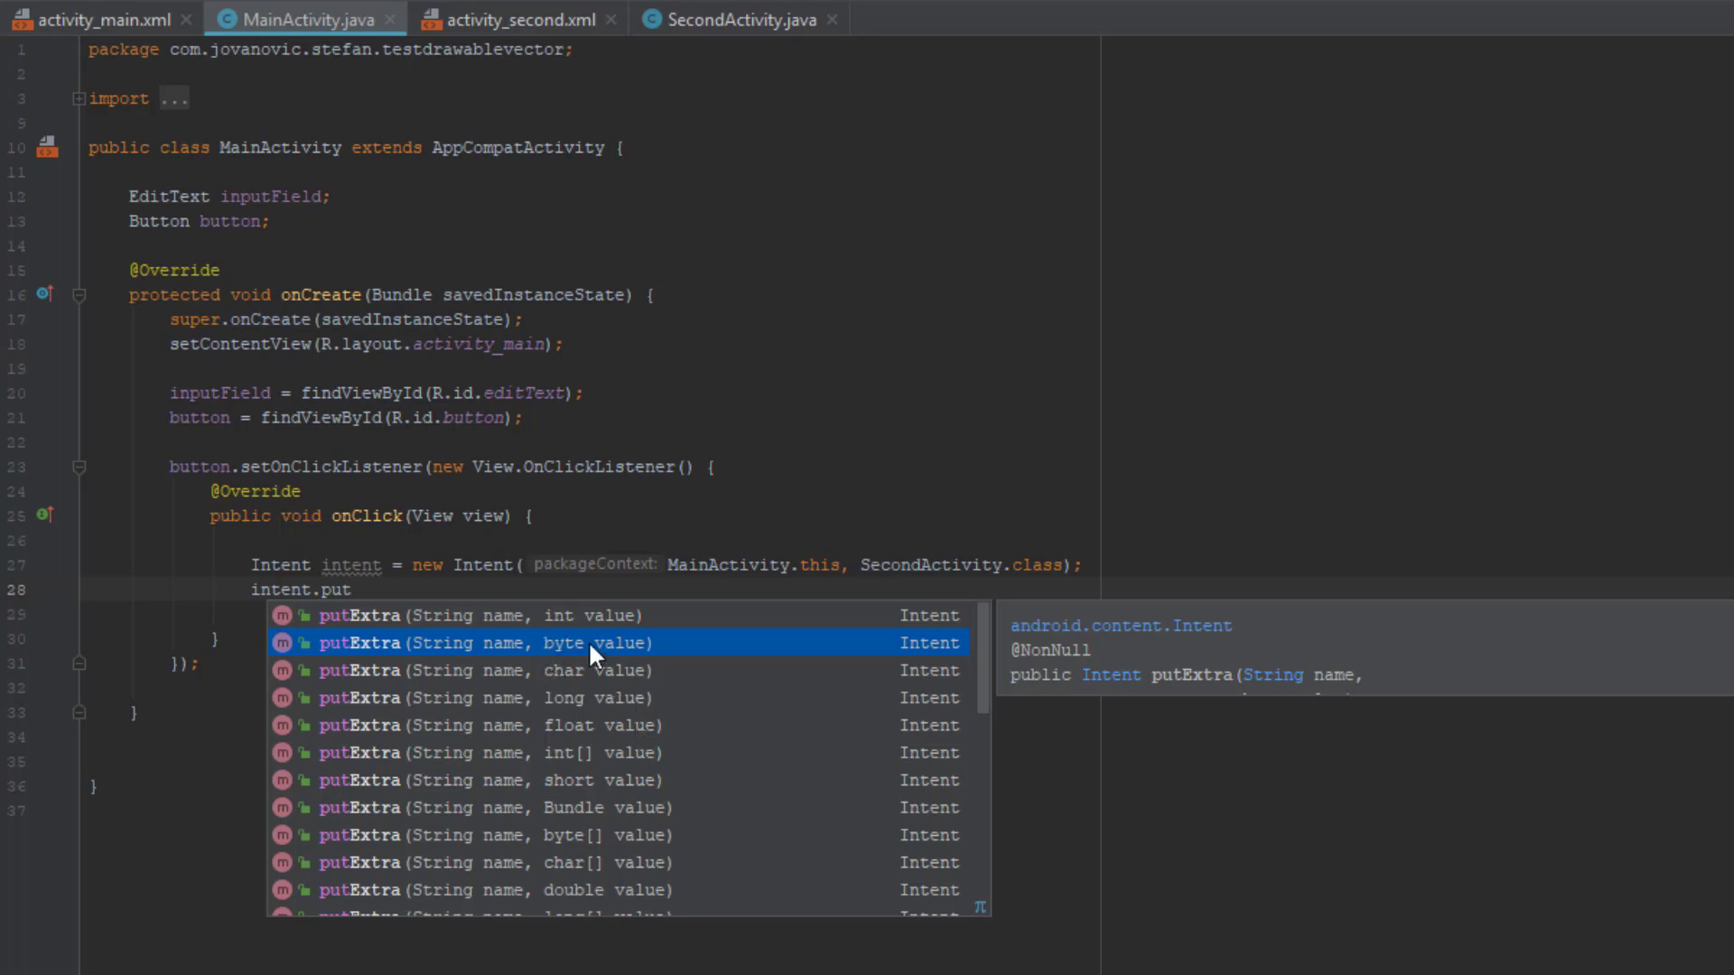
mouse_move(531, 615)
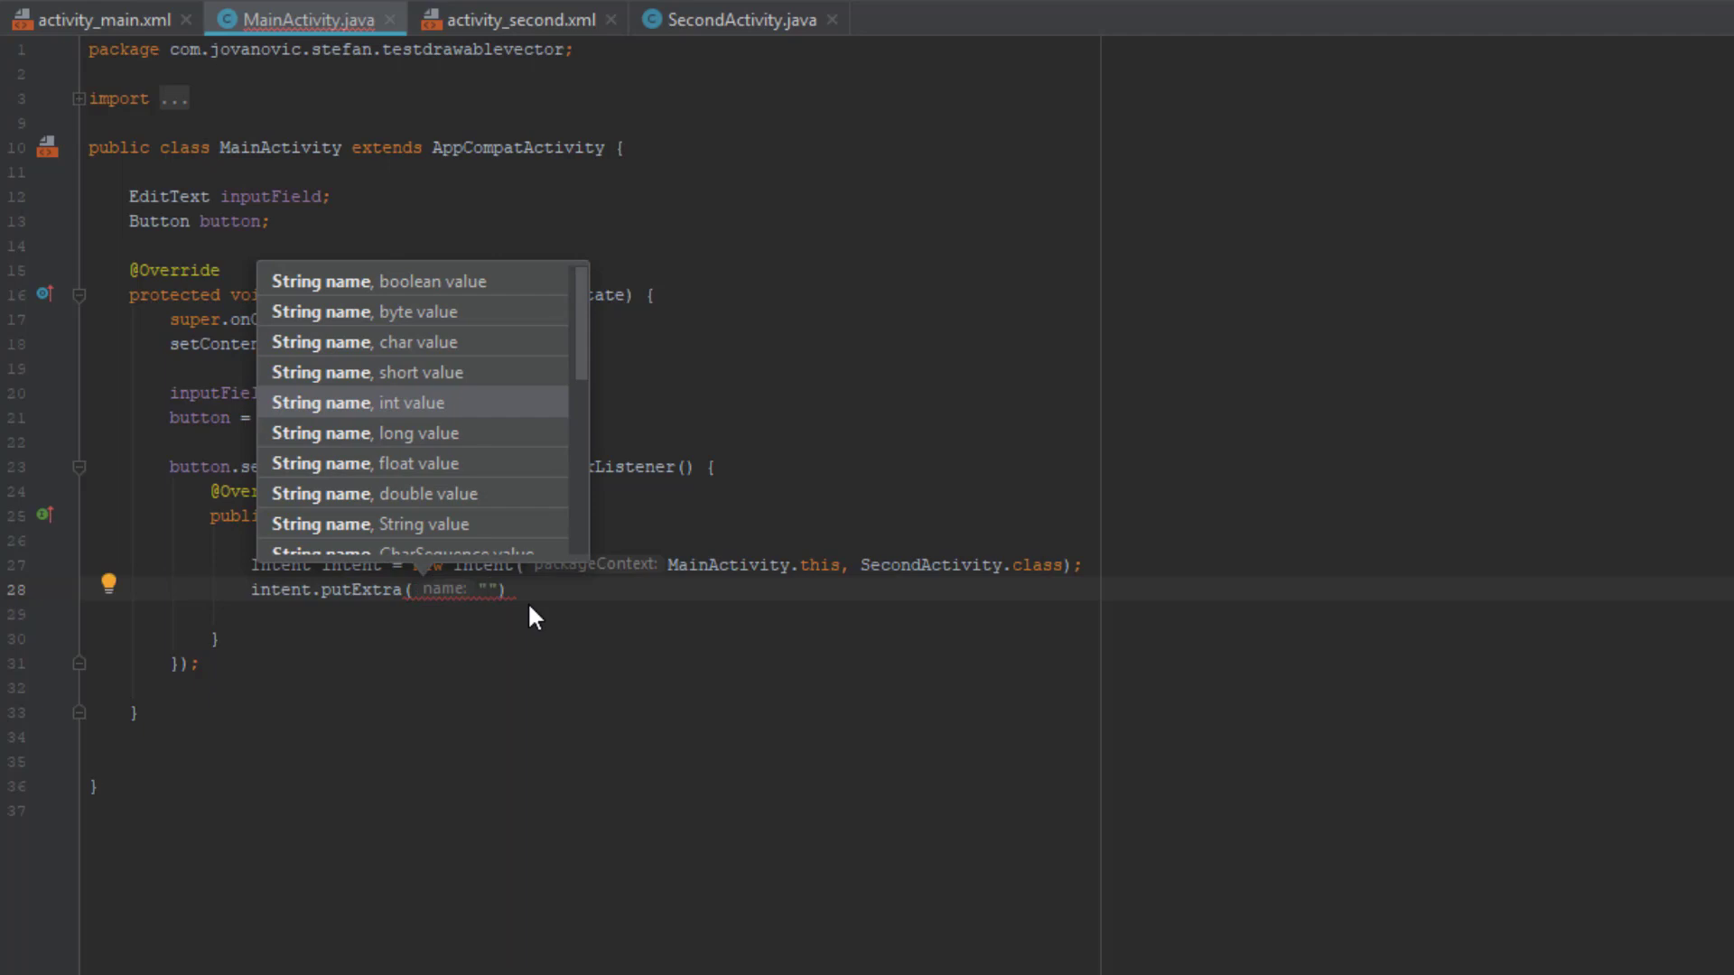
Give the putExtra call "key1" as its name argument, followed by a comma.
text(key)
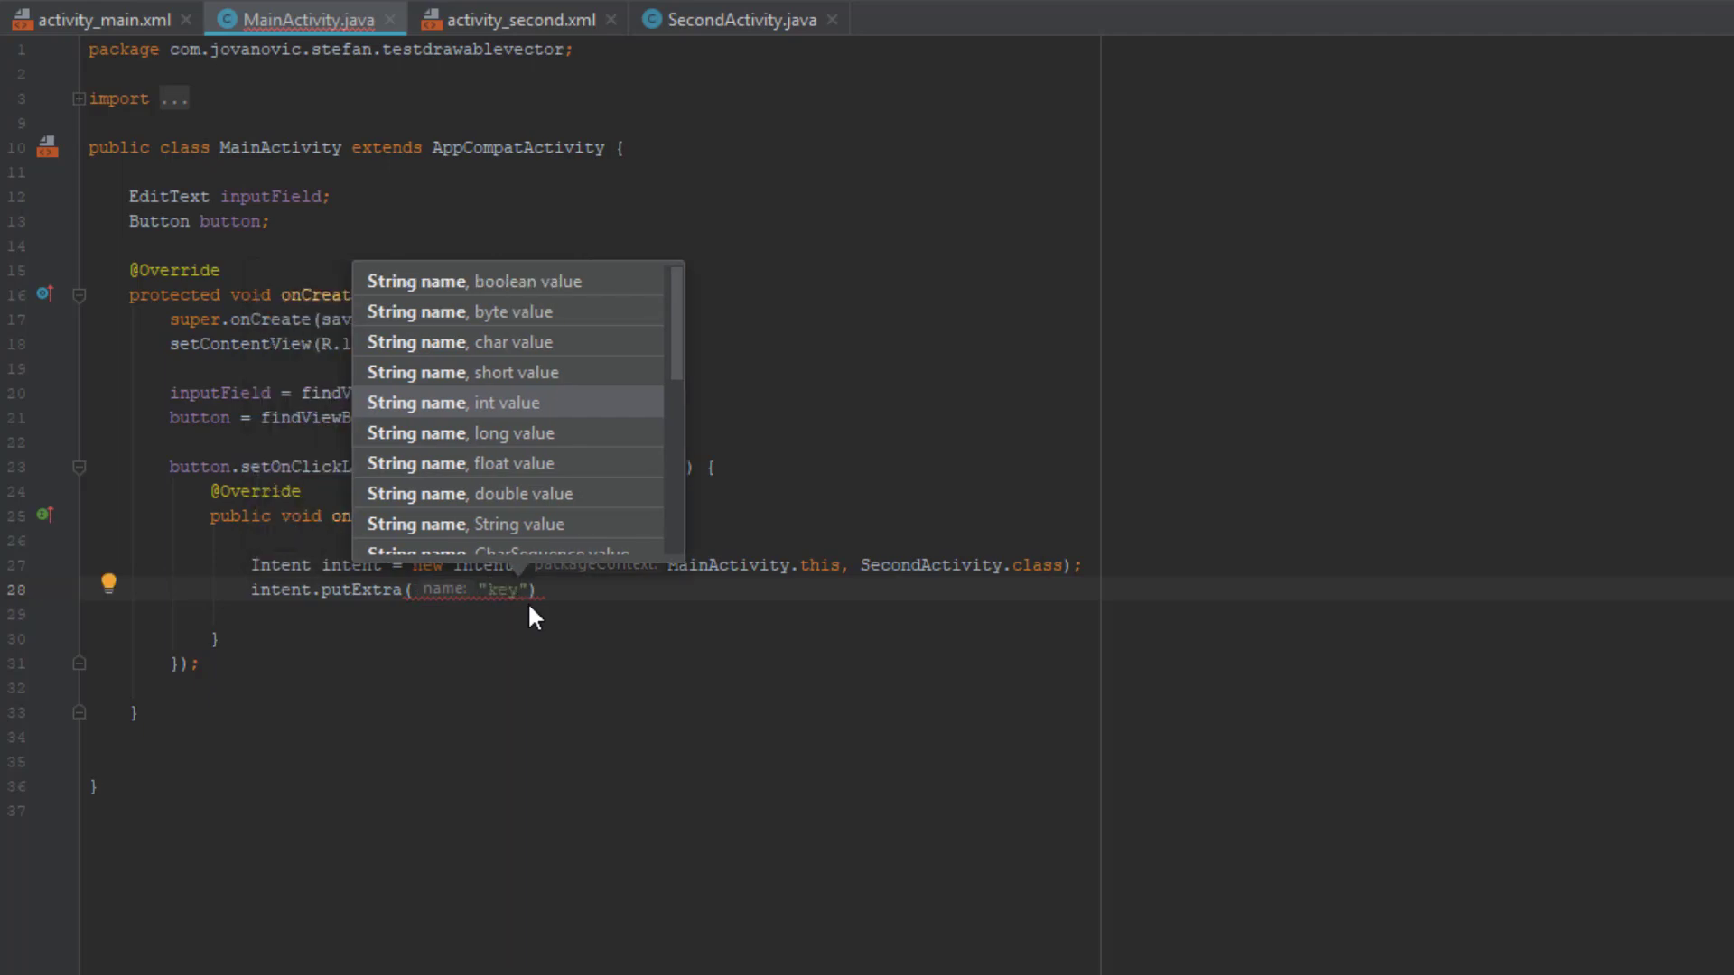
text(exa)
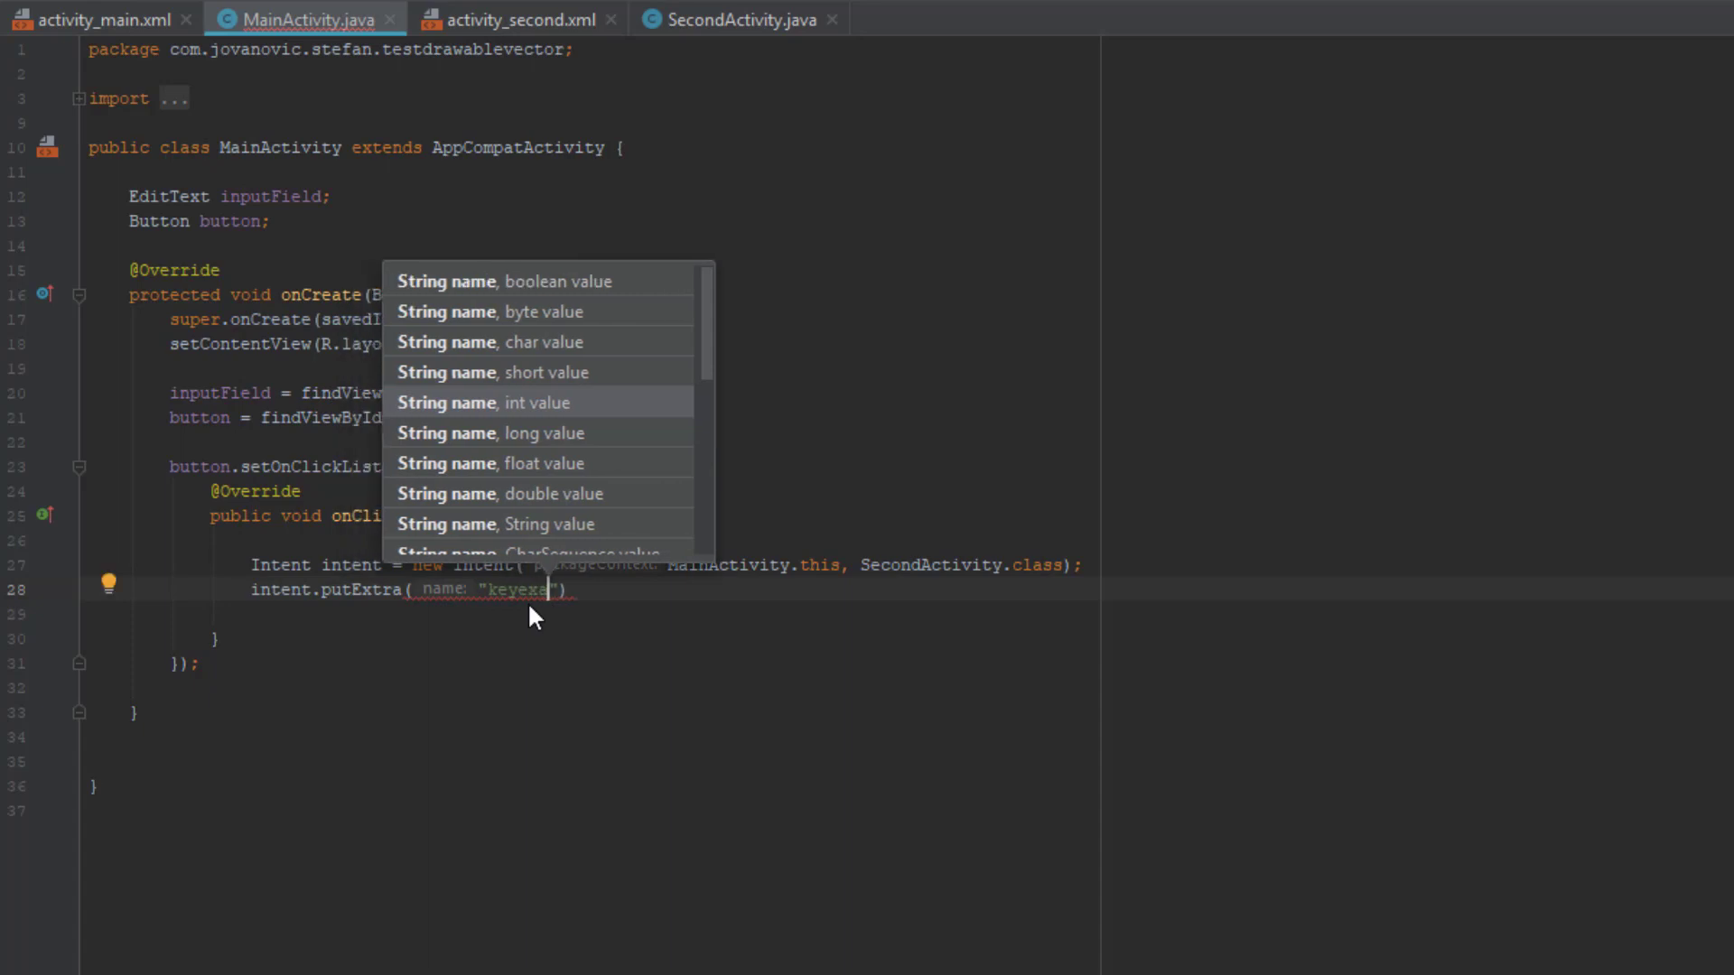
text(mple)
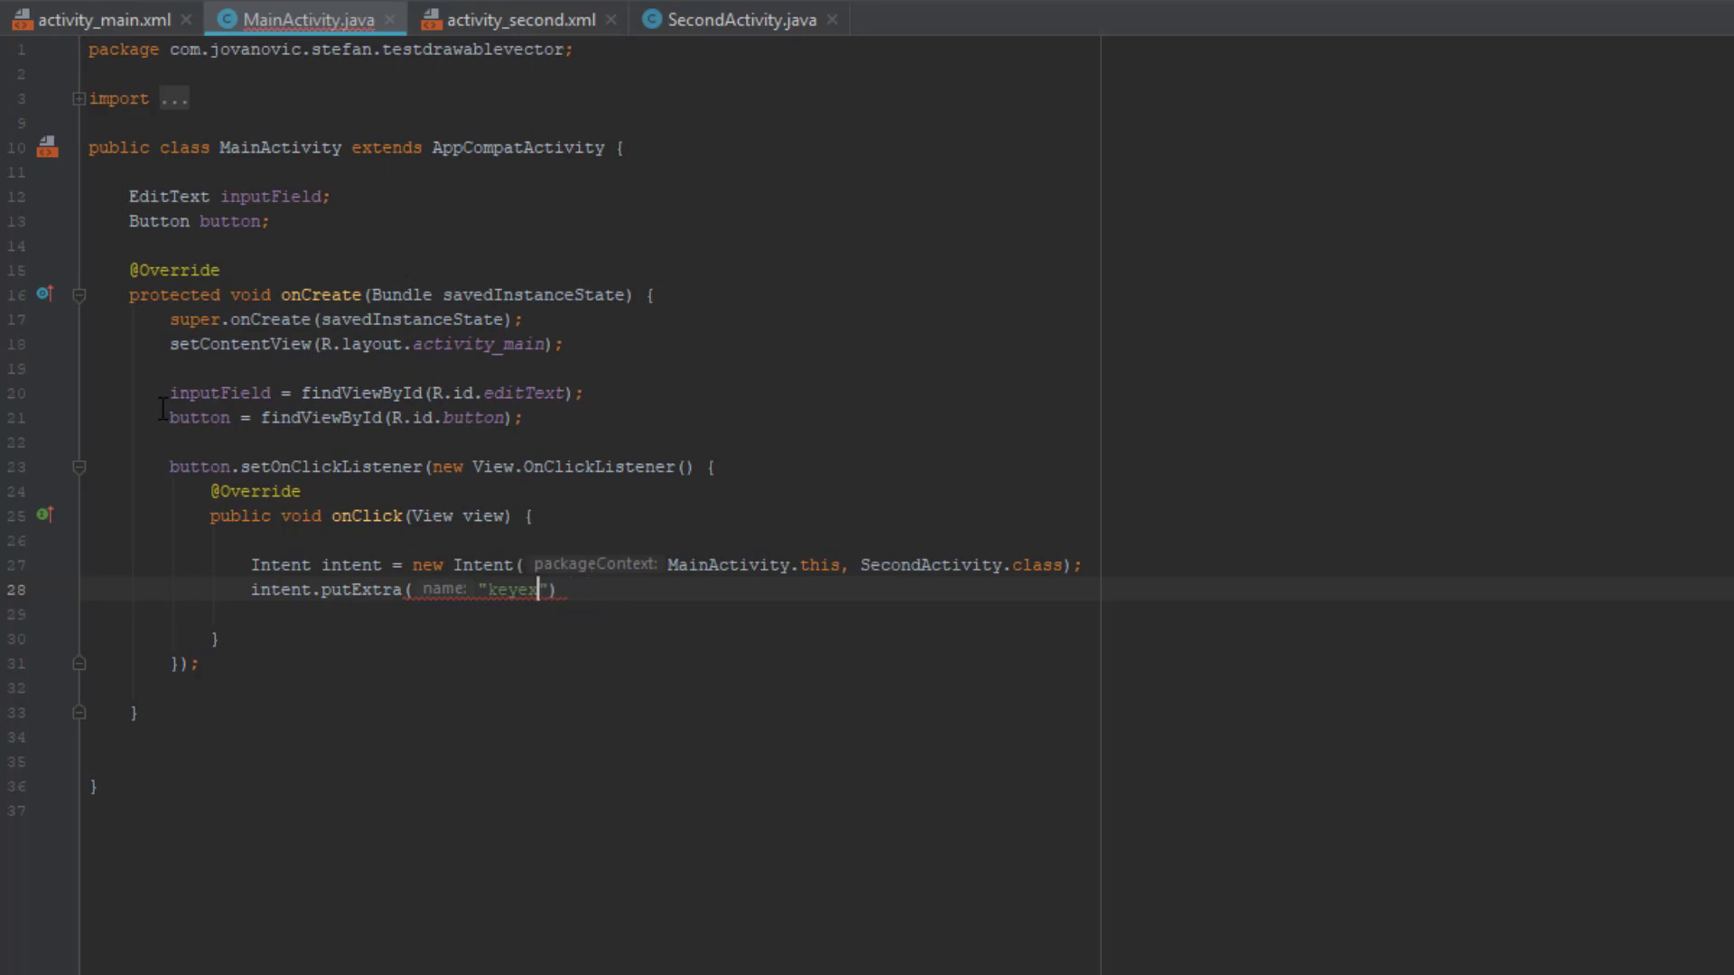
text(key1)
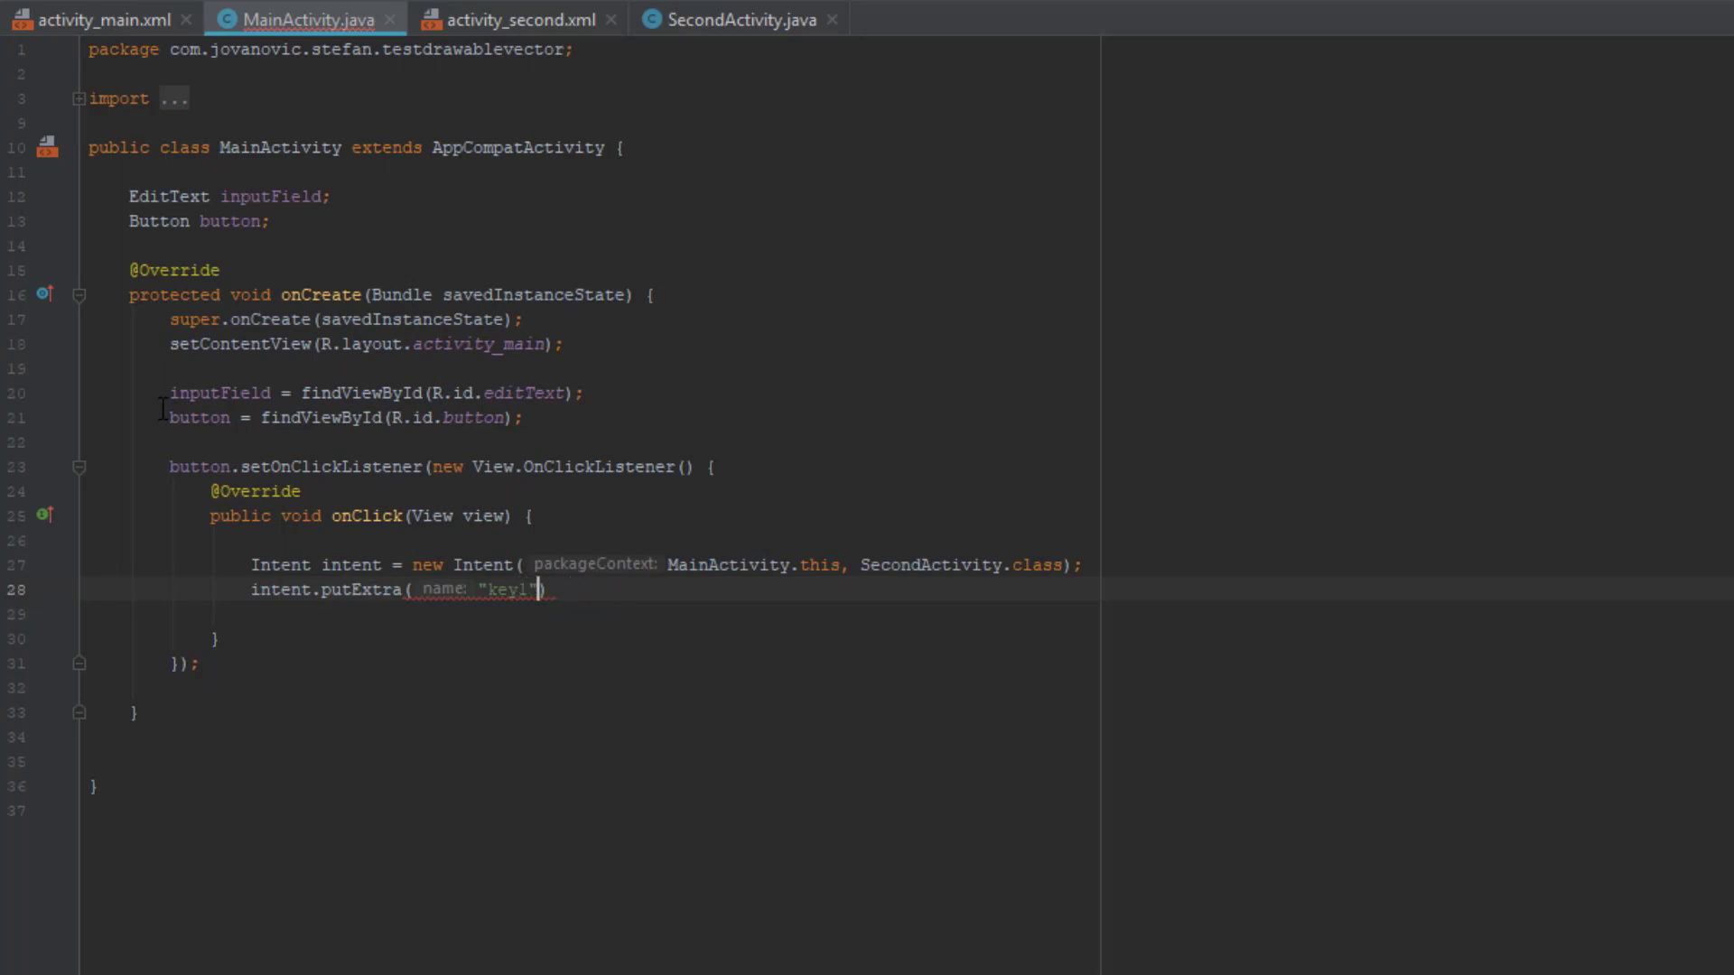
text(,)
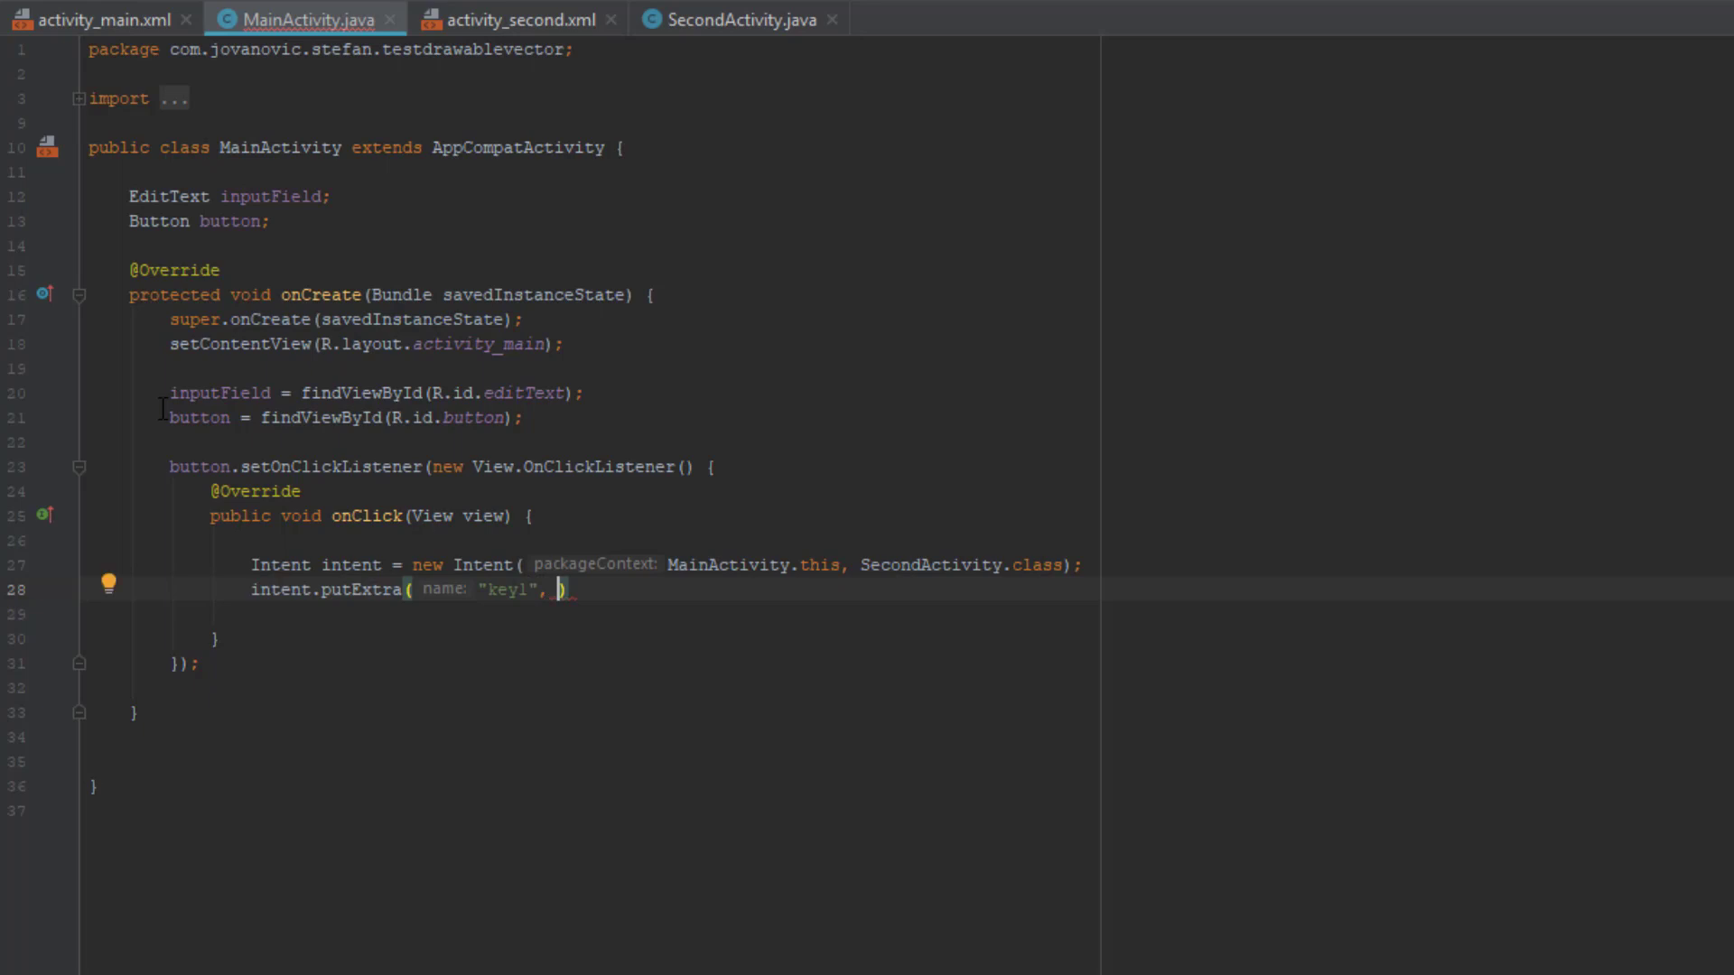
click(531, 516)
text(S)
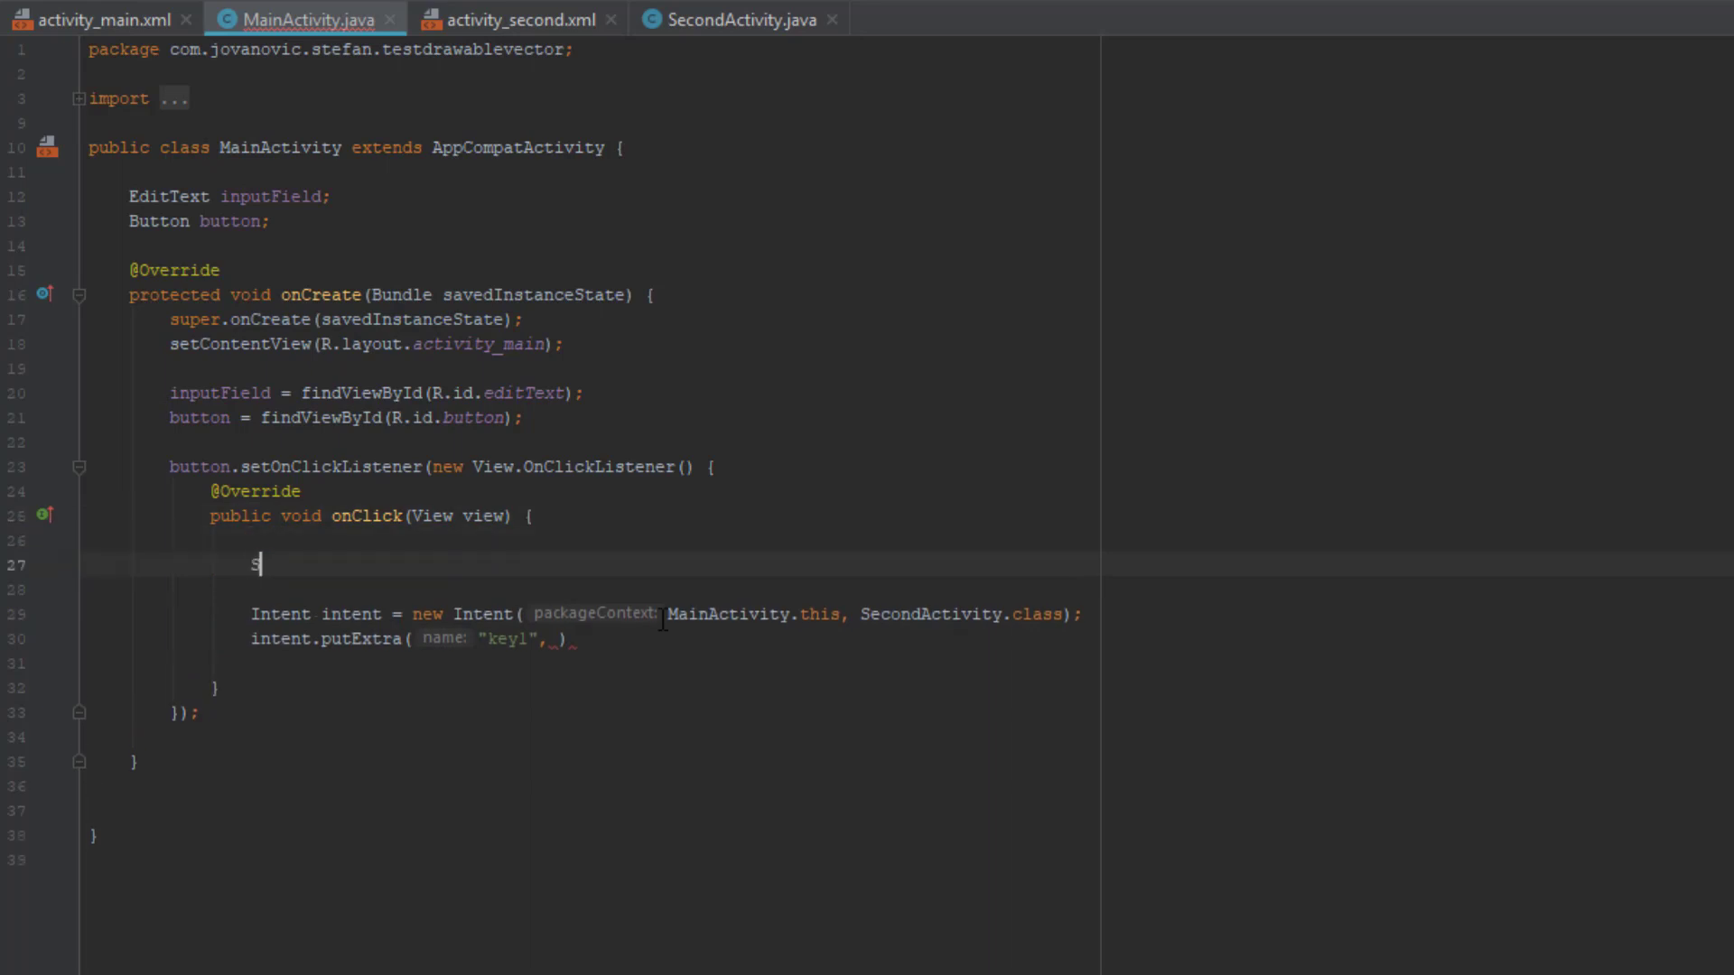
Add String inputData = inputField.getText().toString() at the top of onClick.
text(tr)
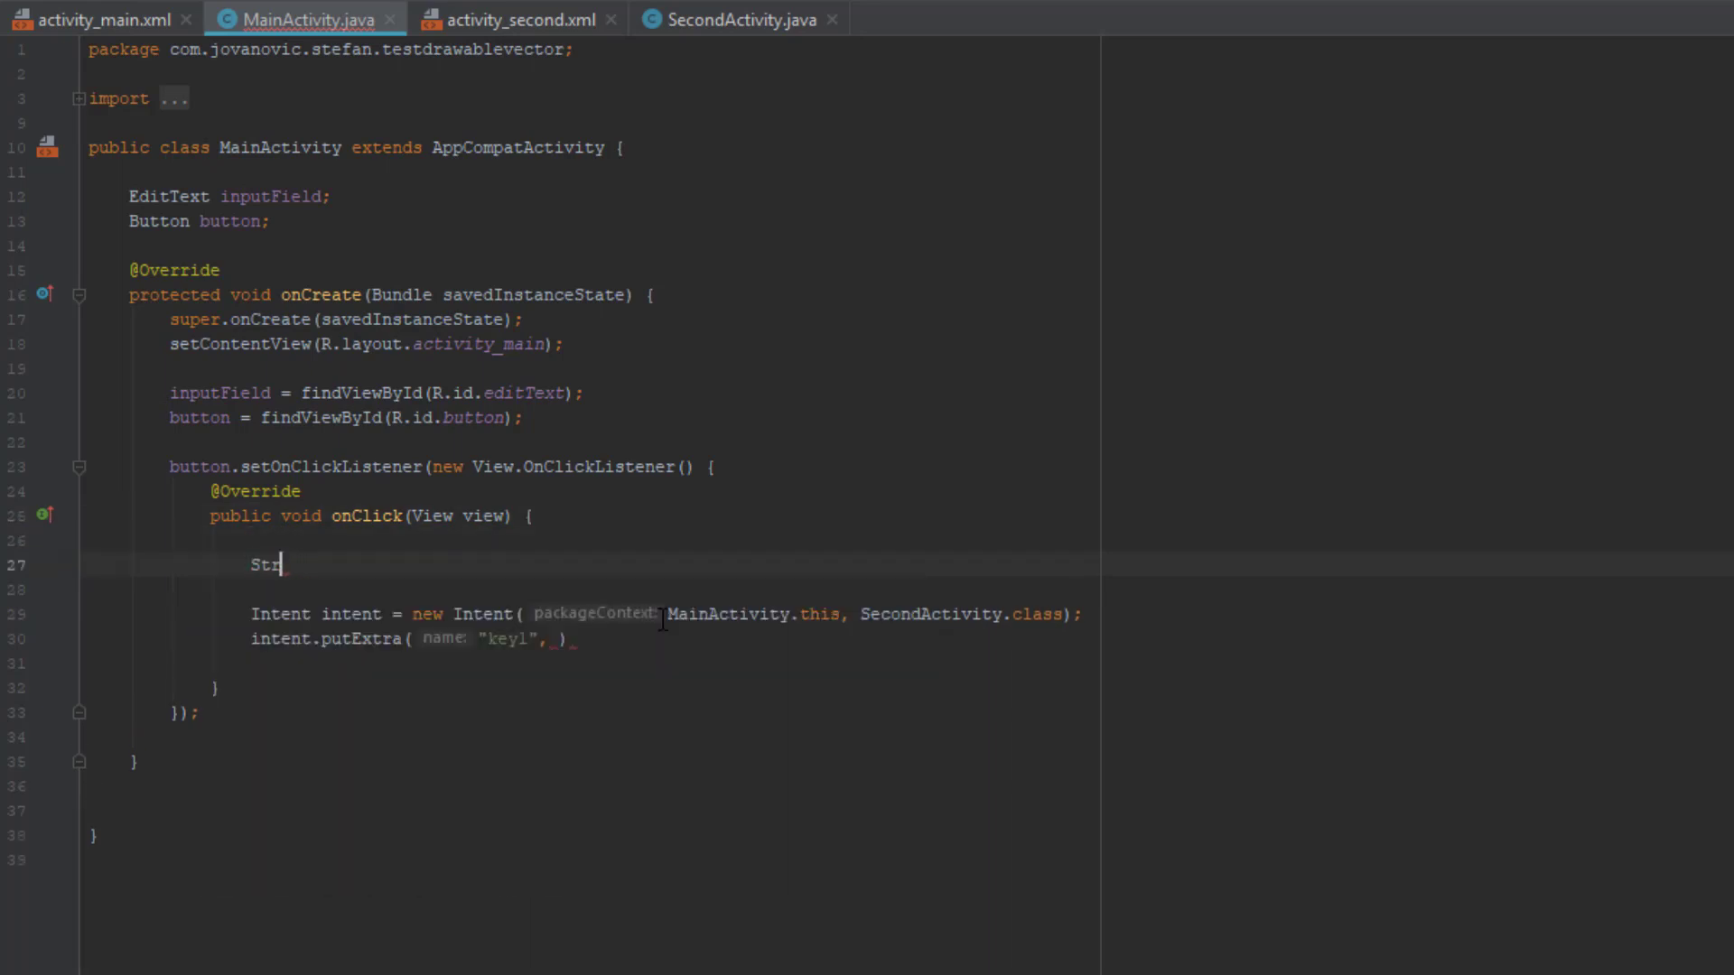
text(ing)
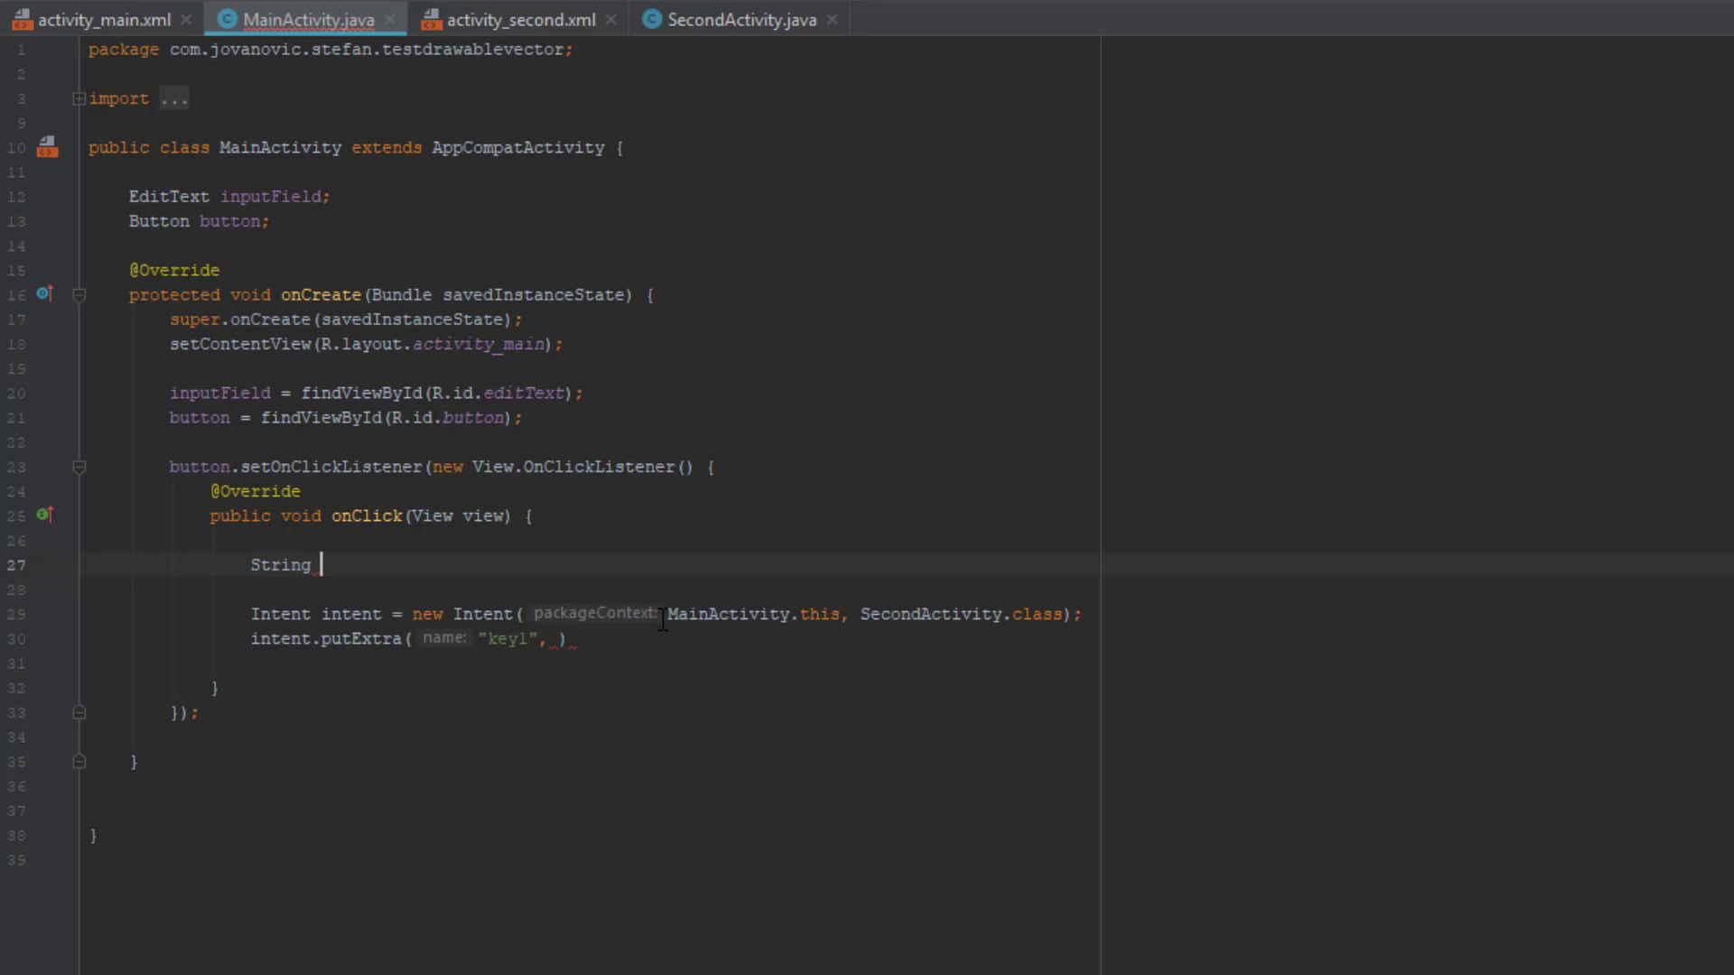
text(input)
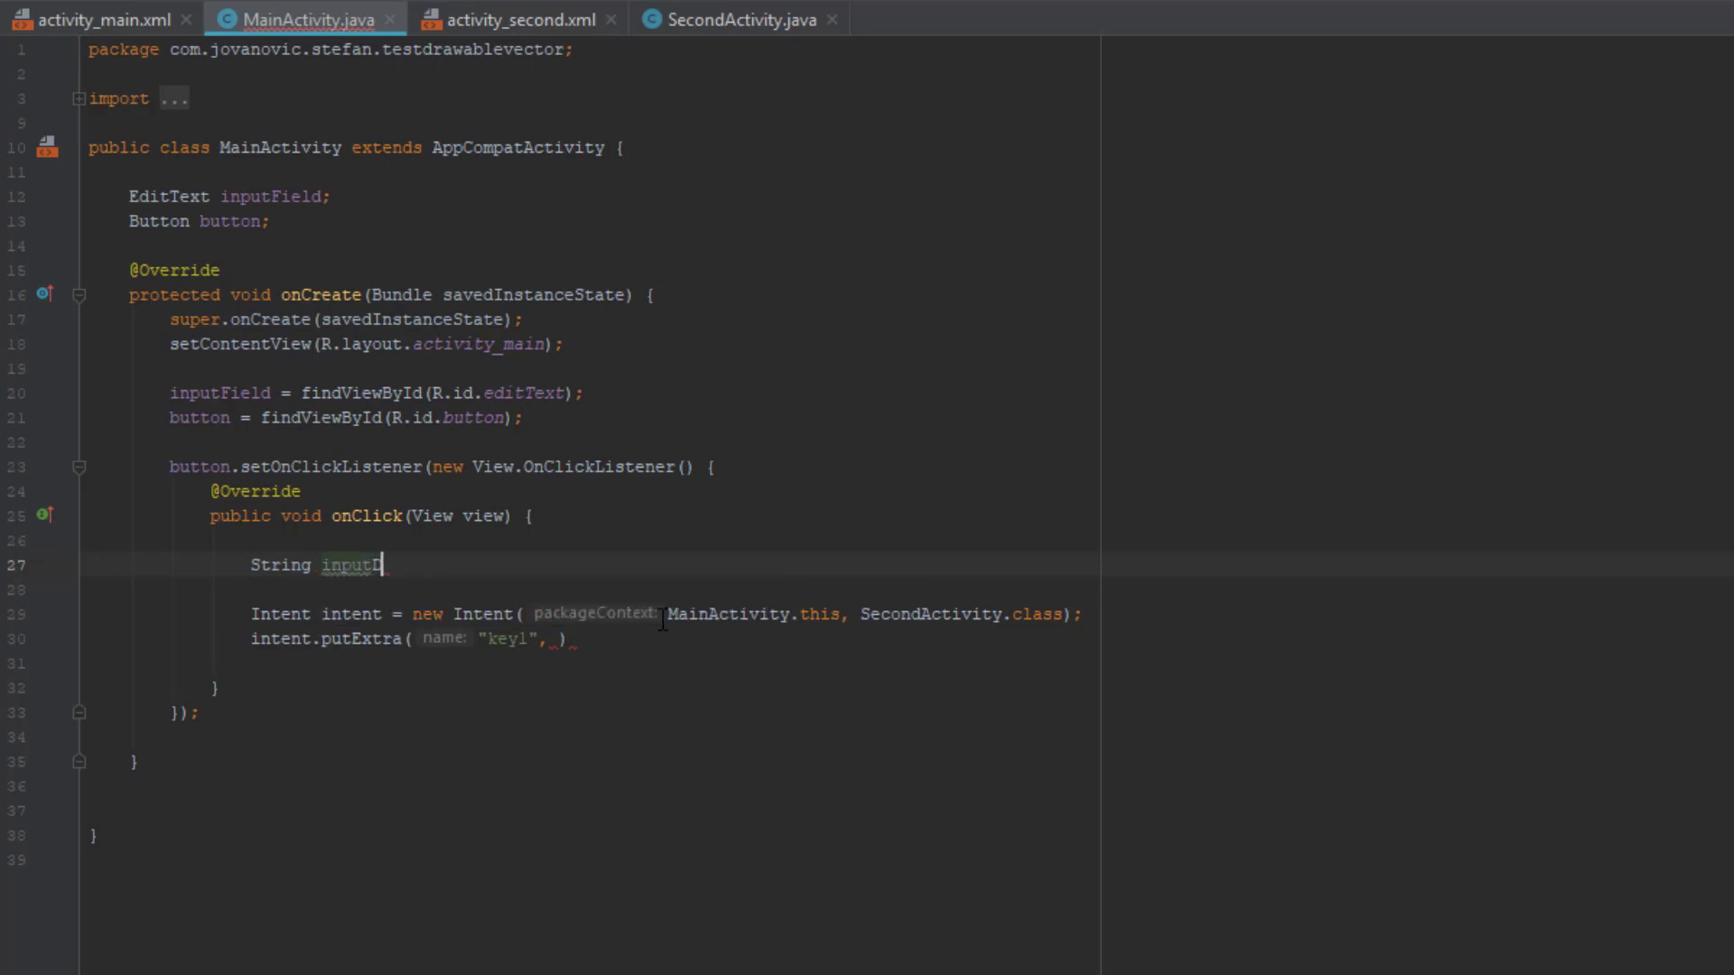
text(Data =)
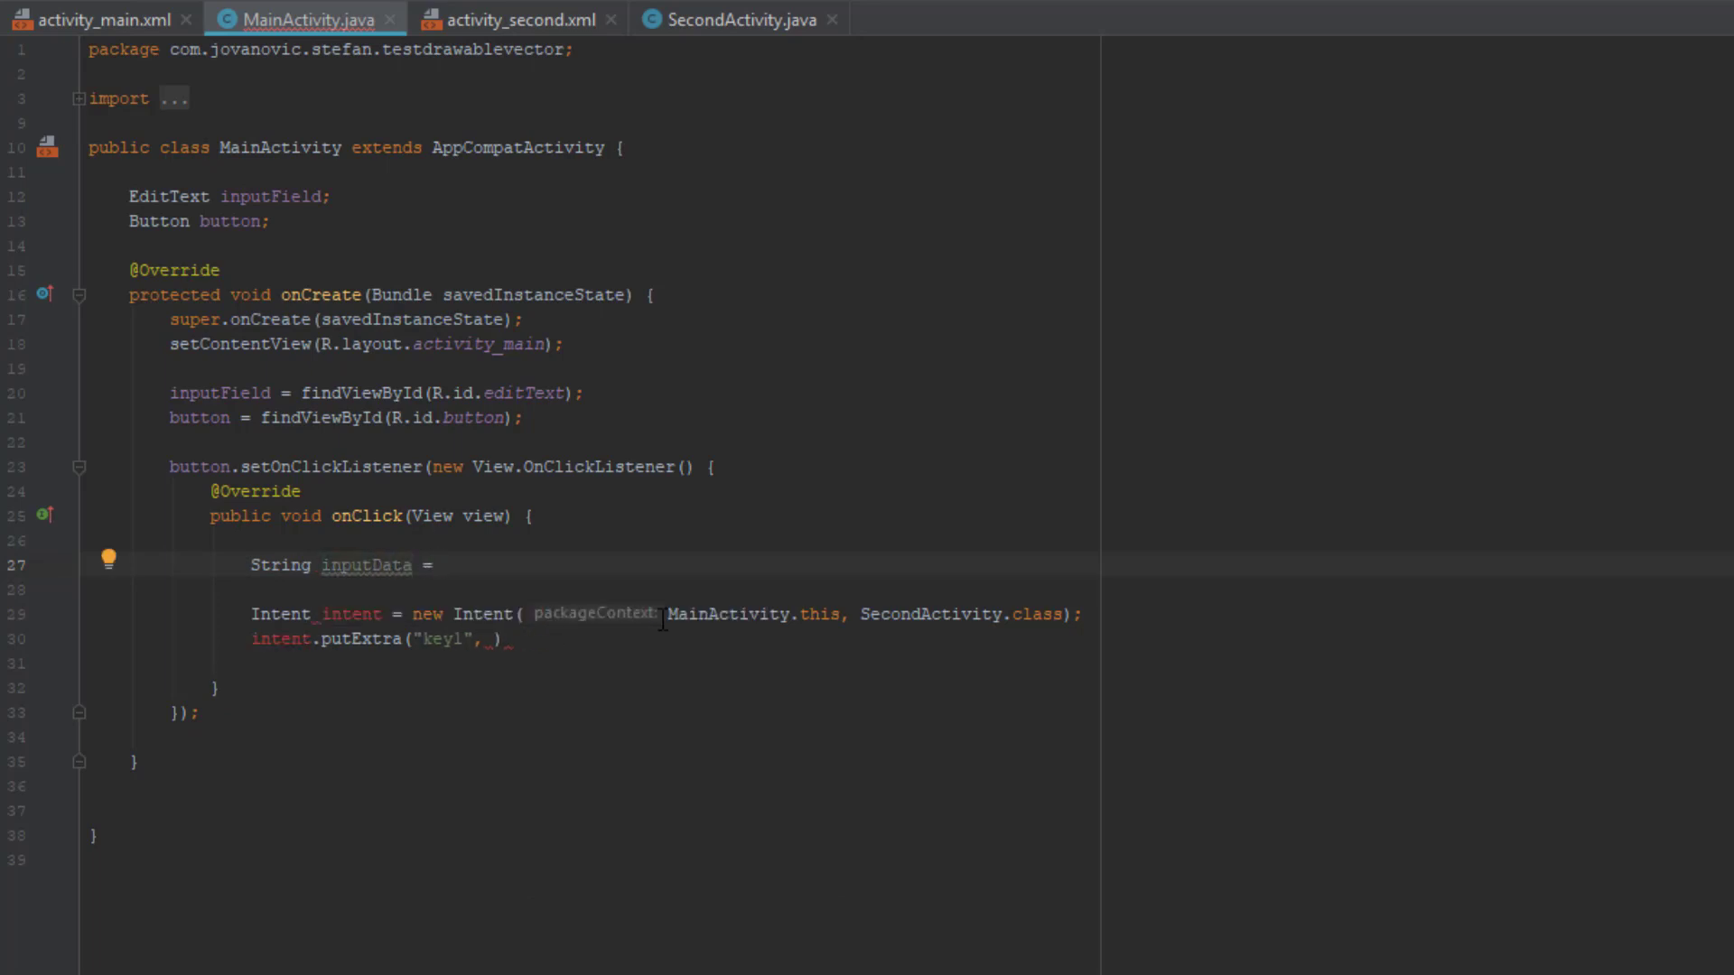
text(inputField.ge)
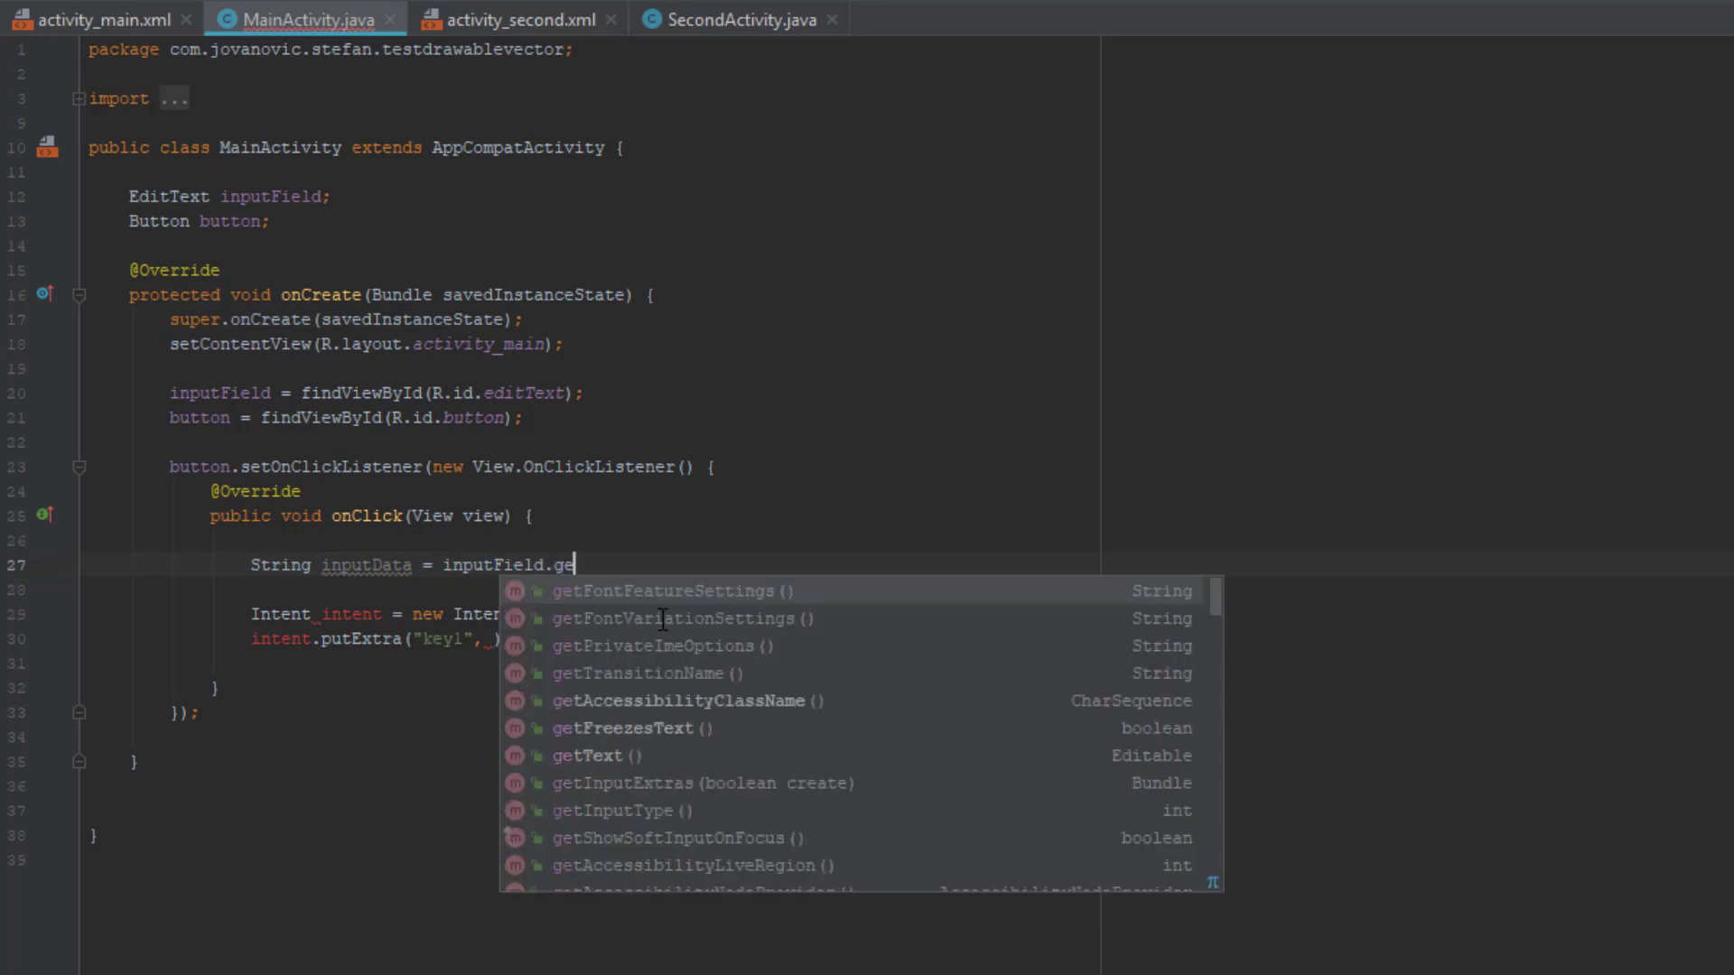
text(tText().toString();)
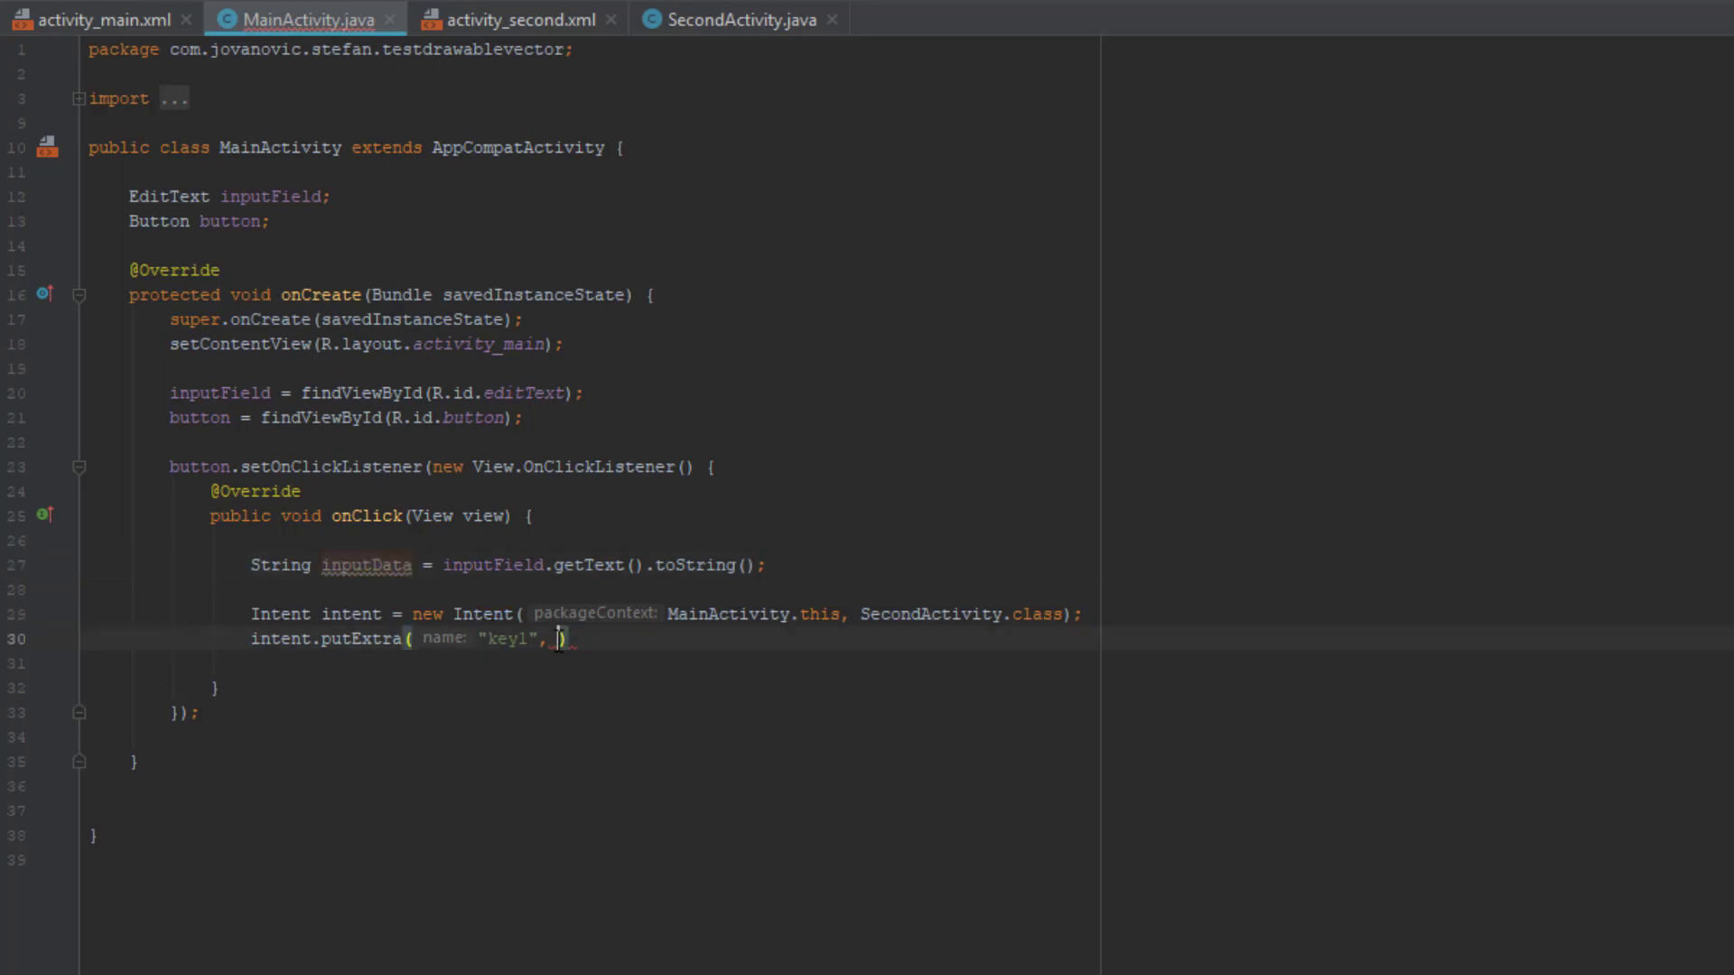
Pass inputData as the key1 extra value and call startActivity(intent).
text(inputData)
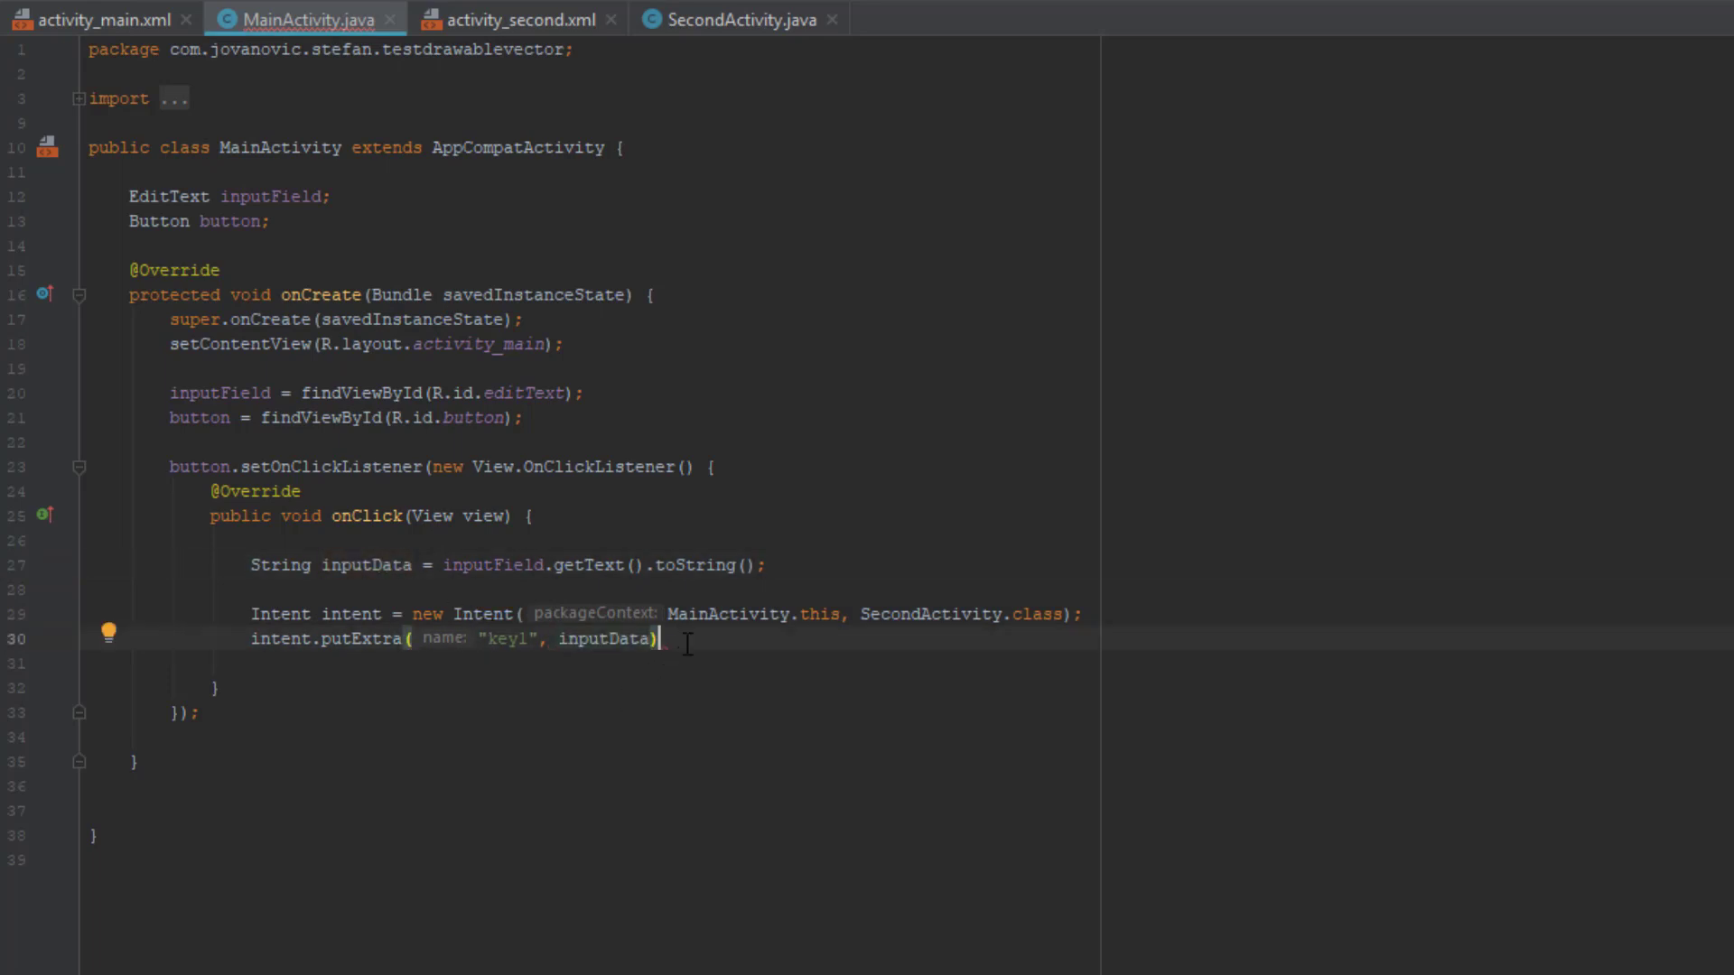
text(;)
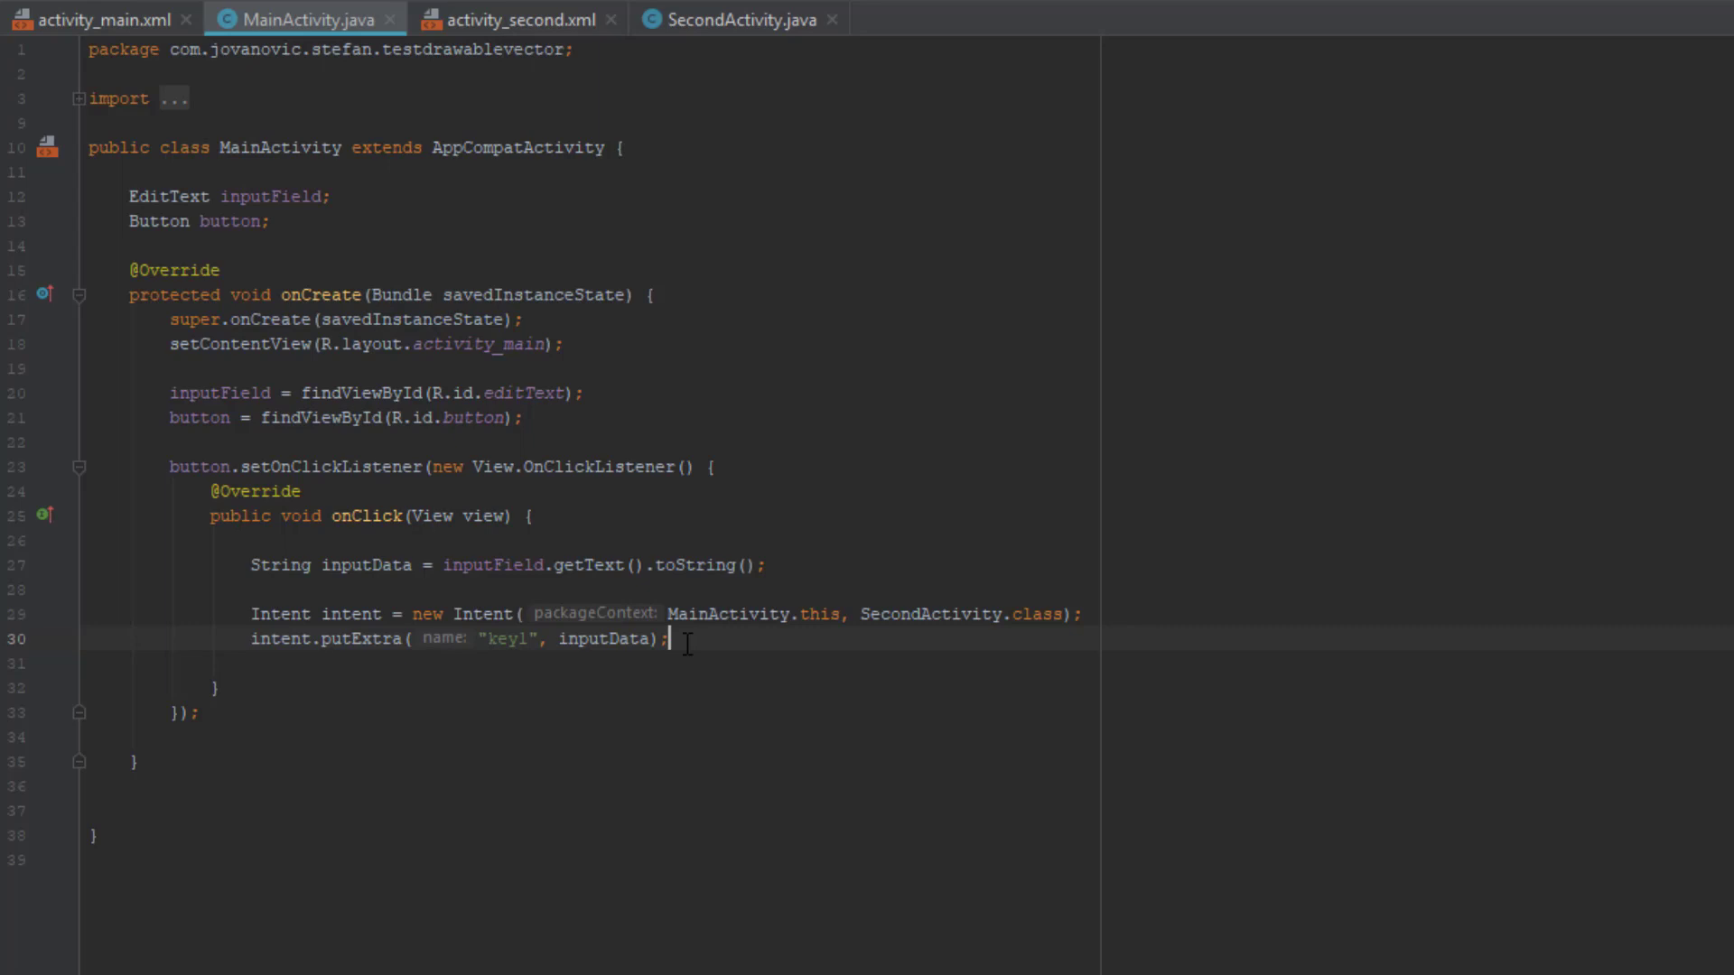
text(inte)
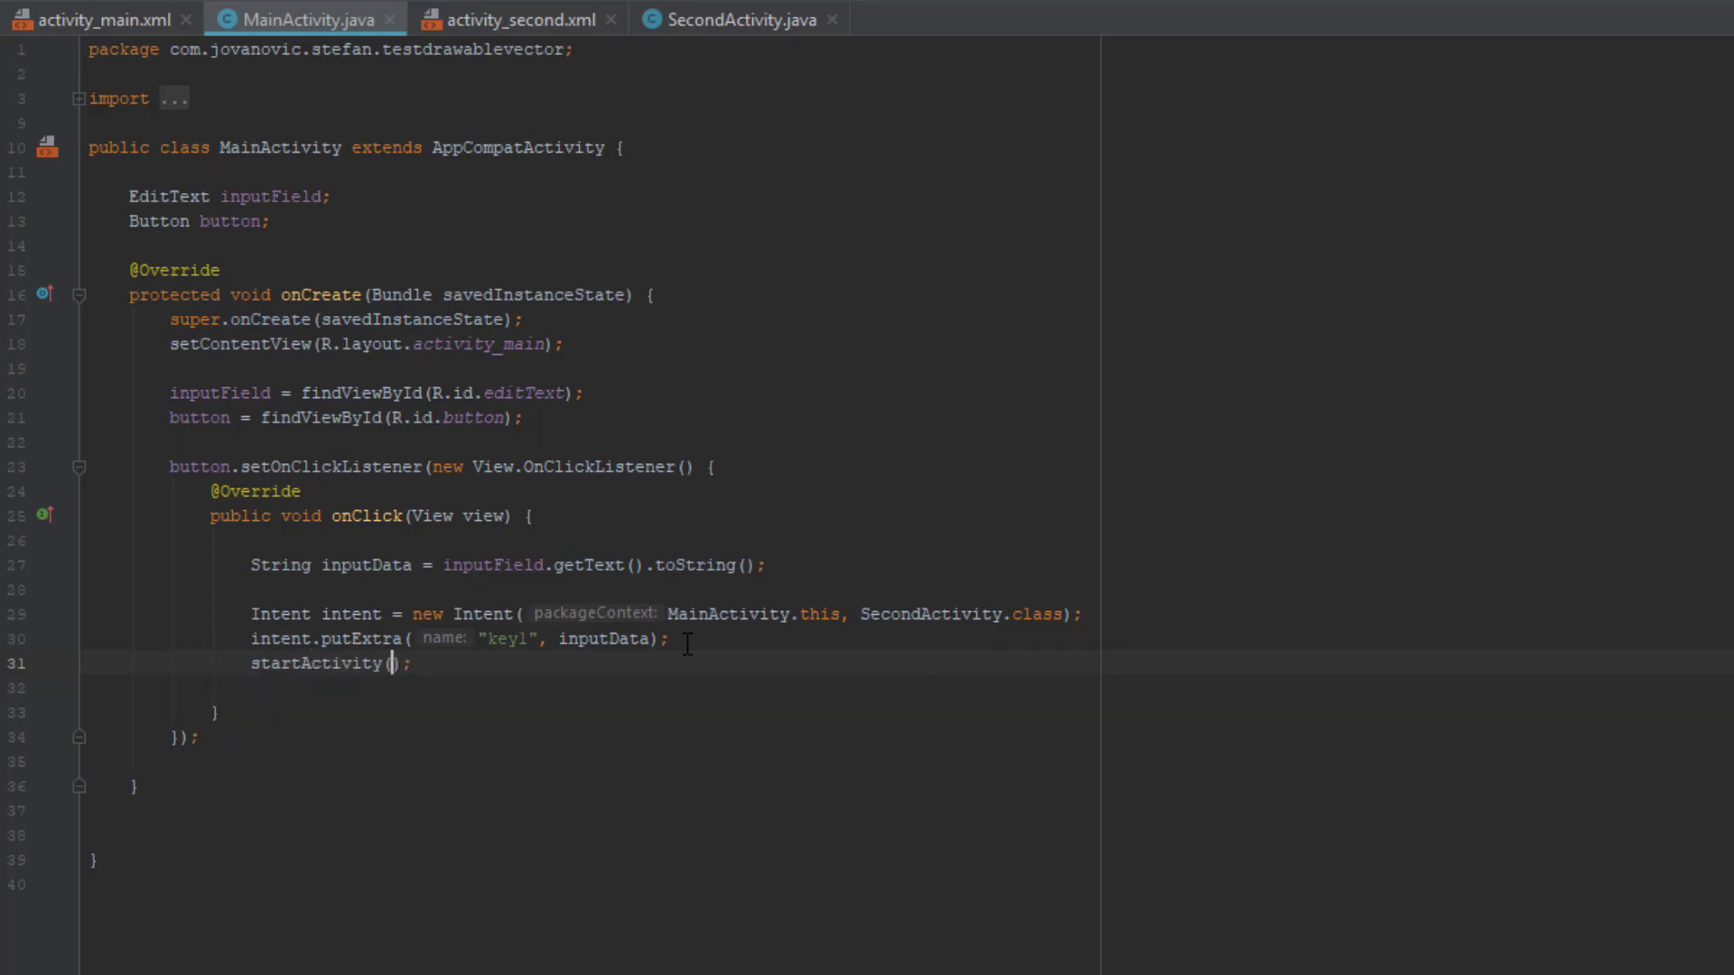
text(intent)
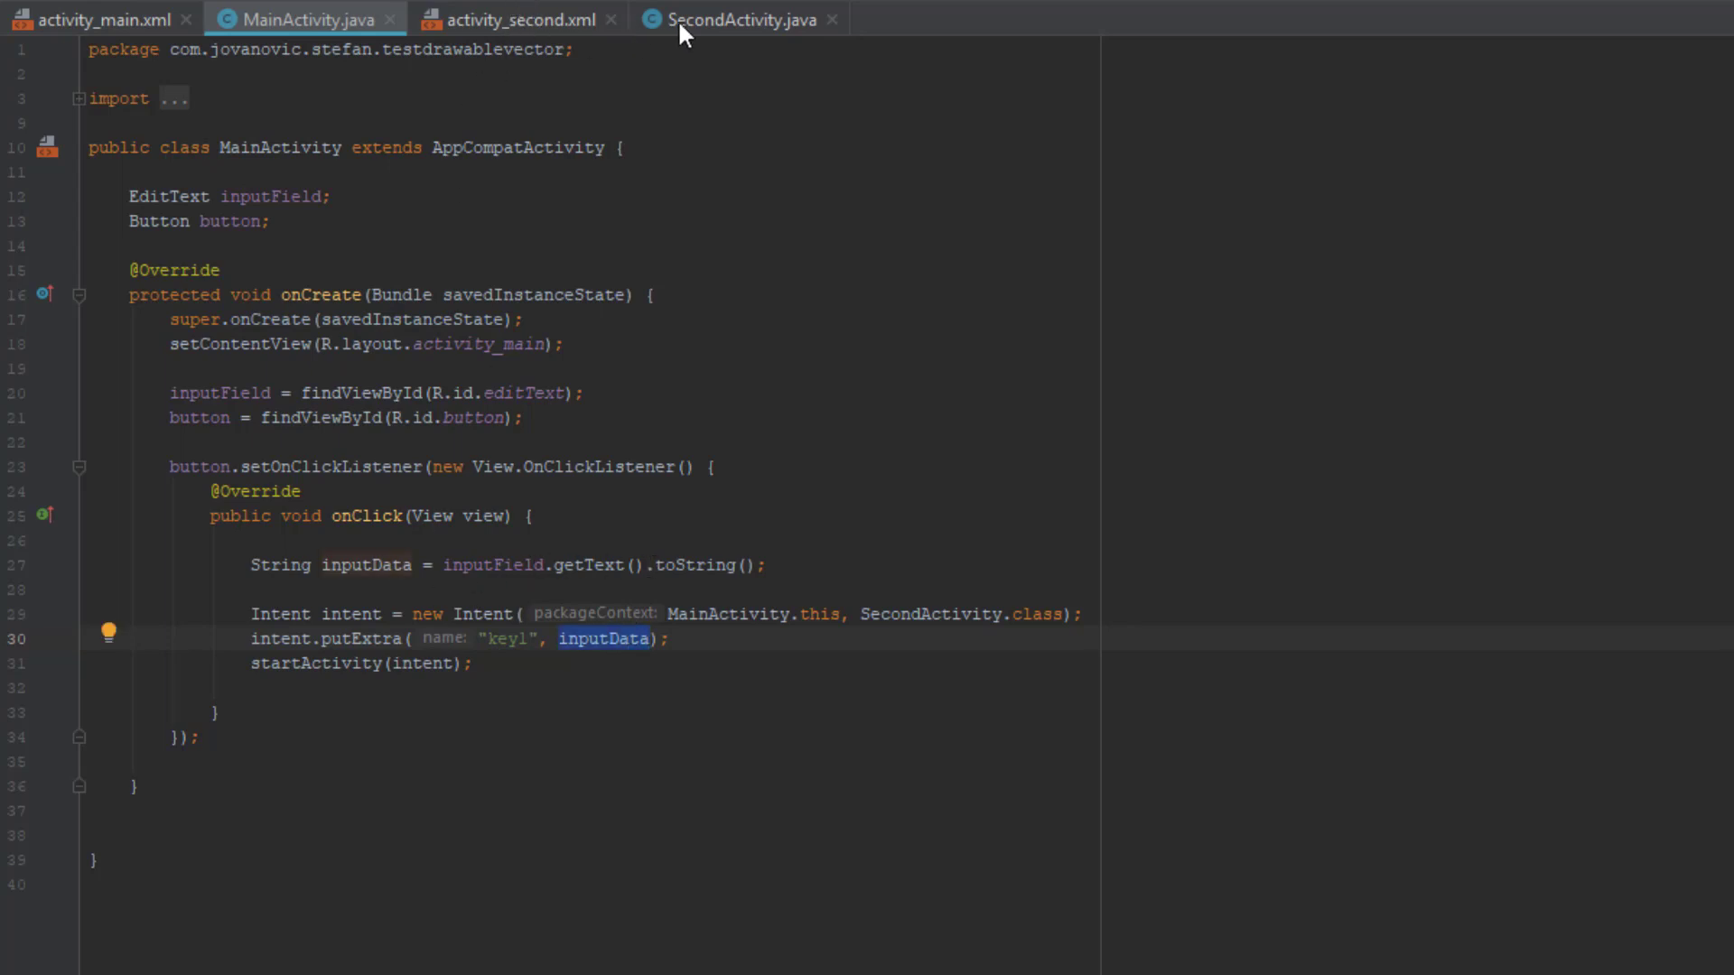
In SecondActivity, get the intent extras into a Bundle and open an if (extras != null) block.
click(737, 19)
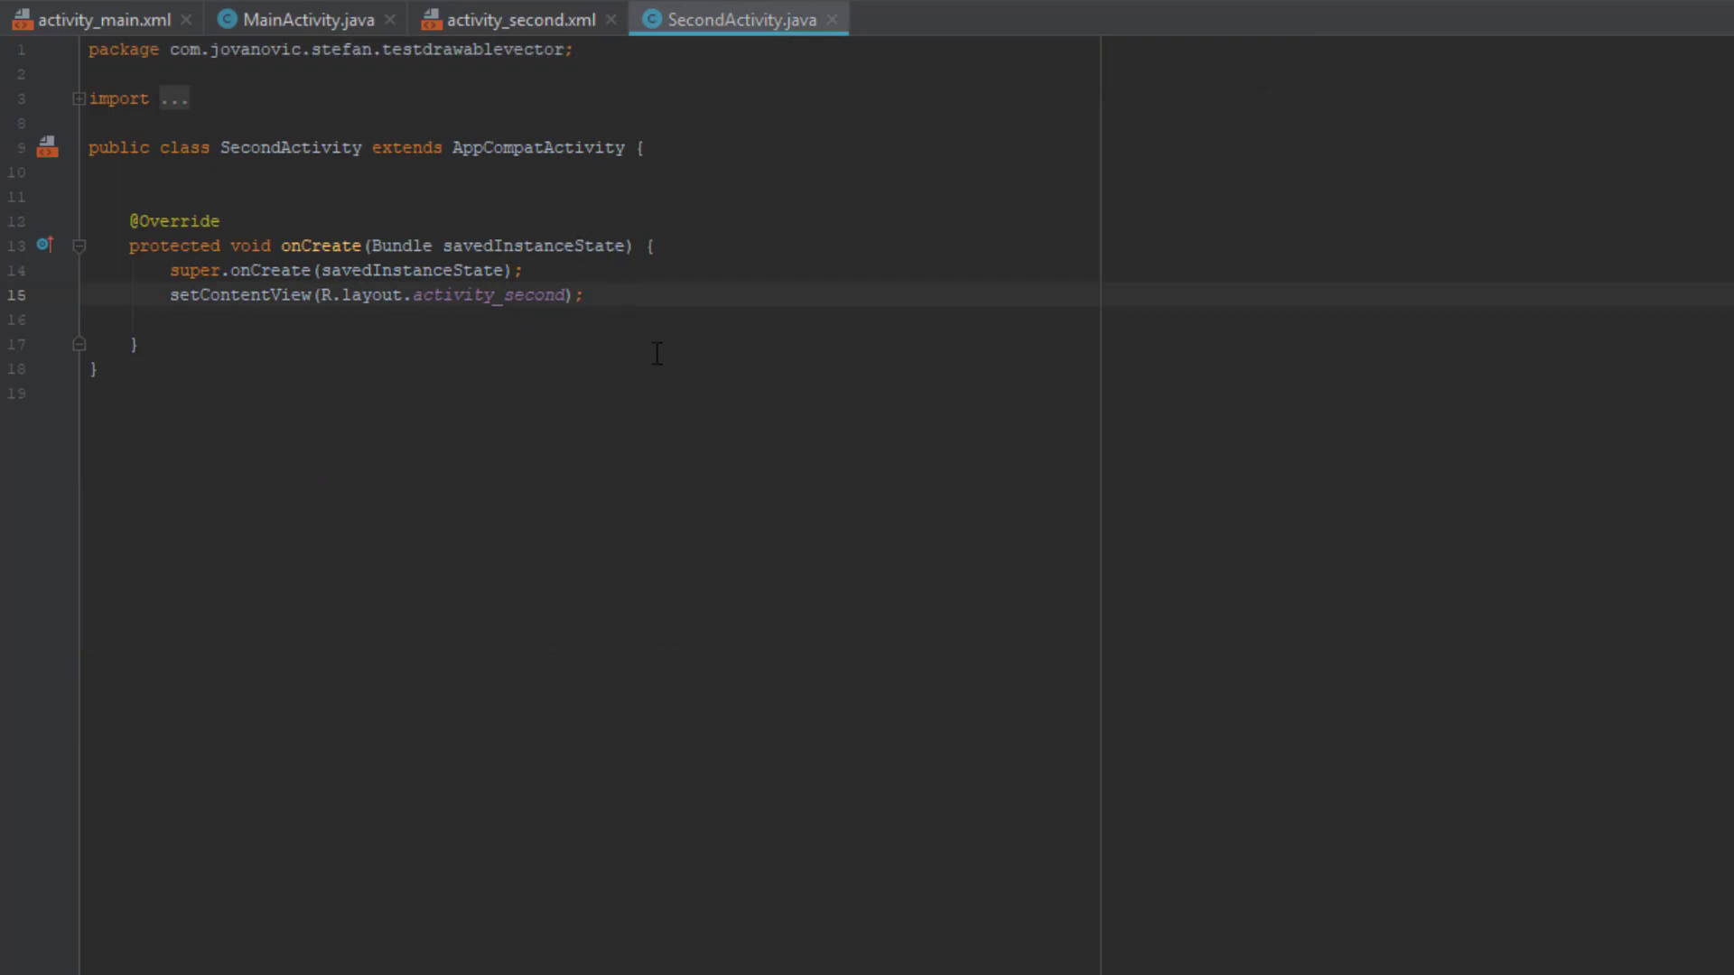
text(Bundle extras)
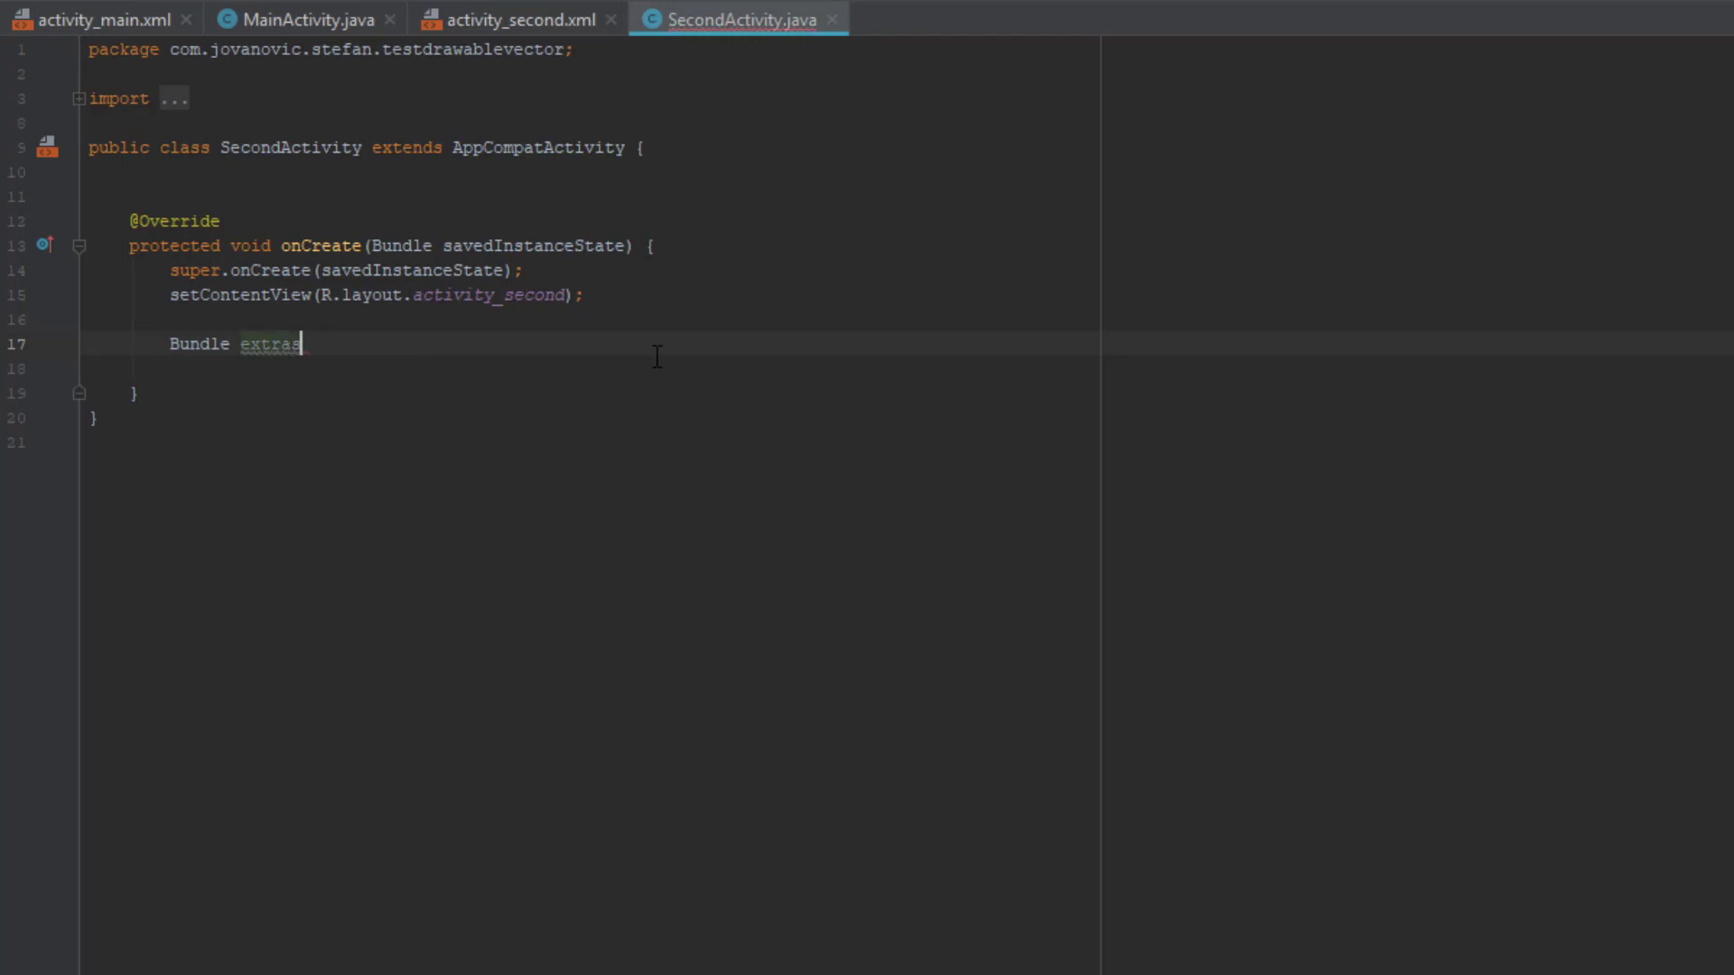
text(= getIntent().getExtras();)
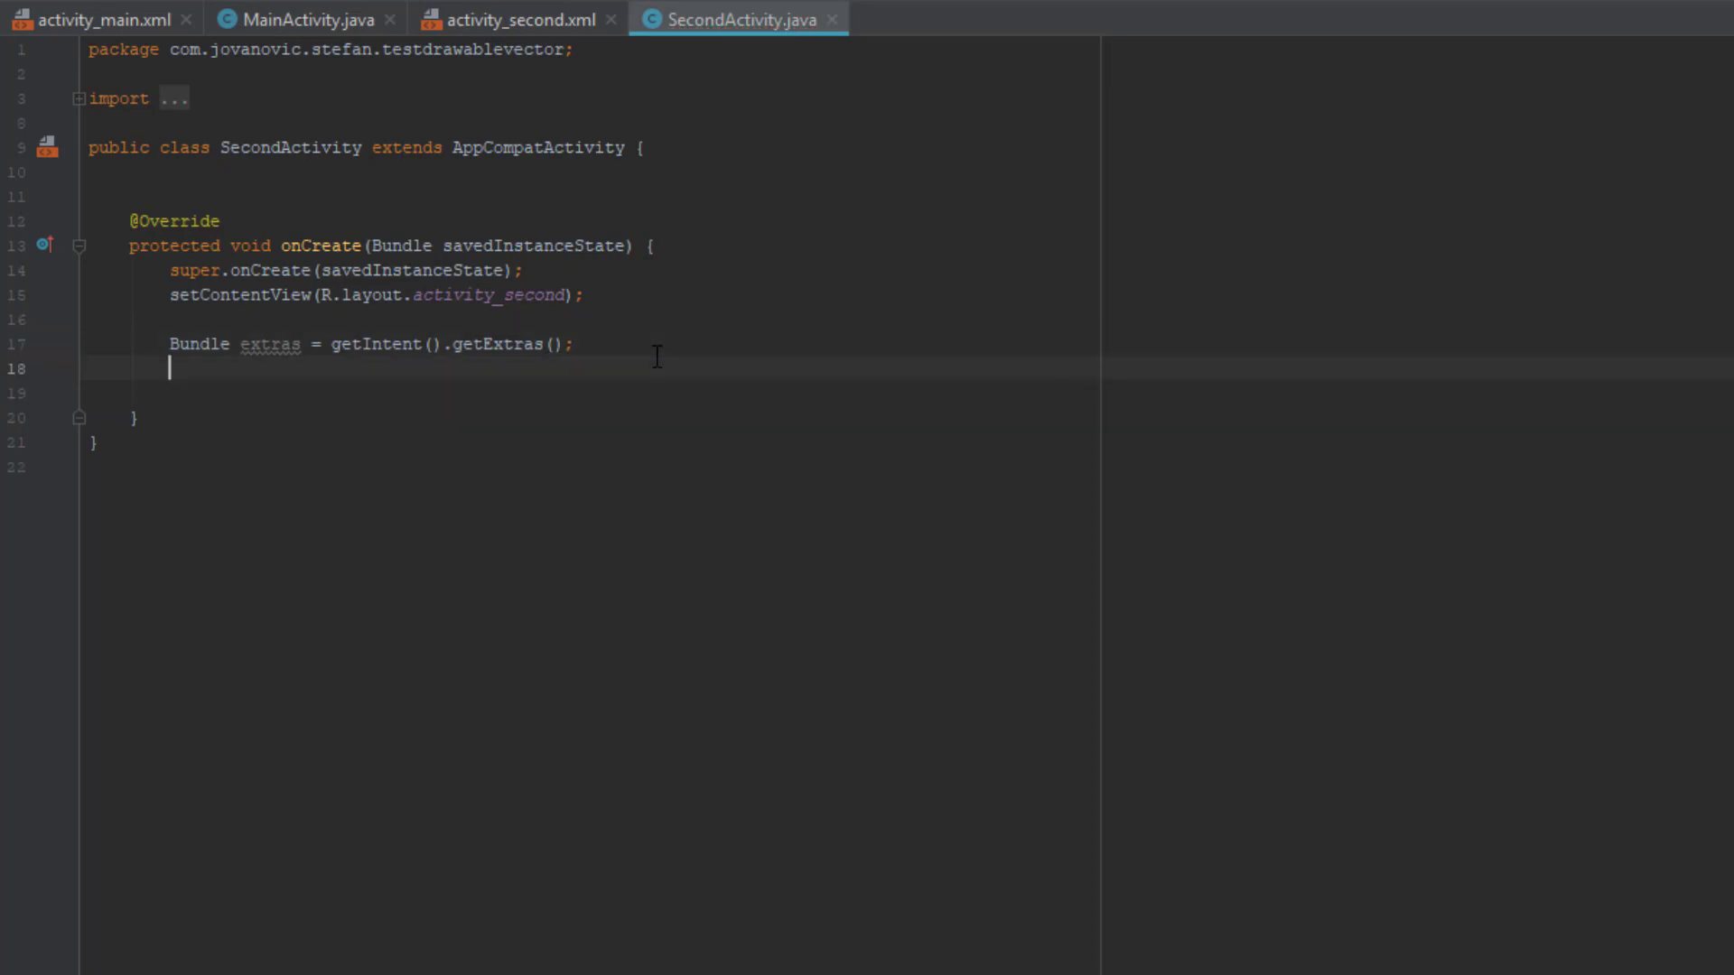
text(if(extras)
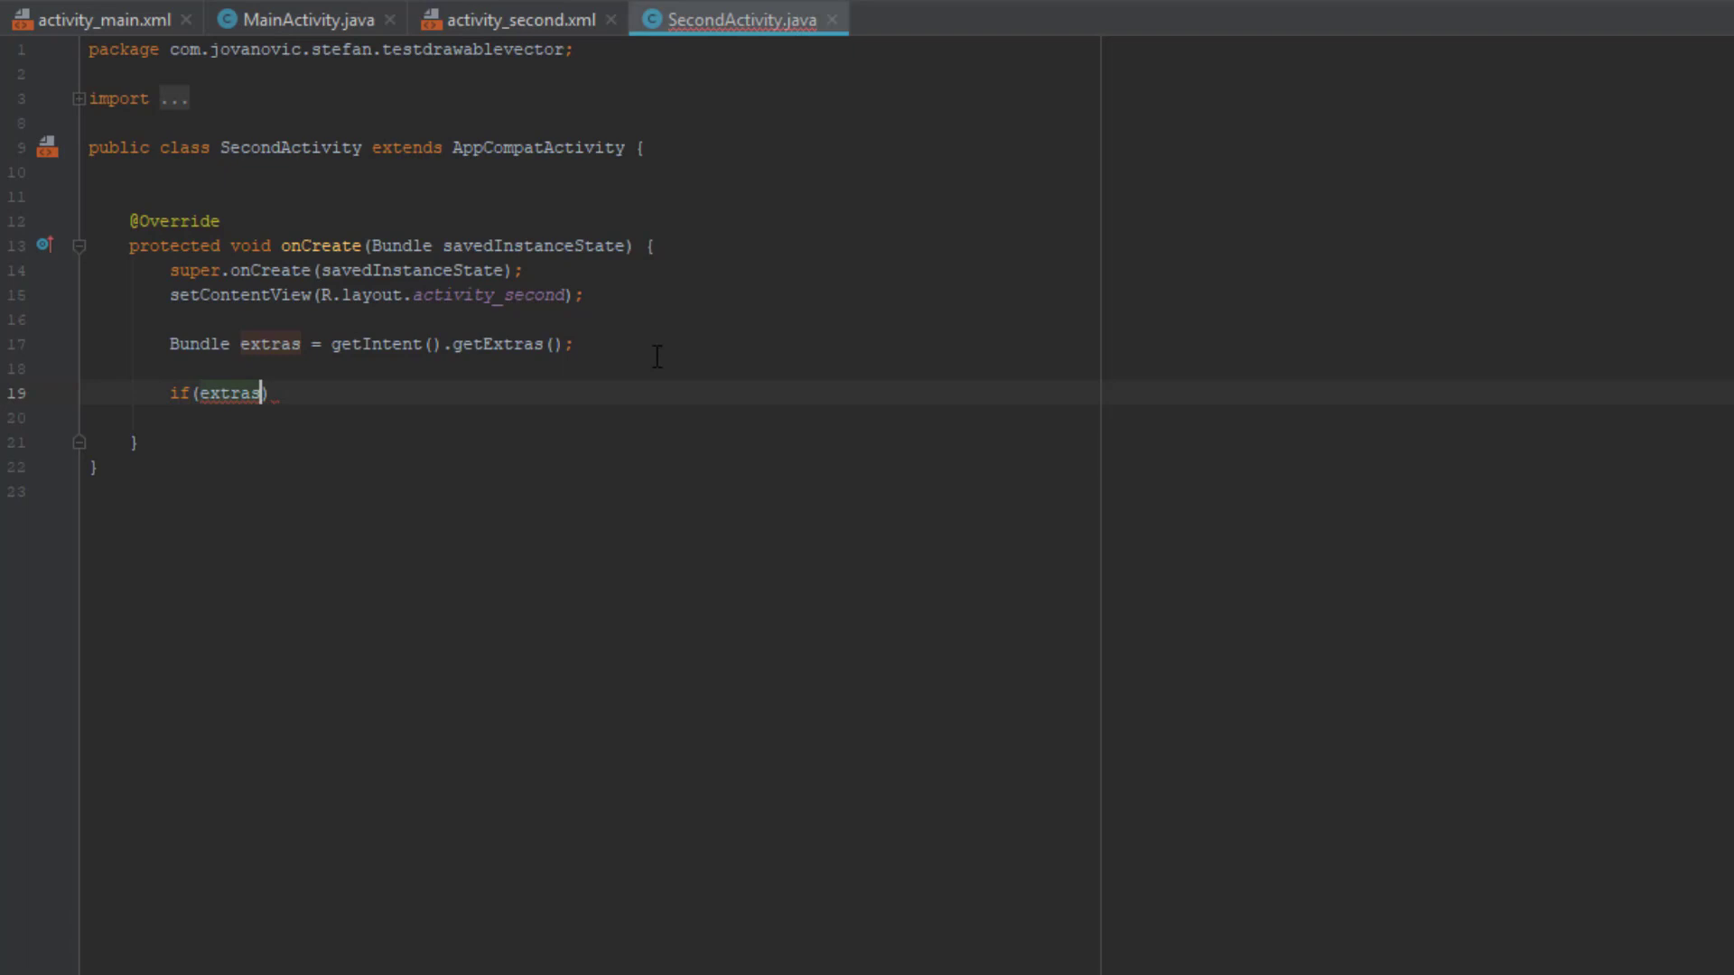
text(!= null)
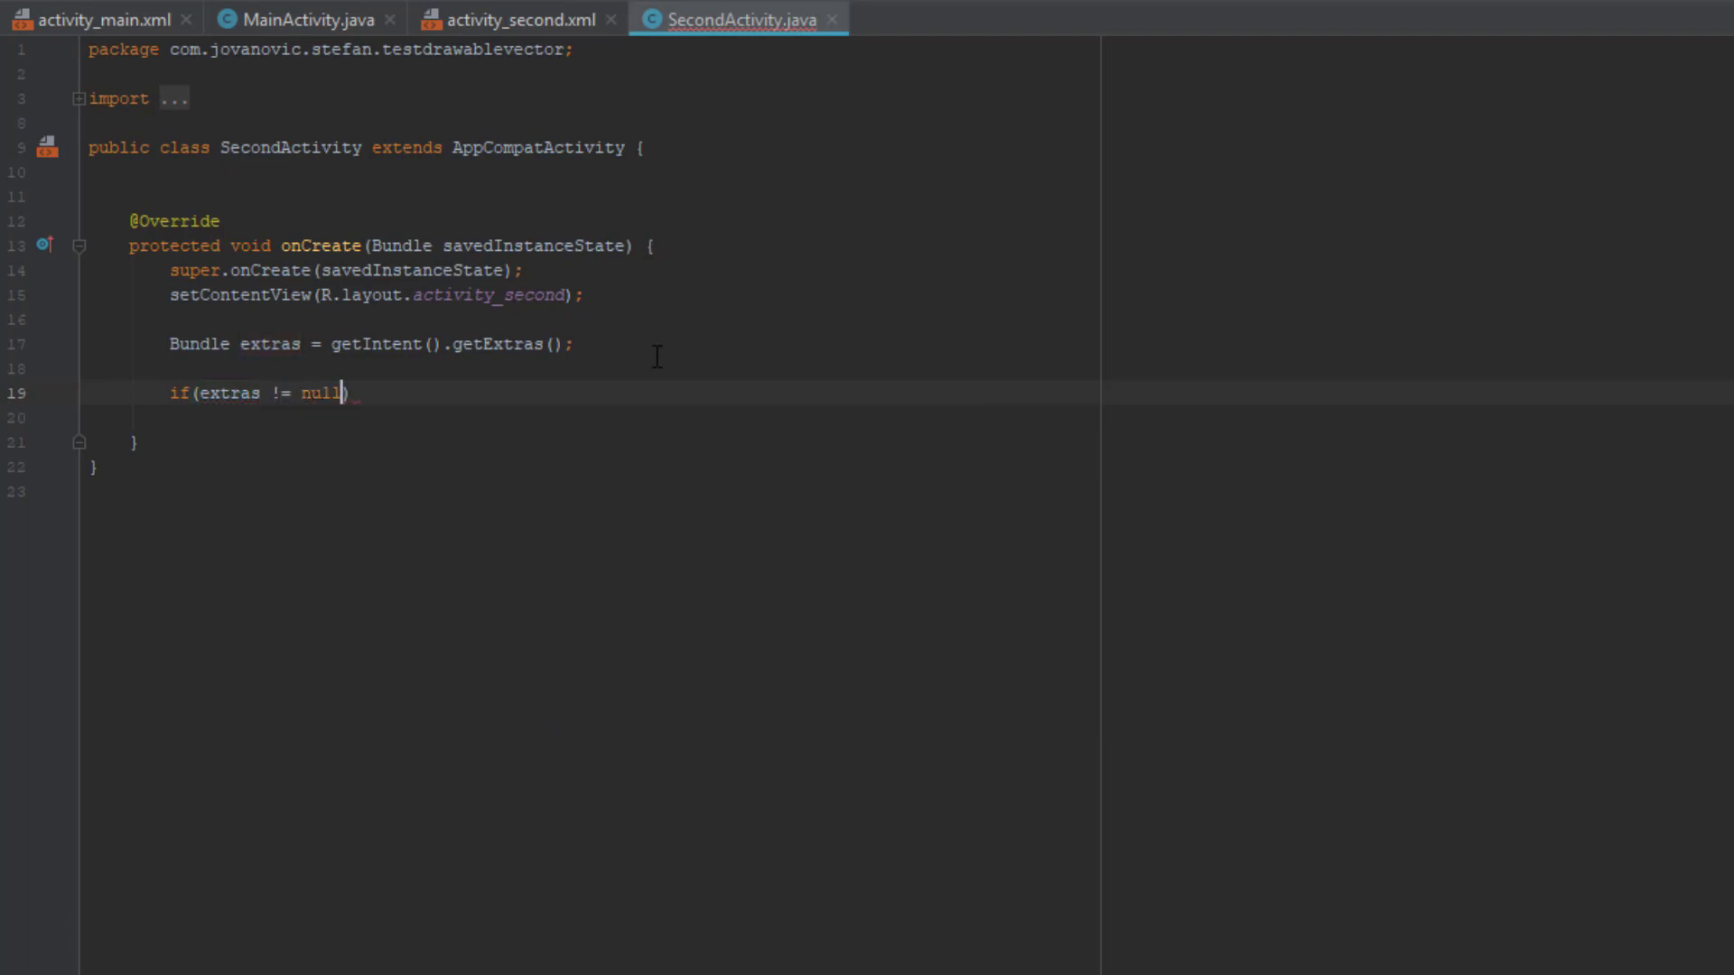
text({)
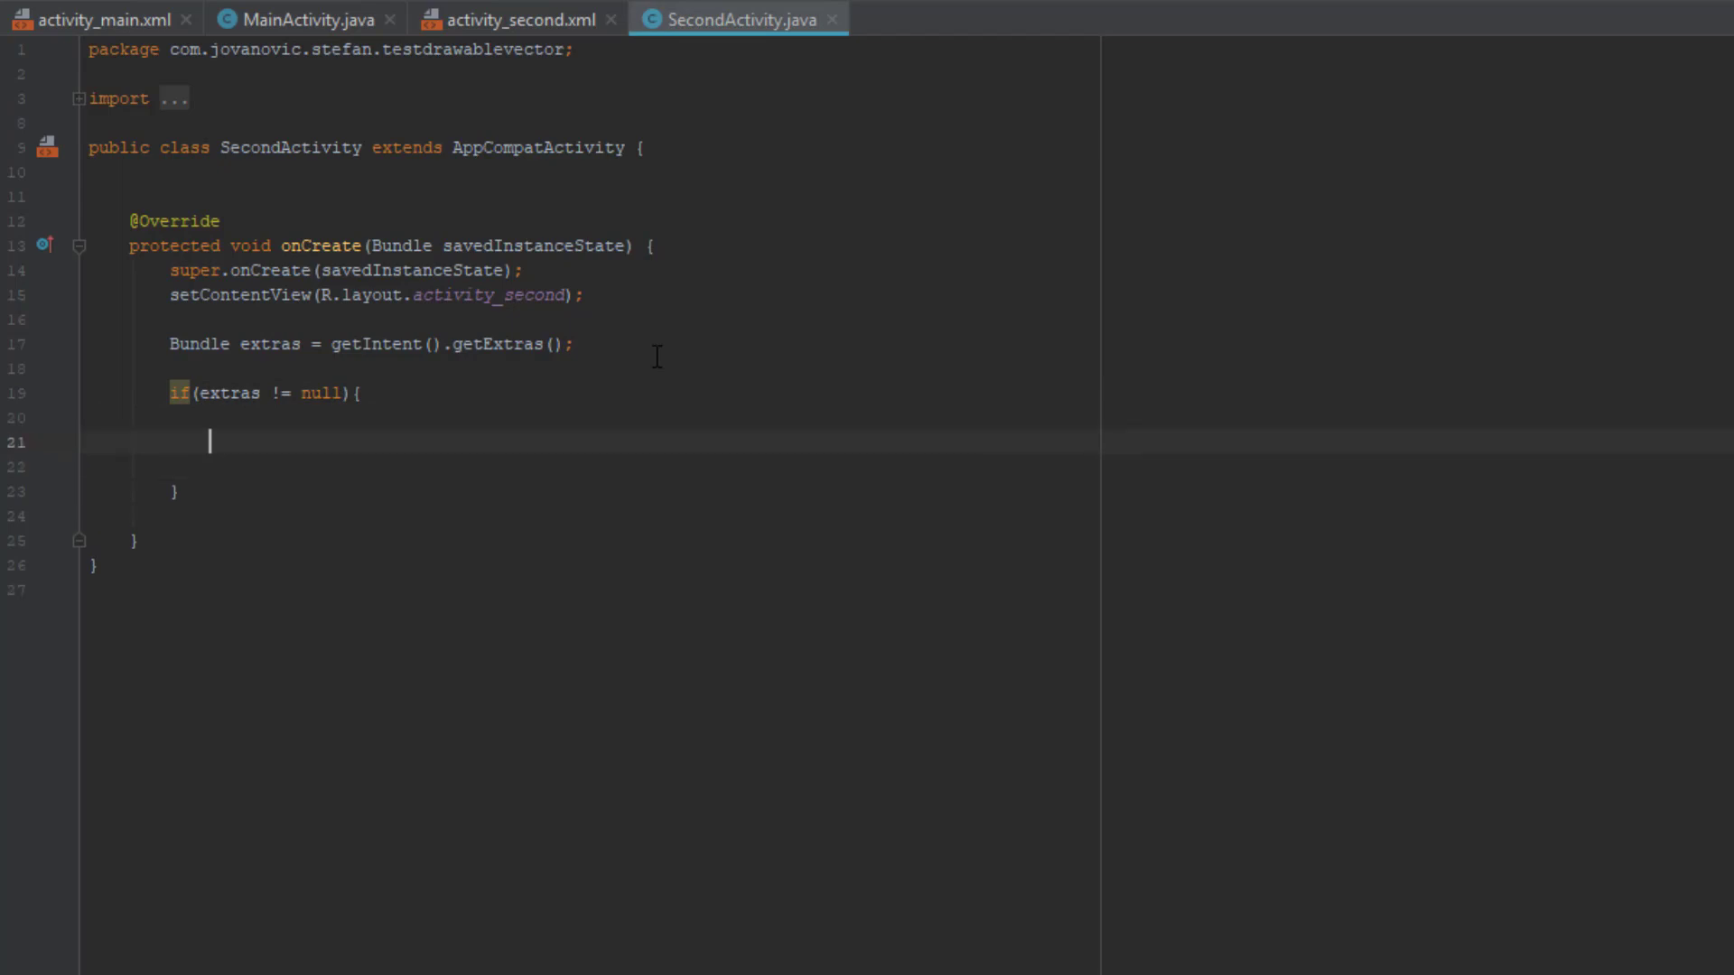
Read extras.getString("key1") into String data and show it with a short Toast.
text(e)
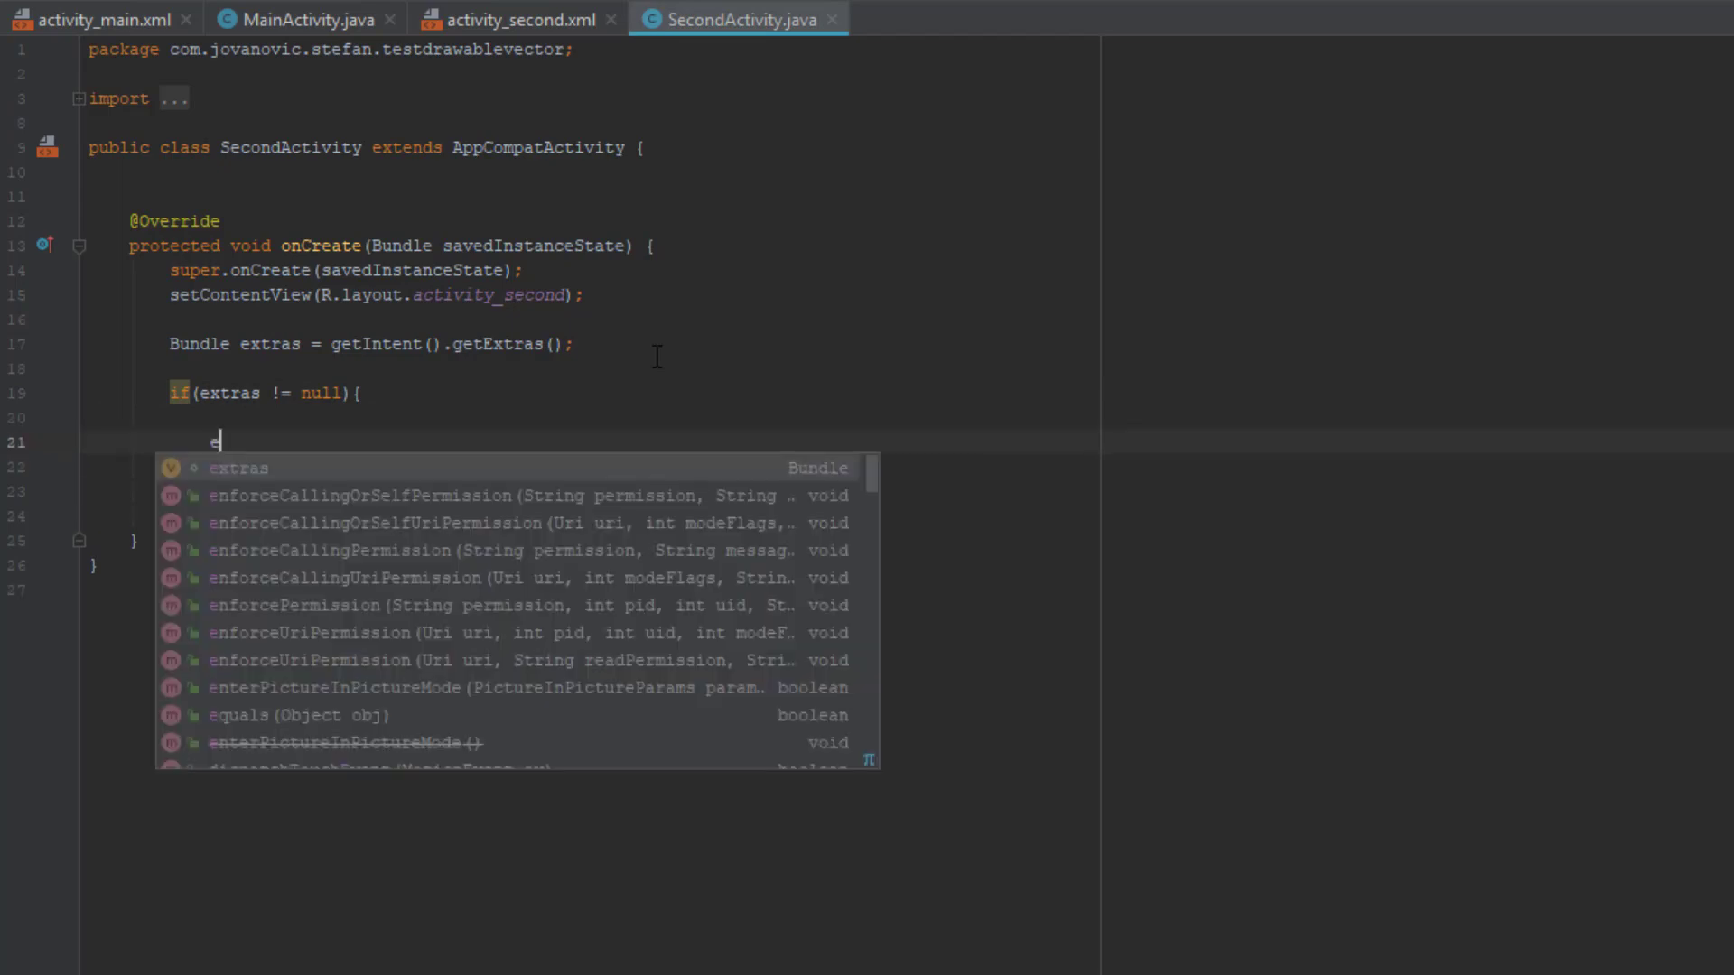
text(xtras.get)
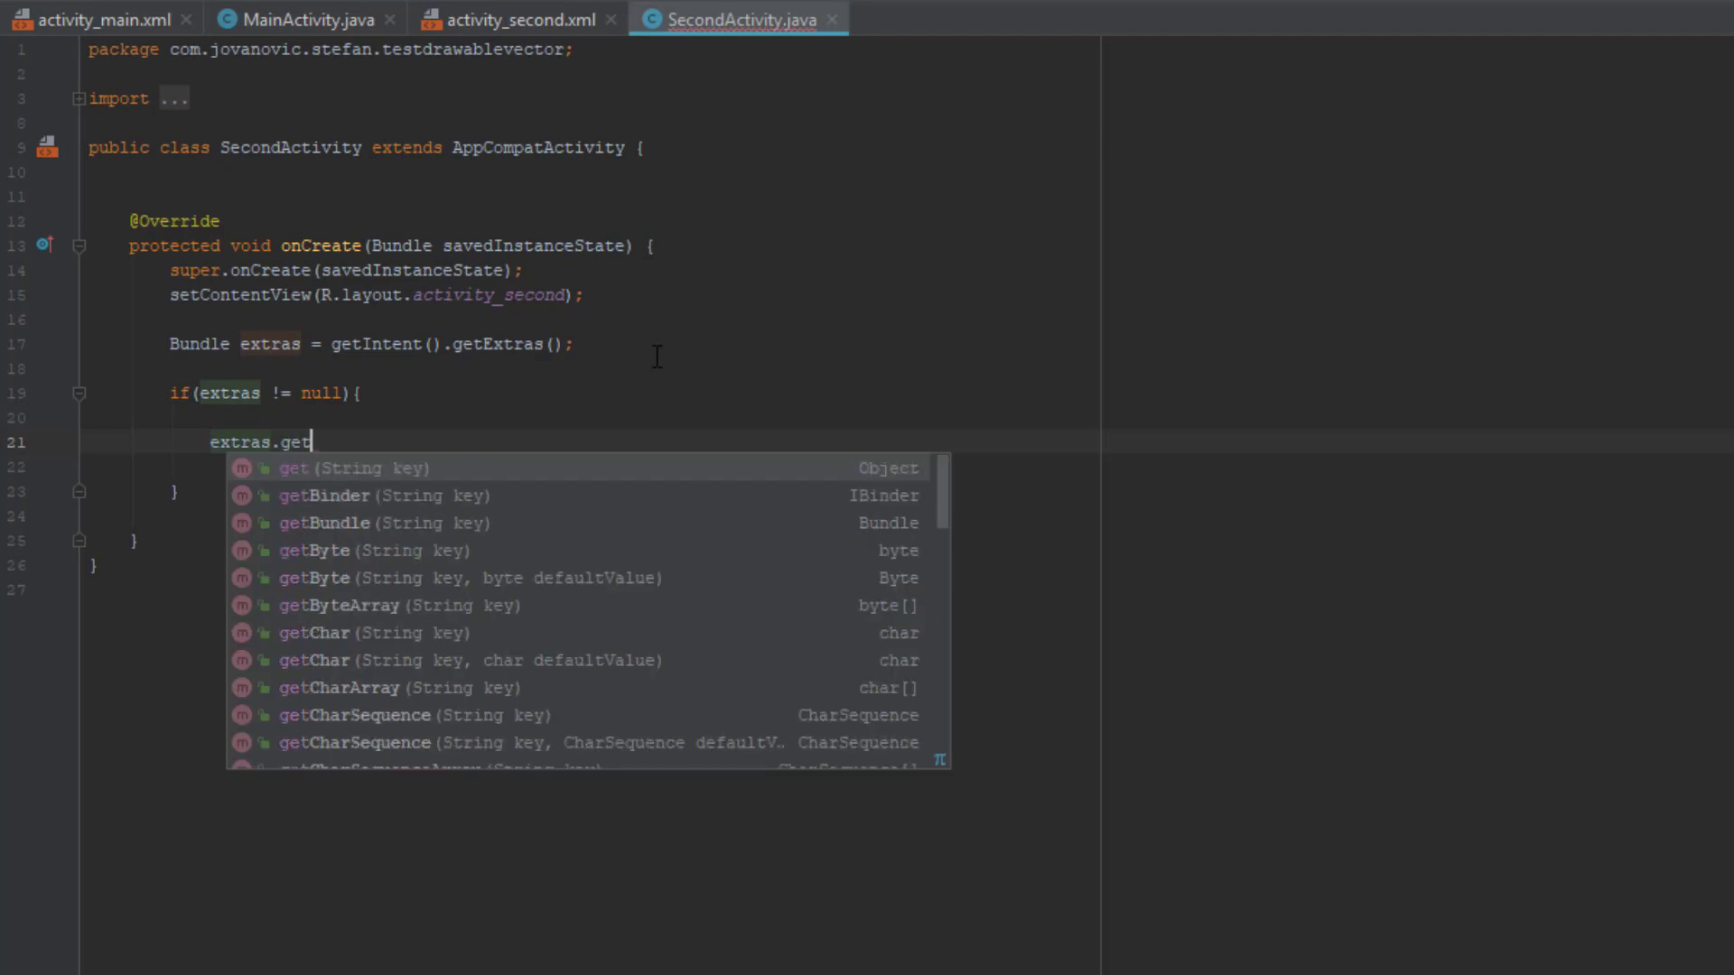
text(Str)
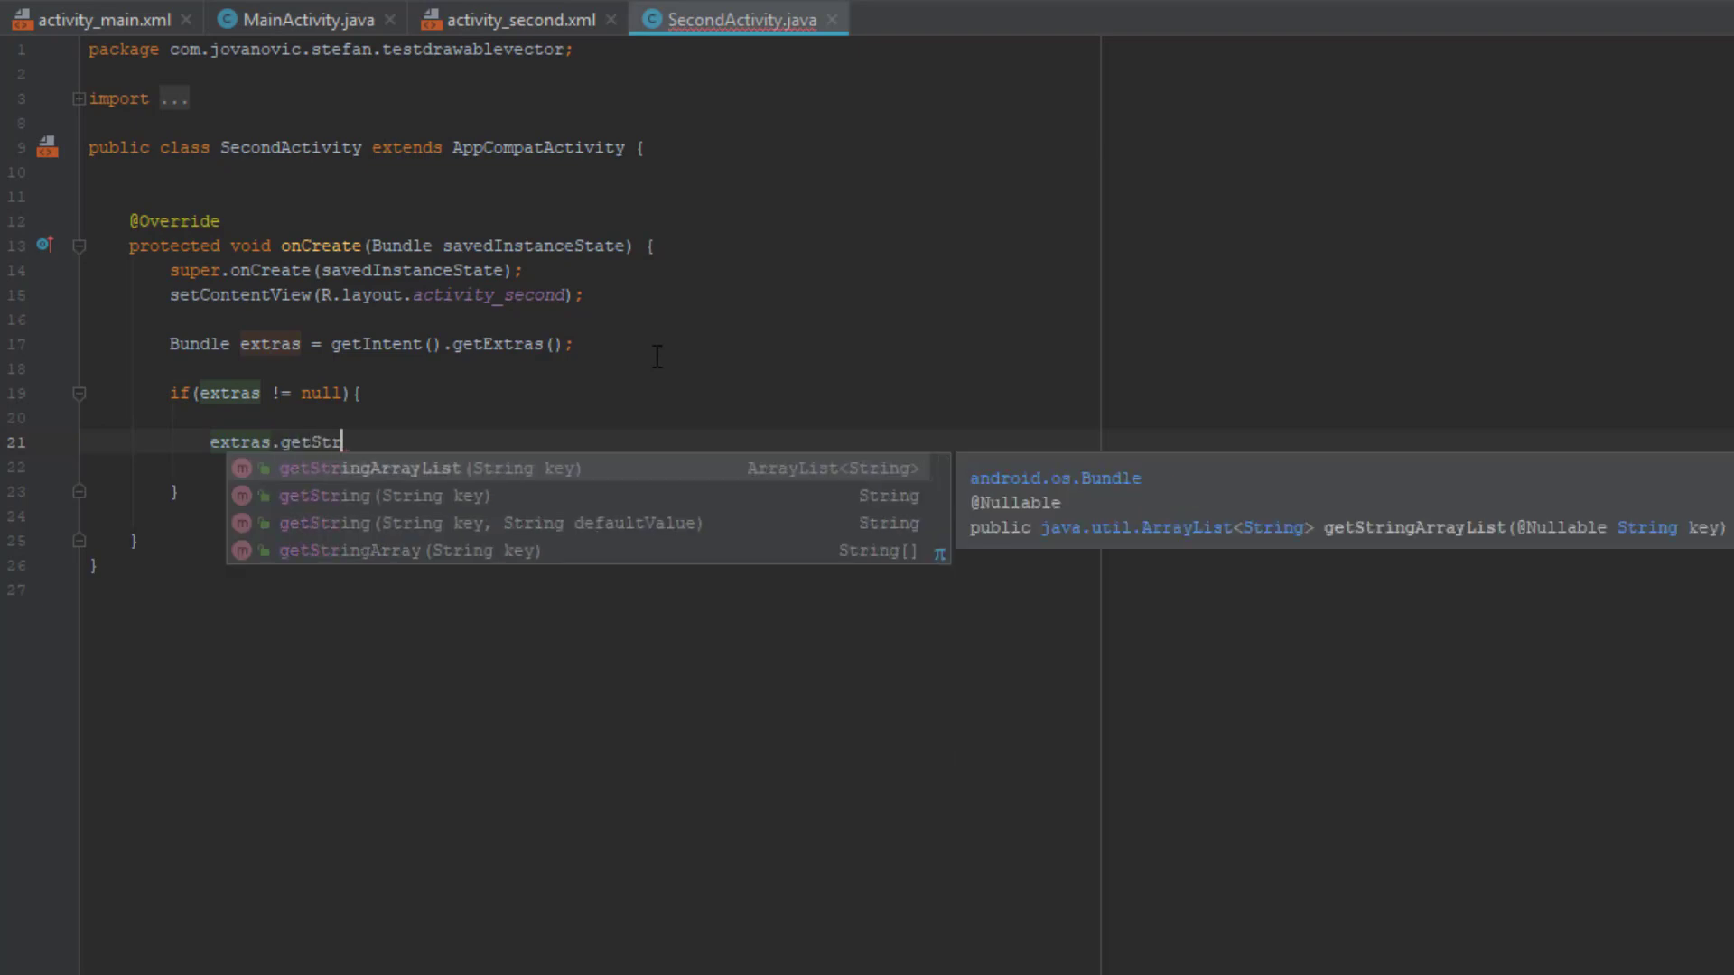
key(Down)
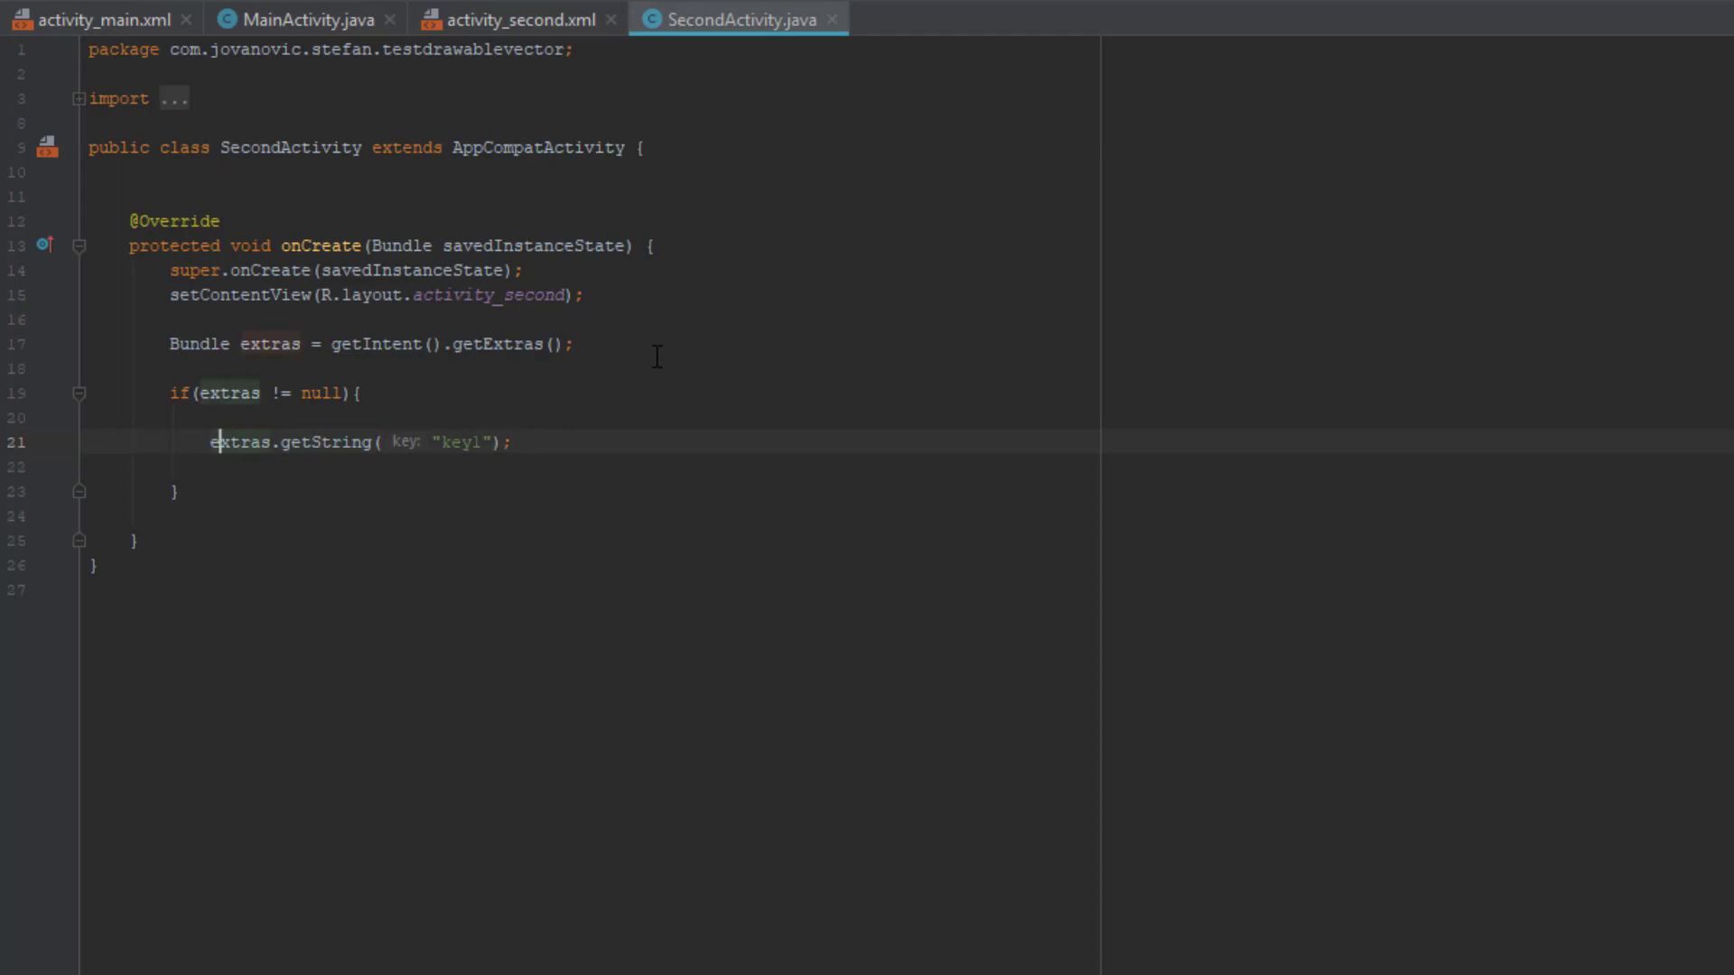
text(String data =)
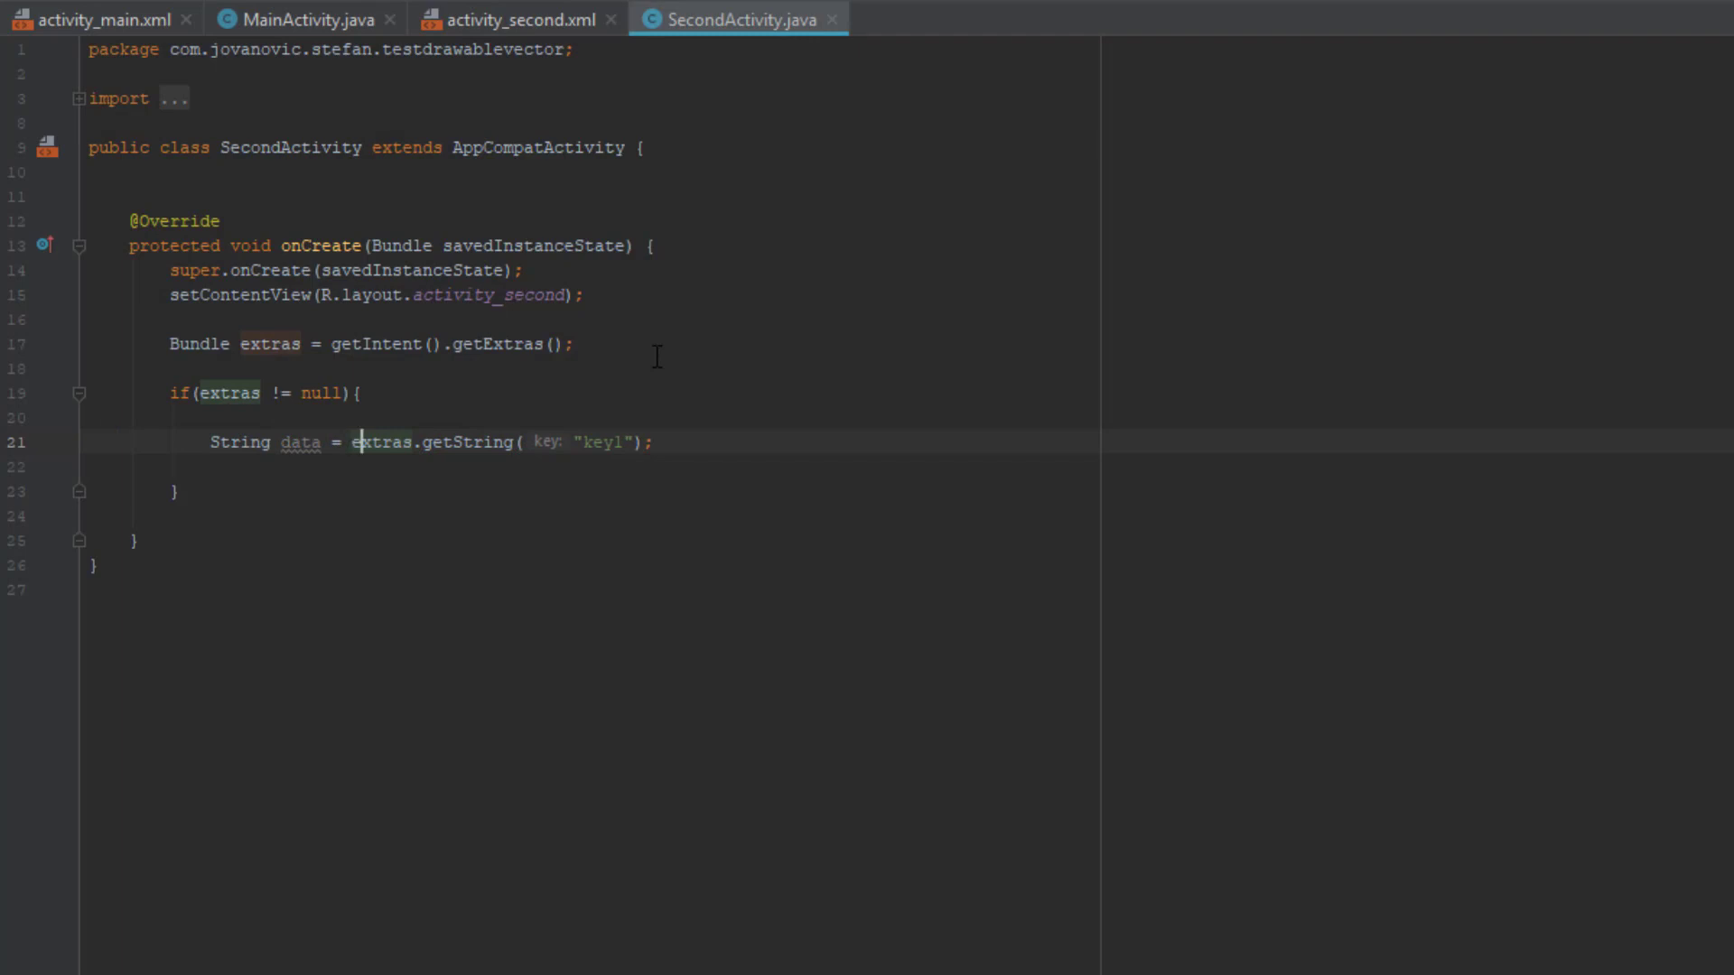
key(enter)
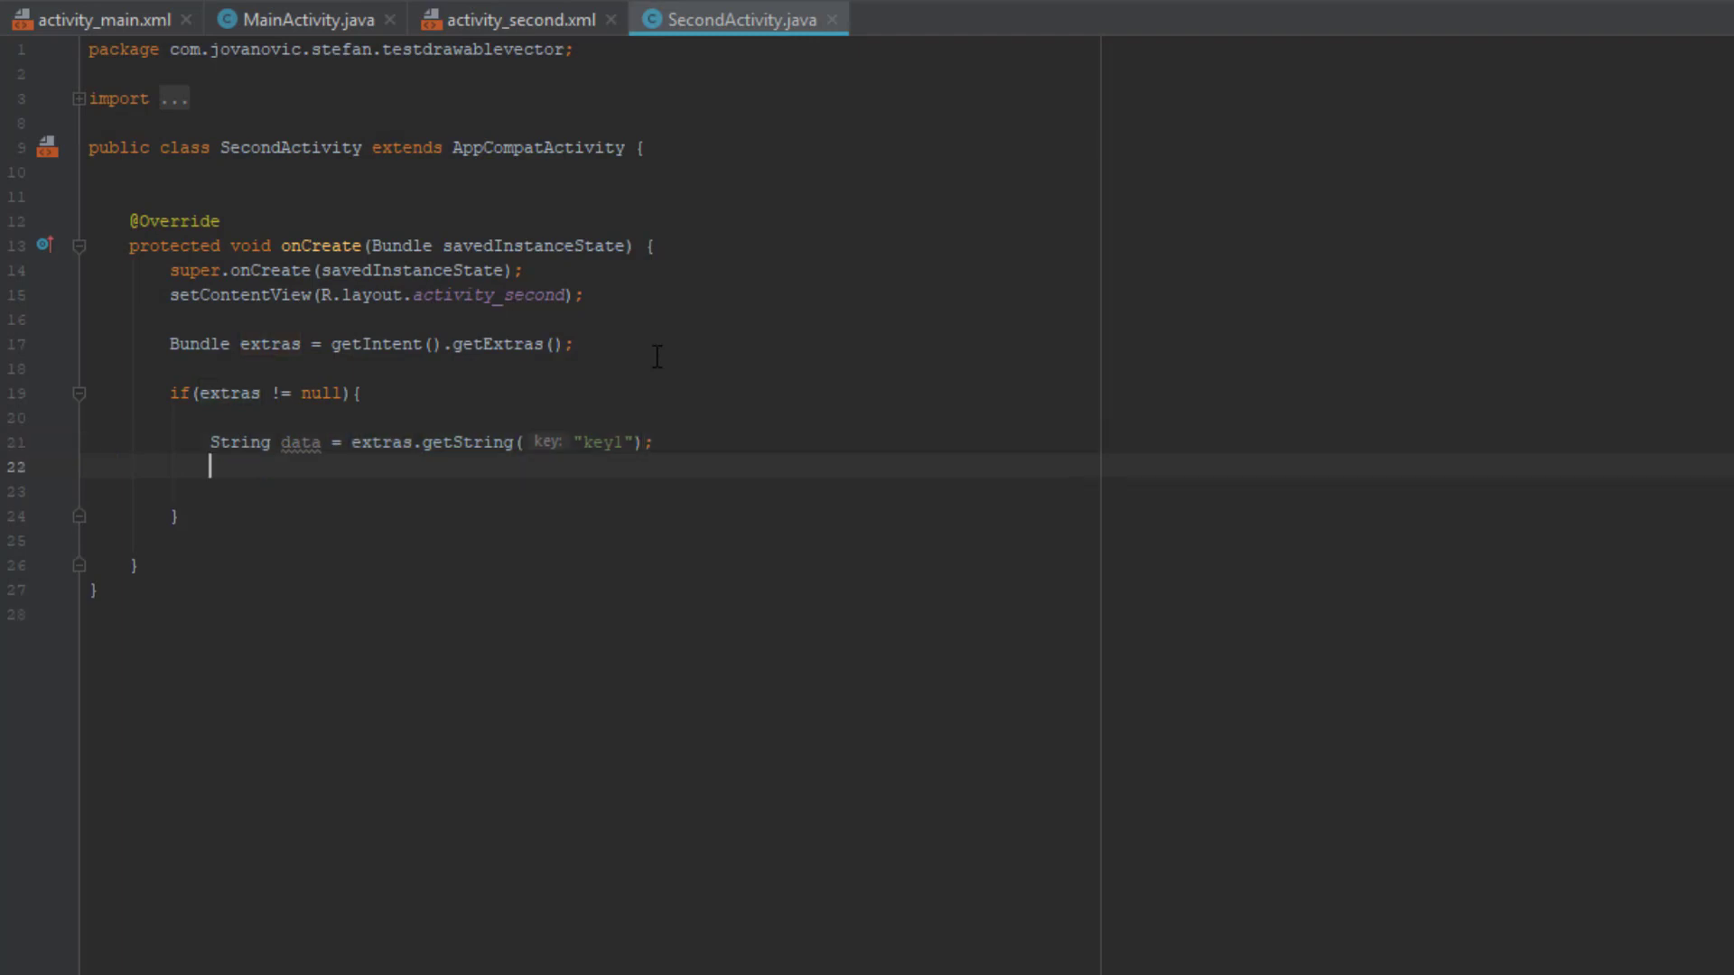
text(Toast.makeText(this, "", Toast.LENGTH_SHORT).show();)
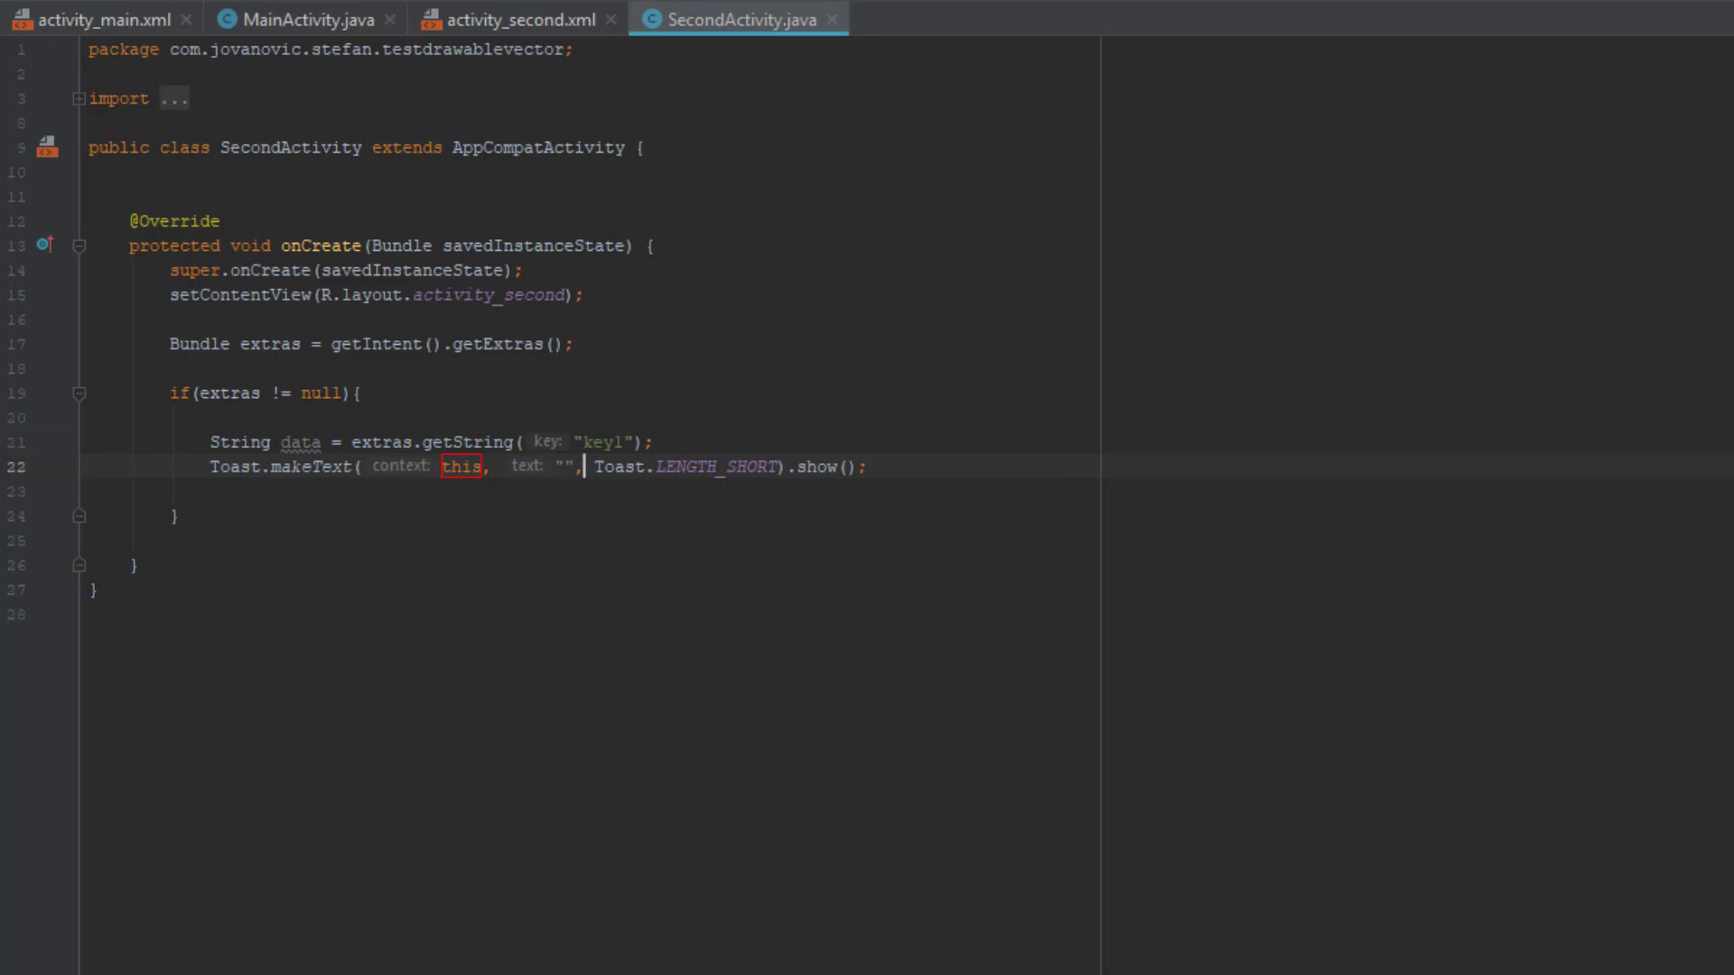
text(data)
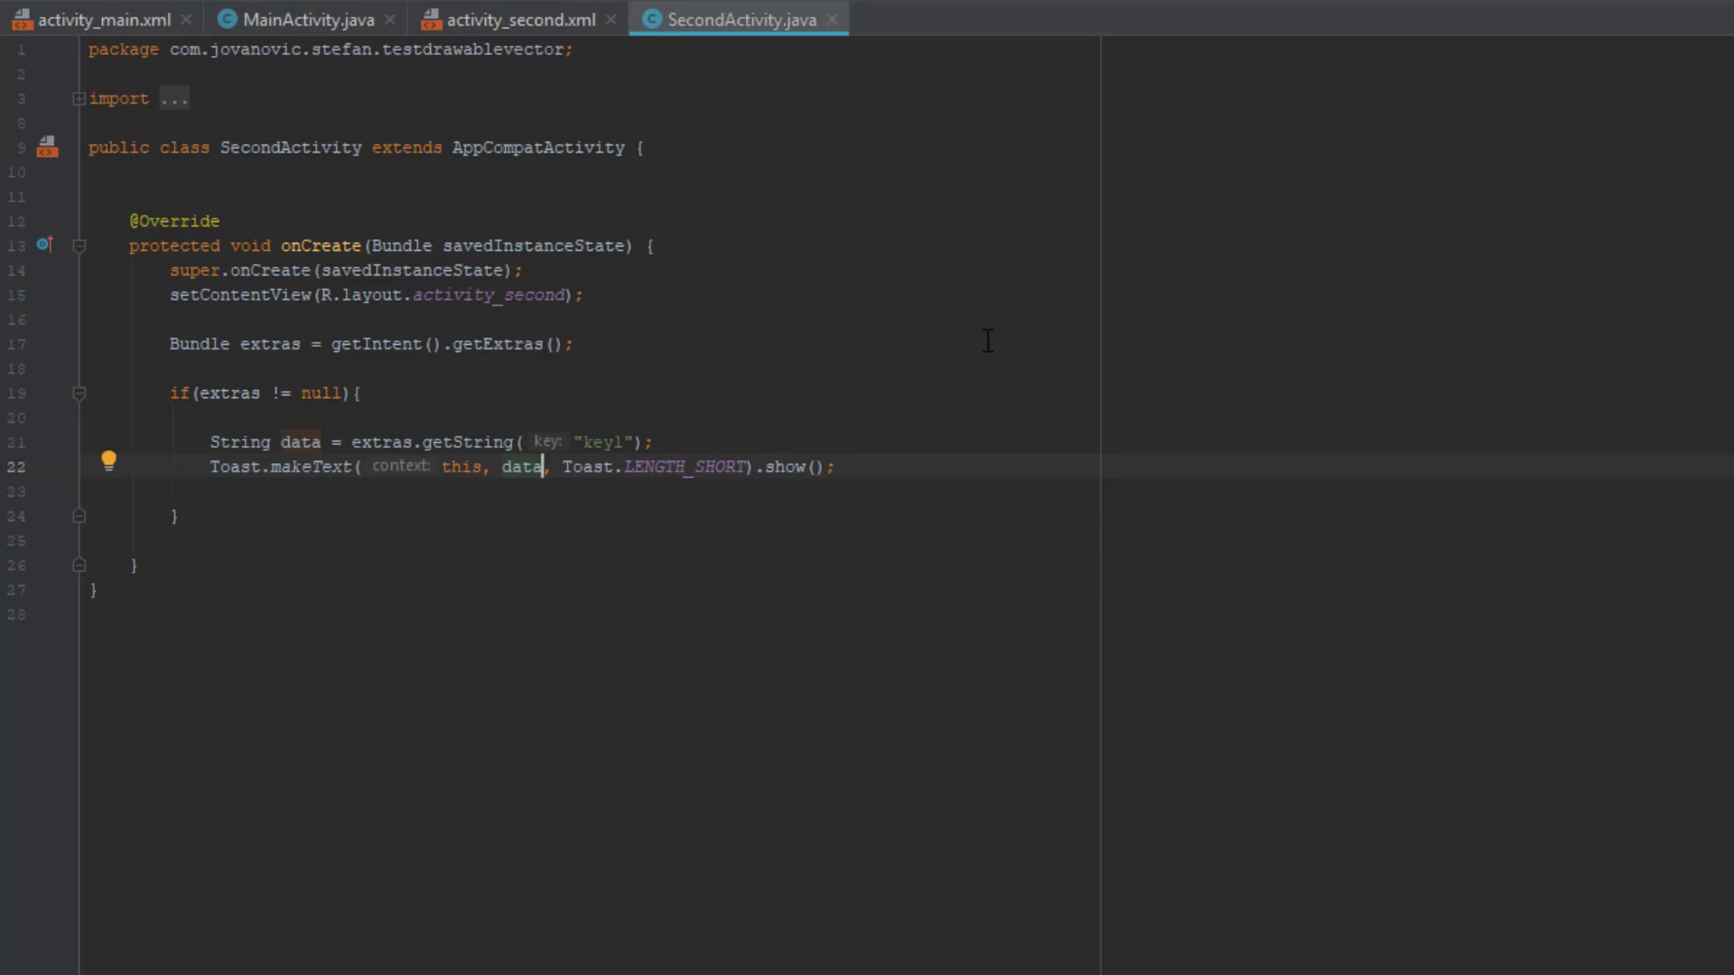
mouse_move(1360, 78)
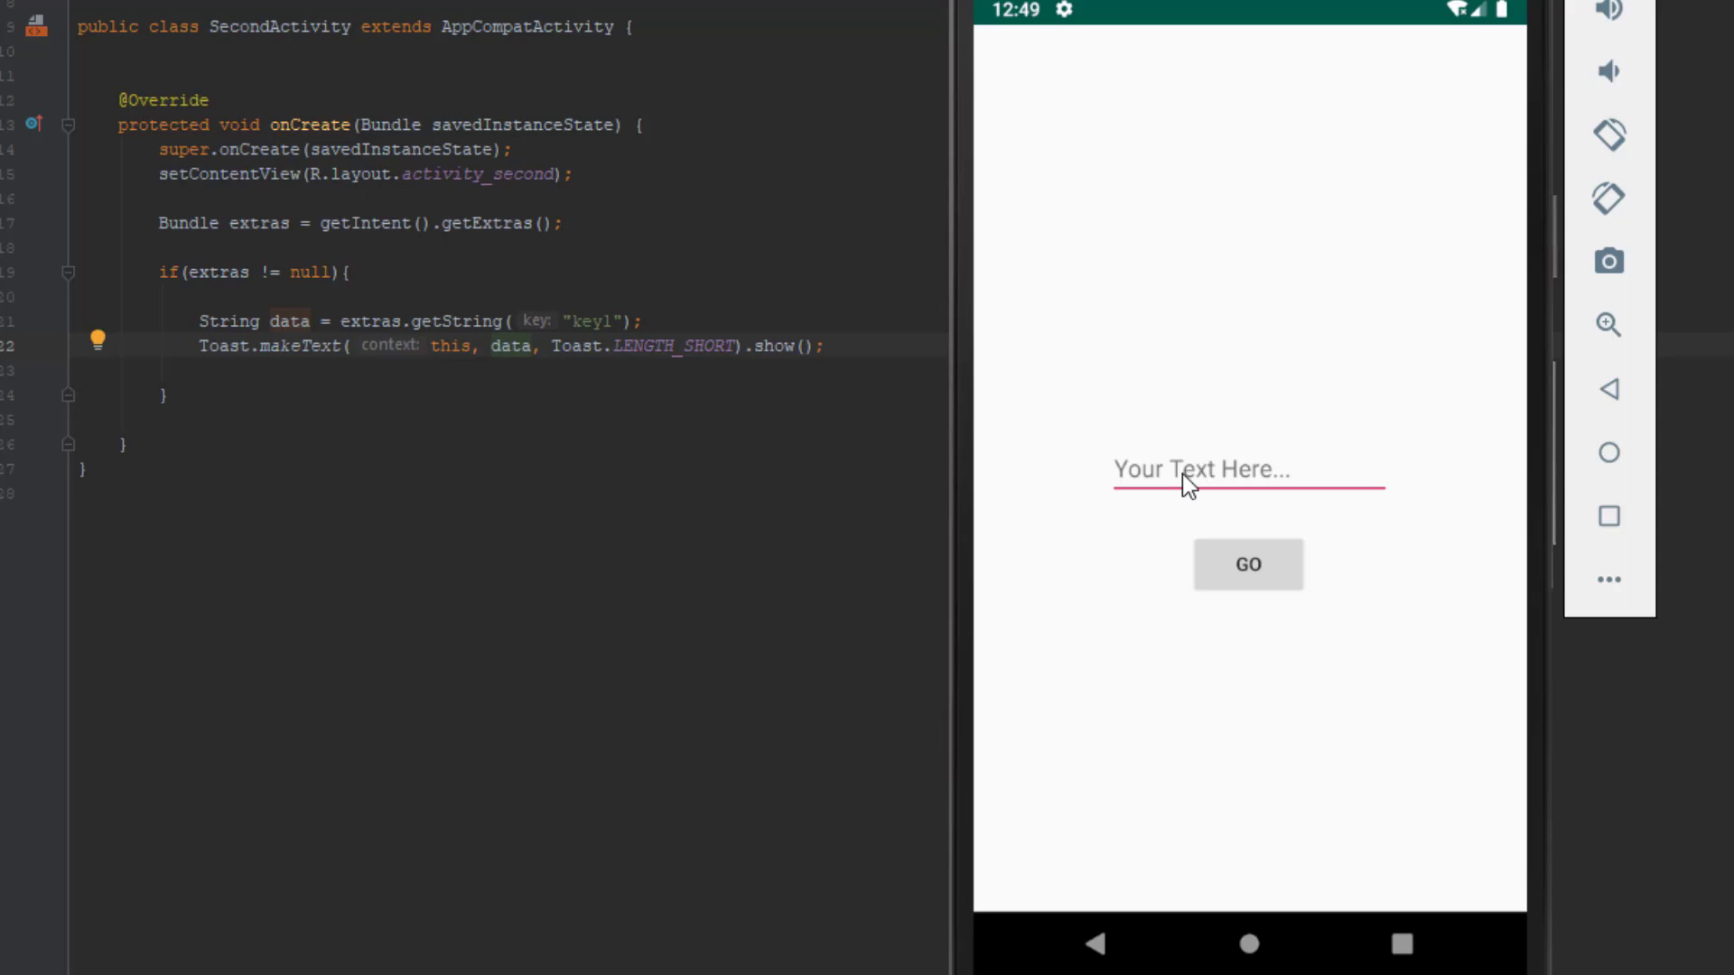
In the emulator, enter "Stevdza-San" and tap GO to send it.
text(Stevdza)
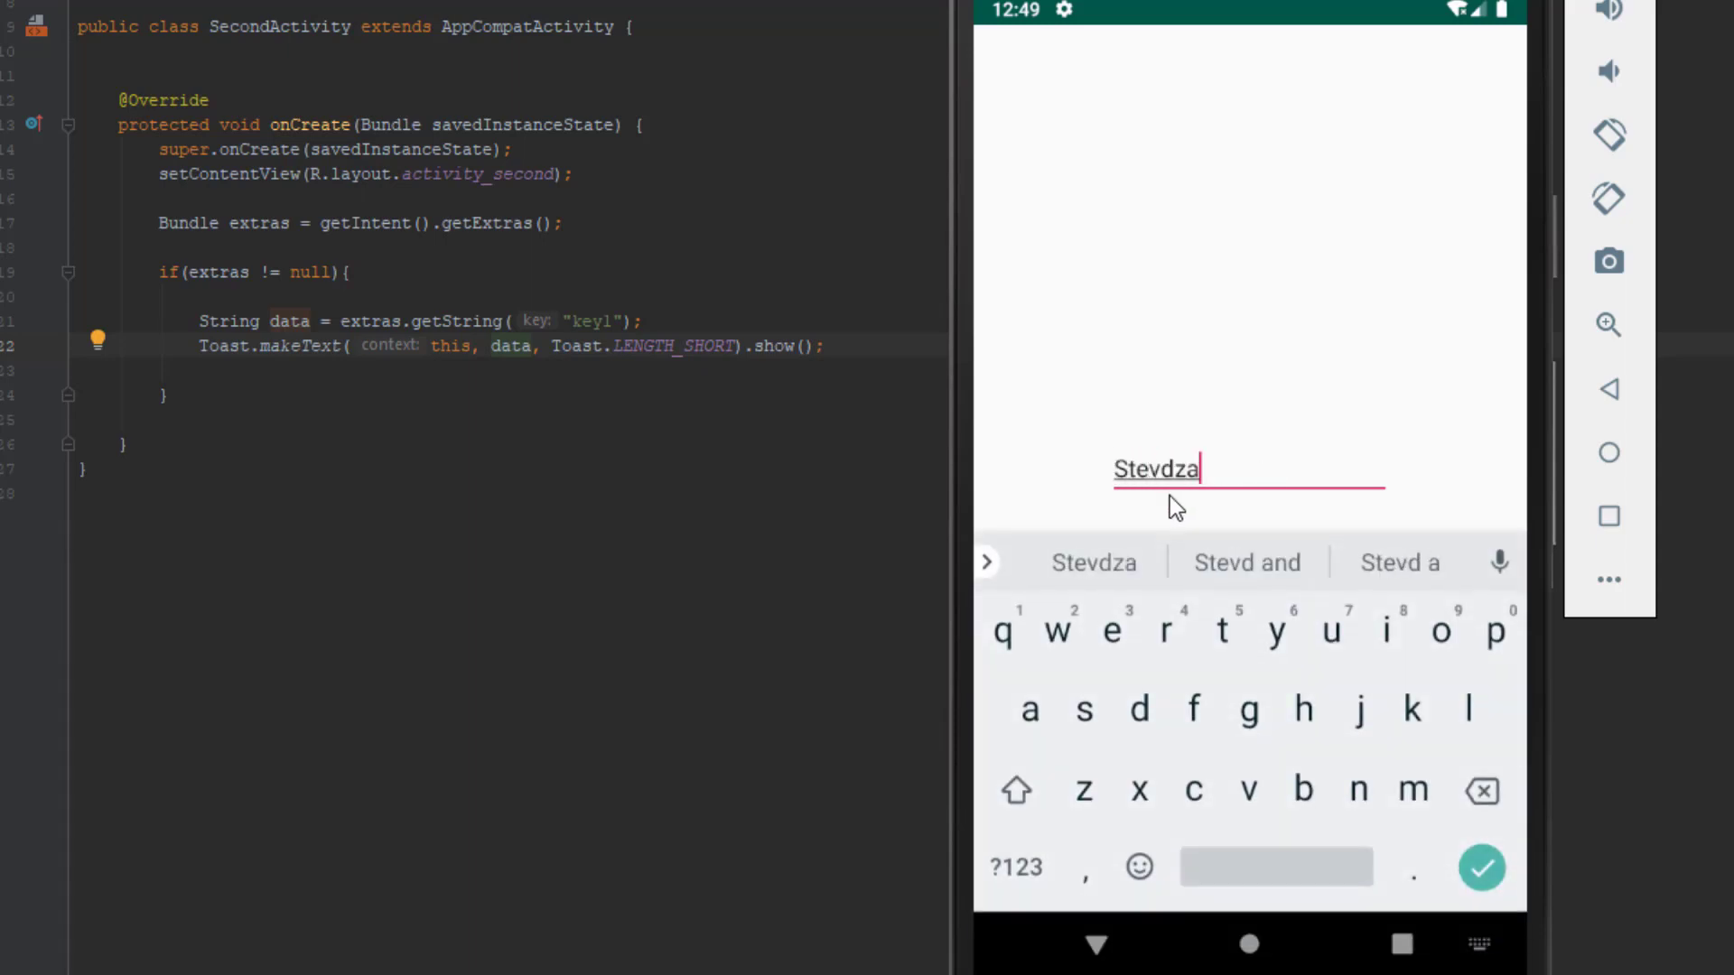
text(-)
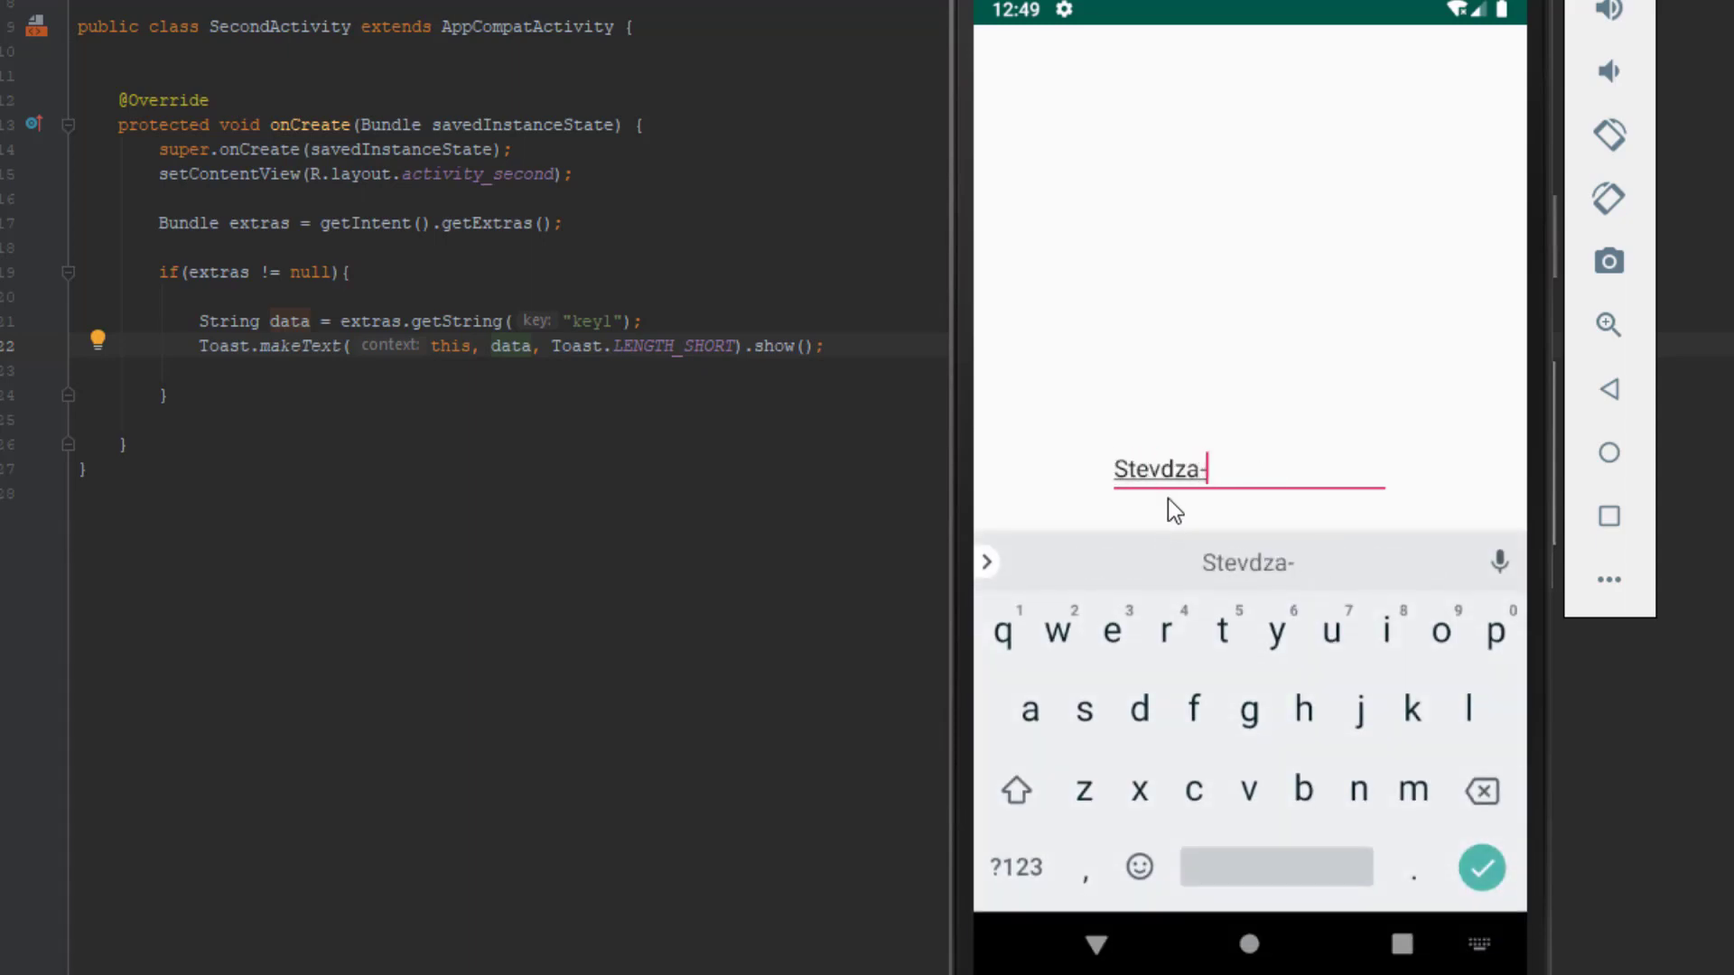
text(San)
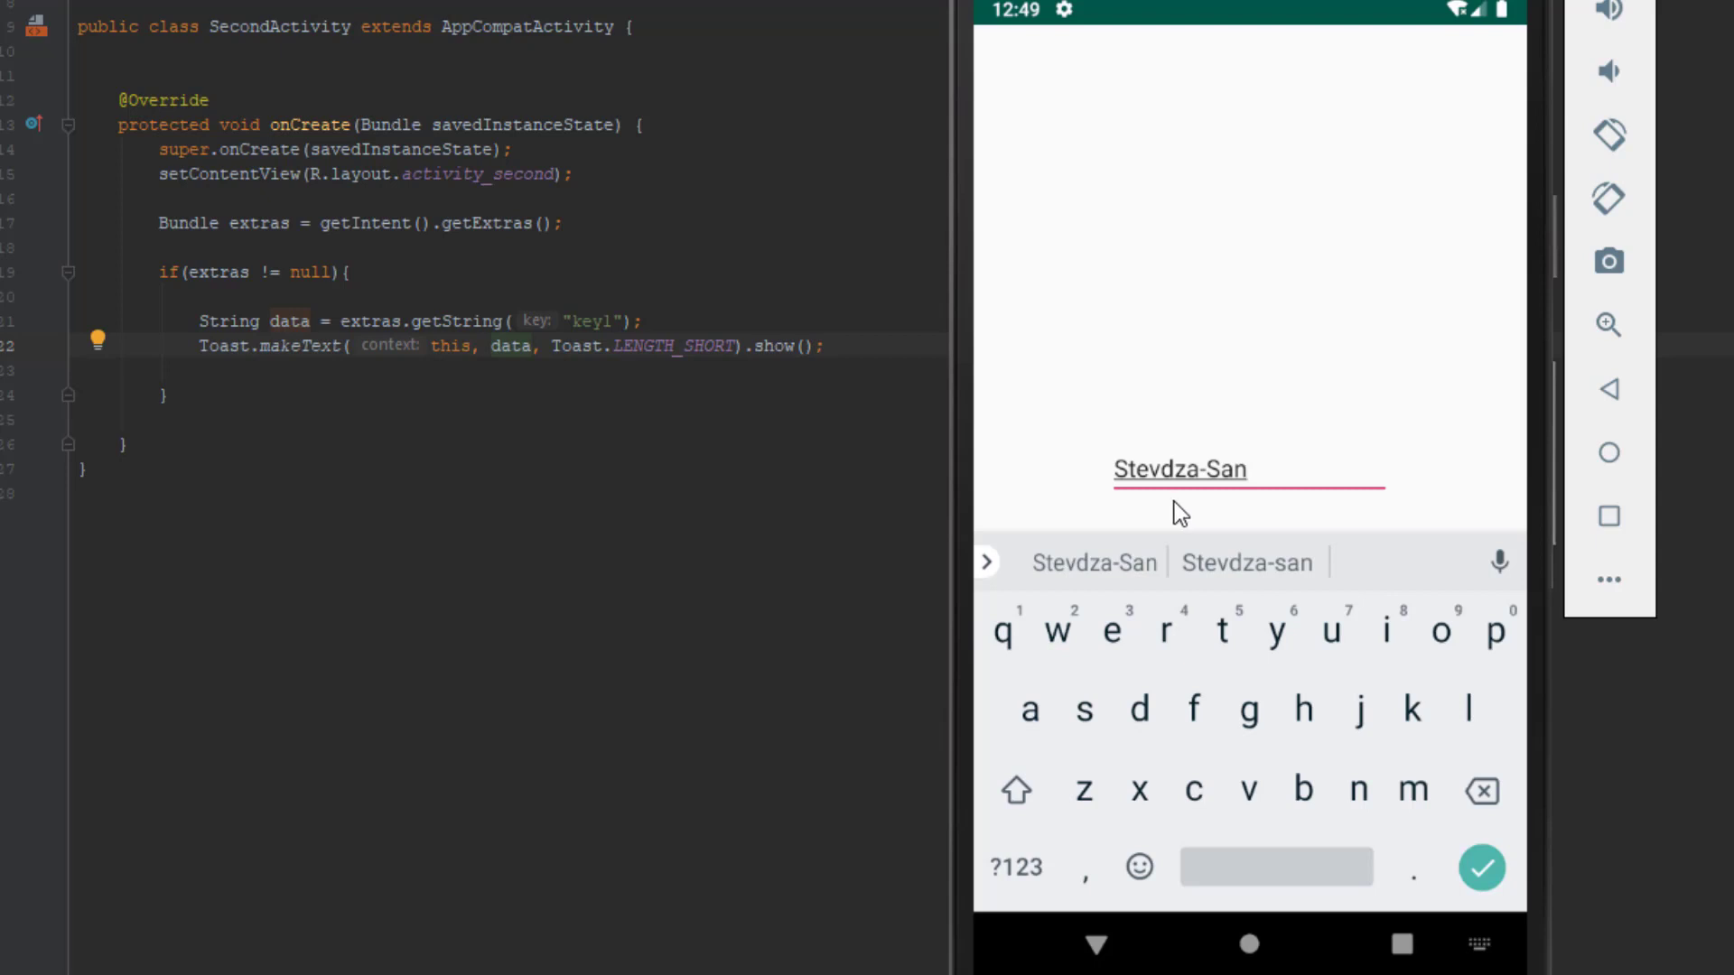
click(1481, 867)
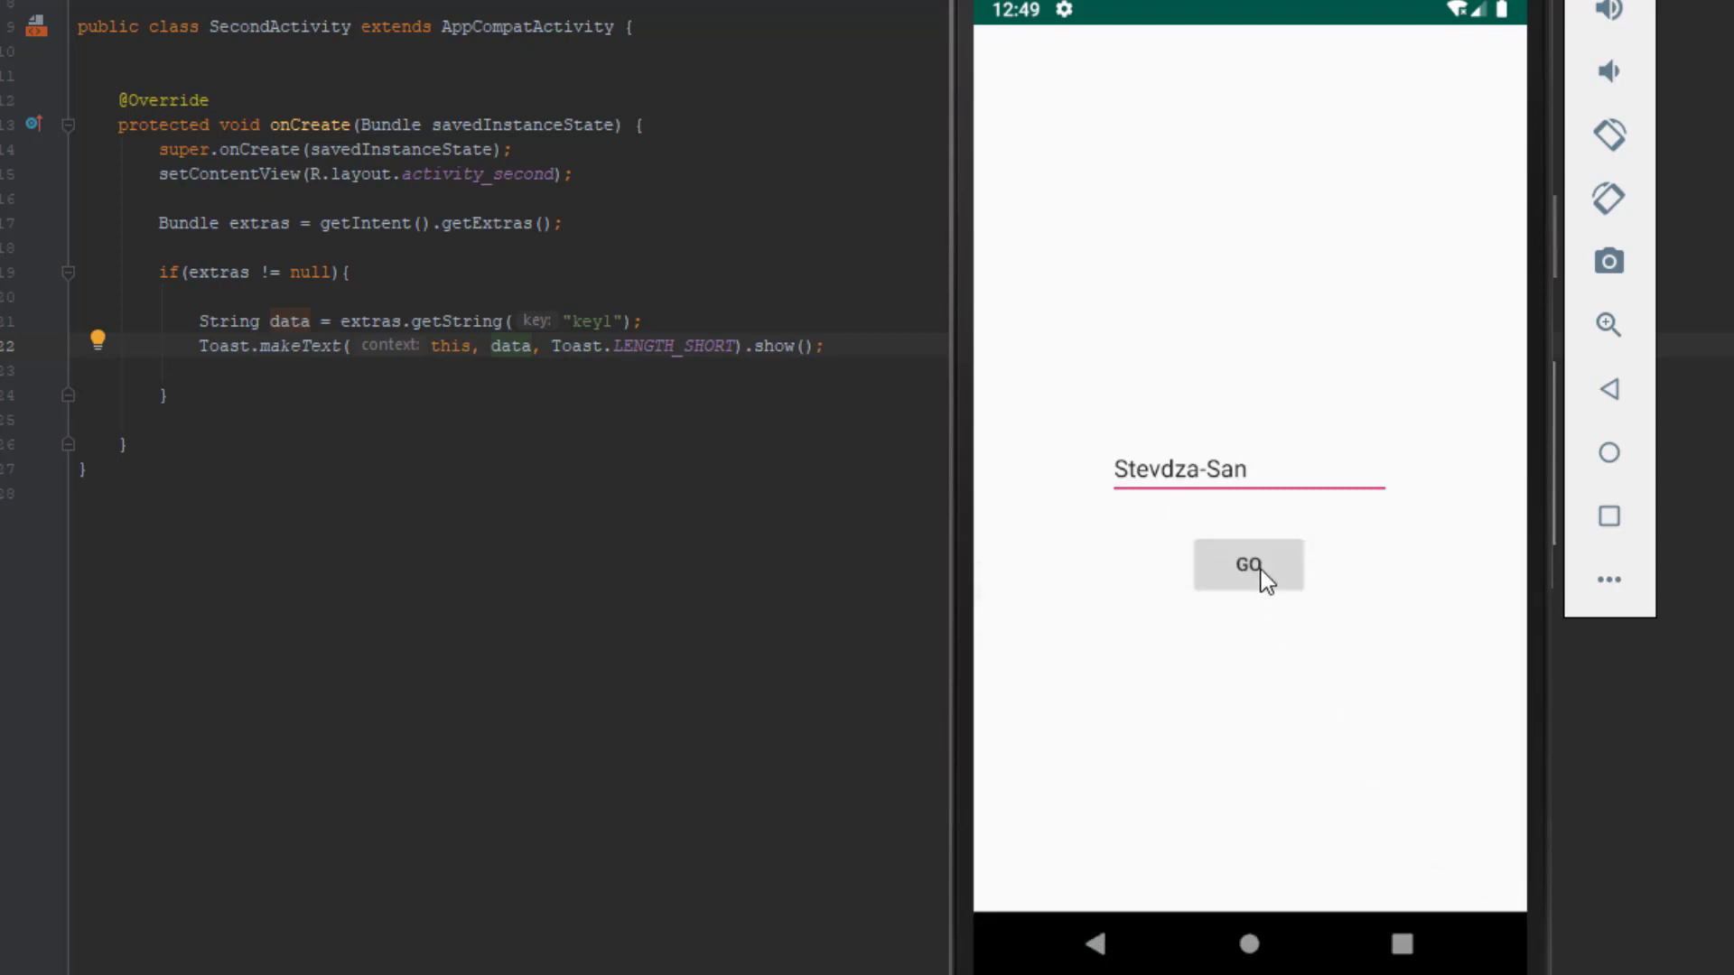
click(1248, 565)
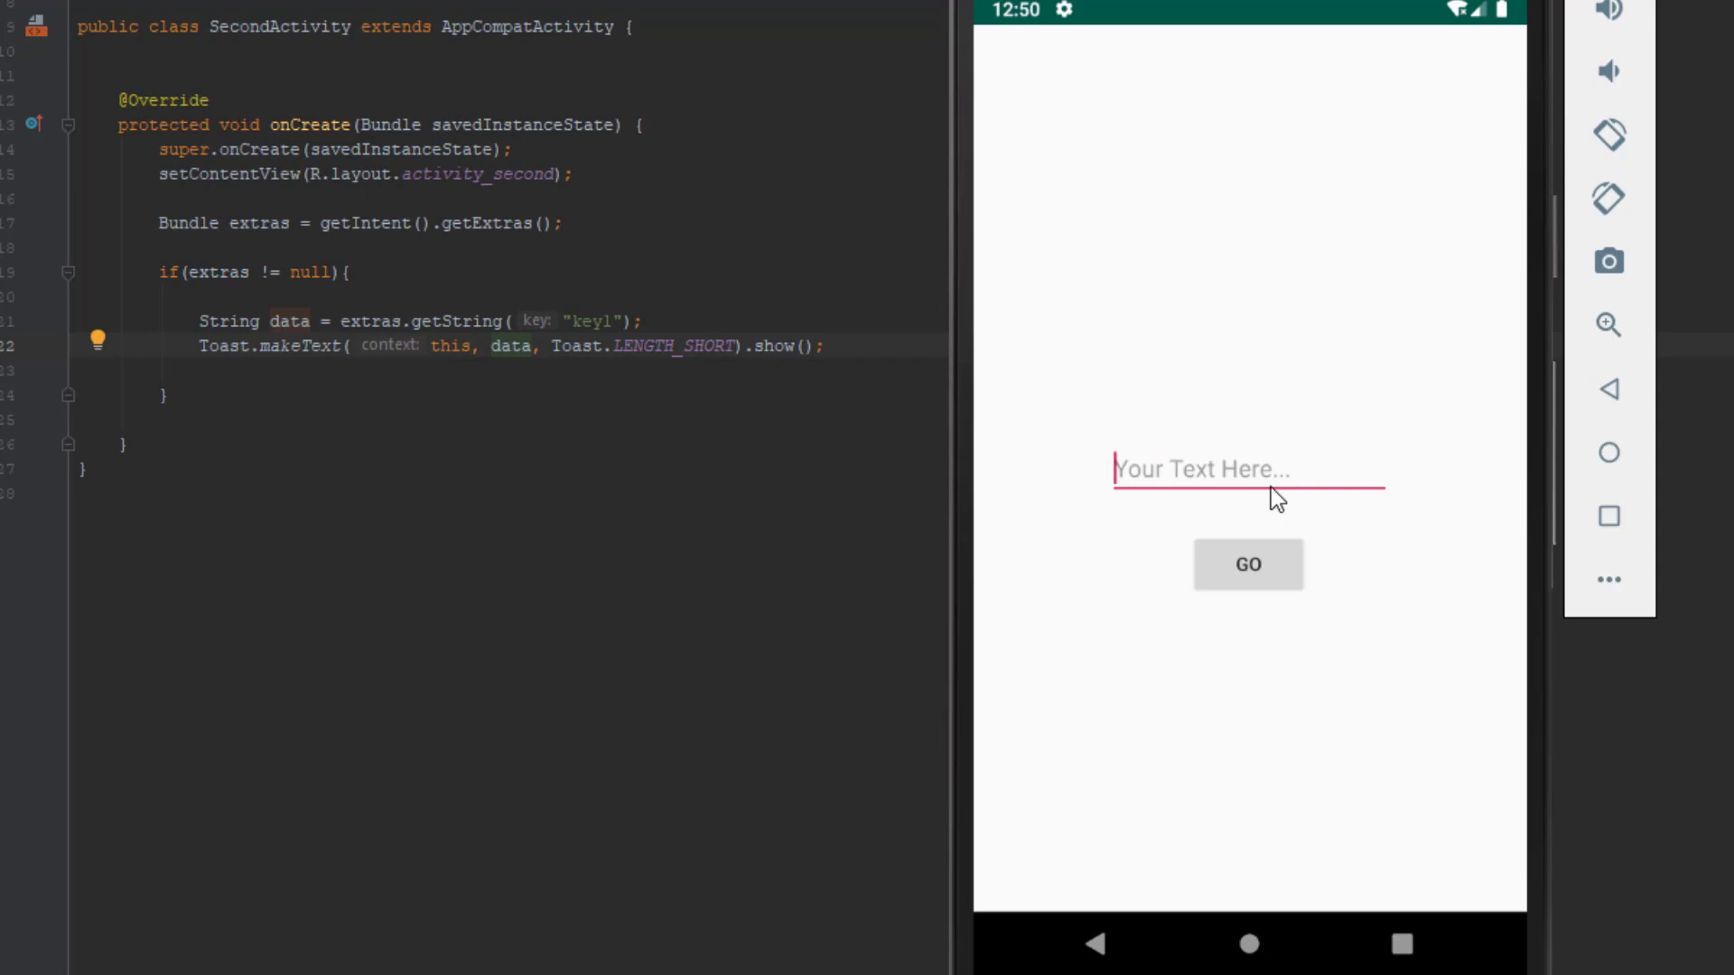
Enter "basdsadsa", hide the keyboard, and tap GO again.
text(basdsadsa)
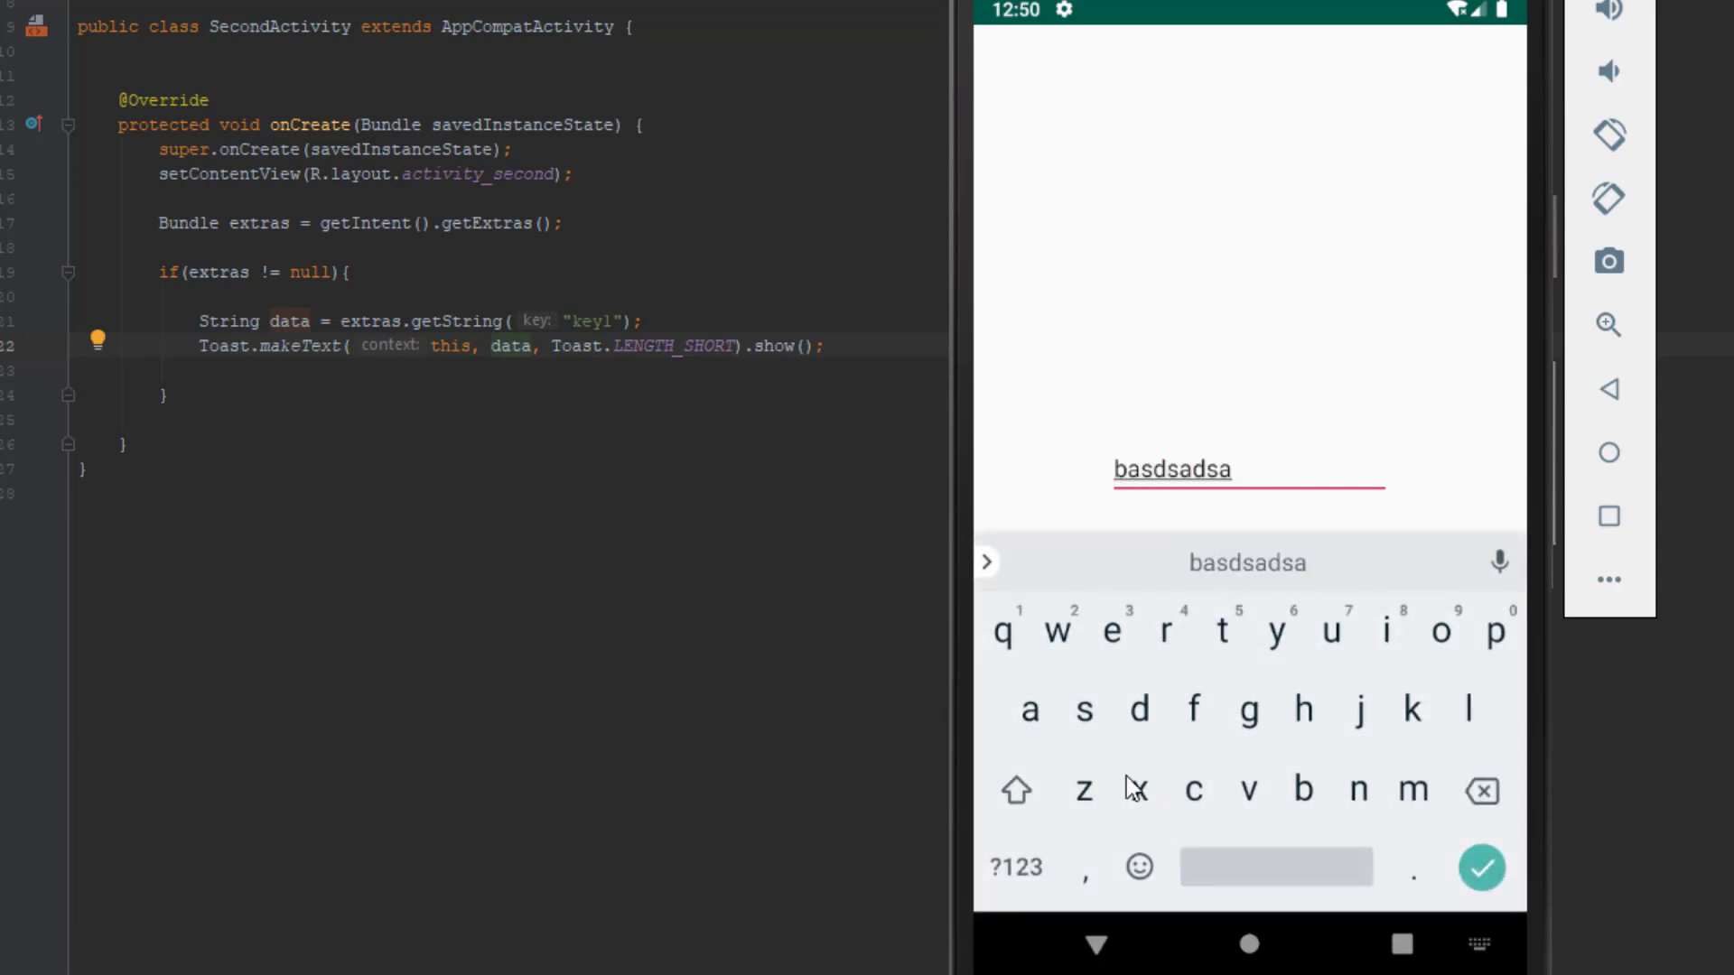
click(1481, 866)
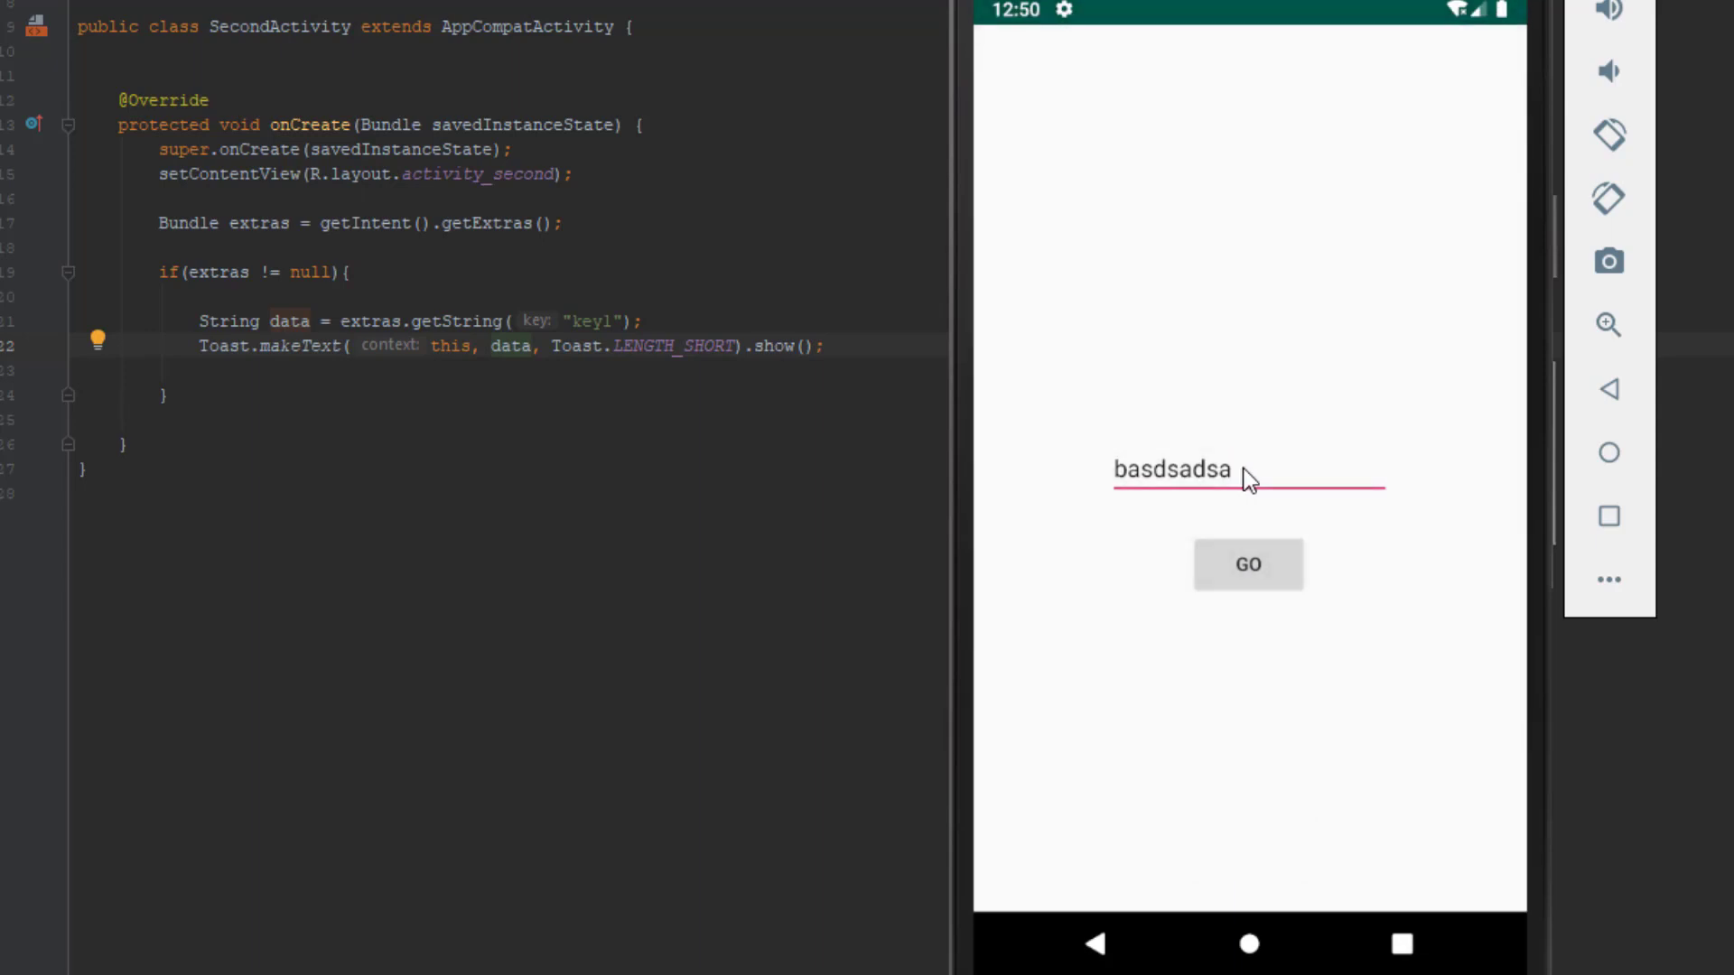
click(1247, 564)
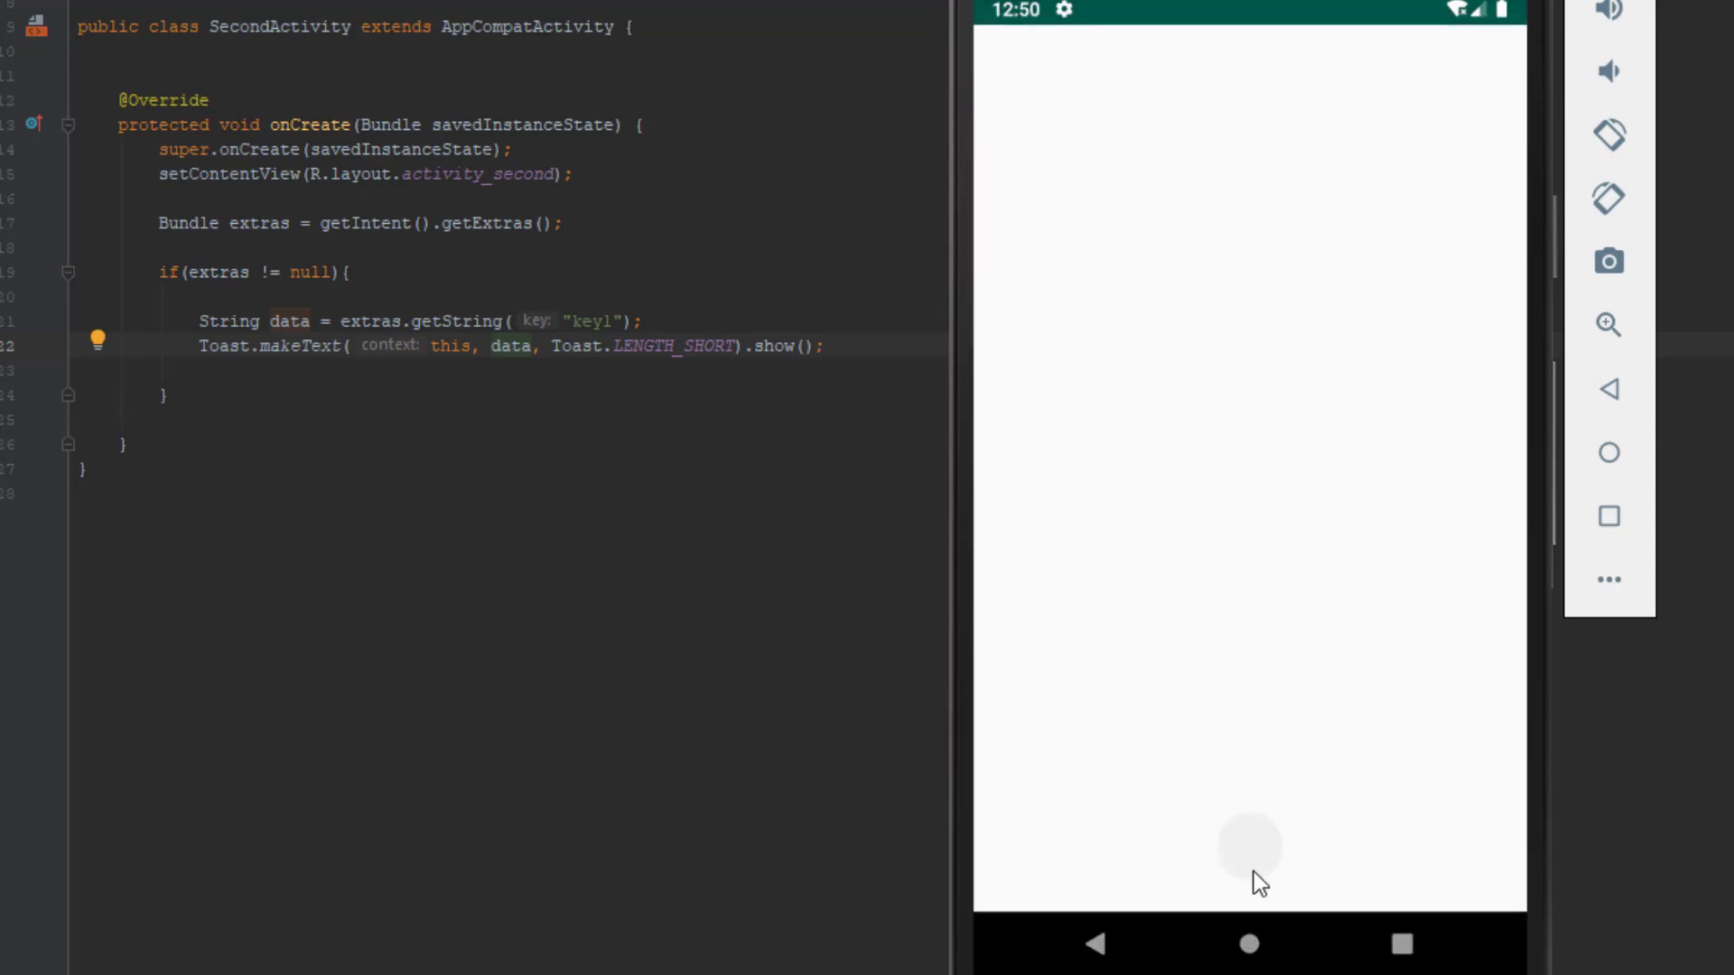
mouse_move(1001, 684)
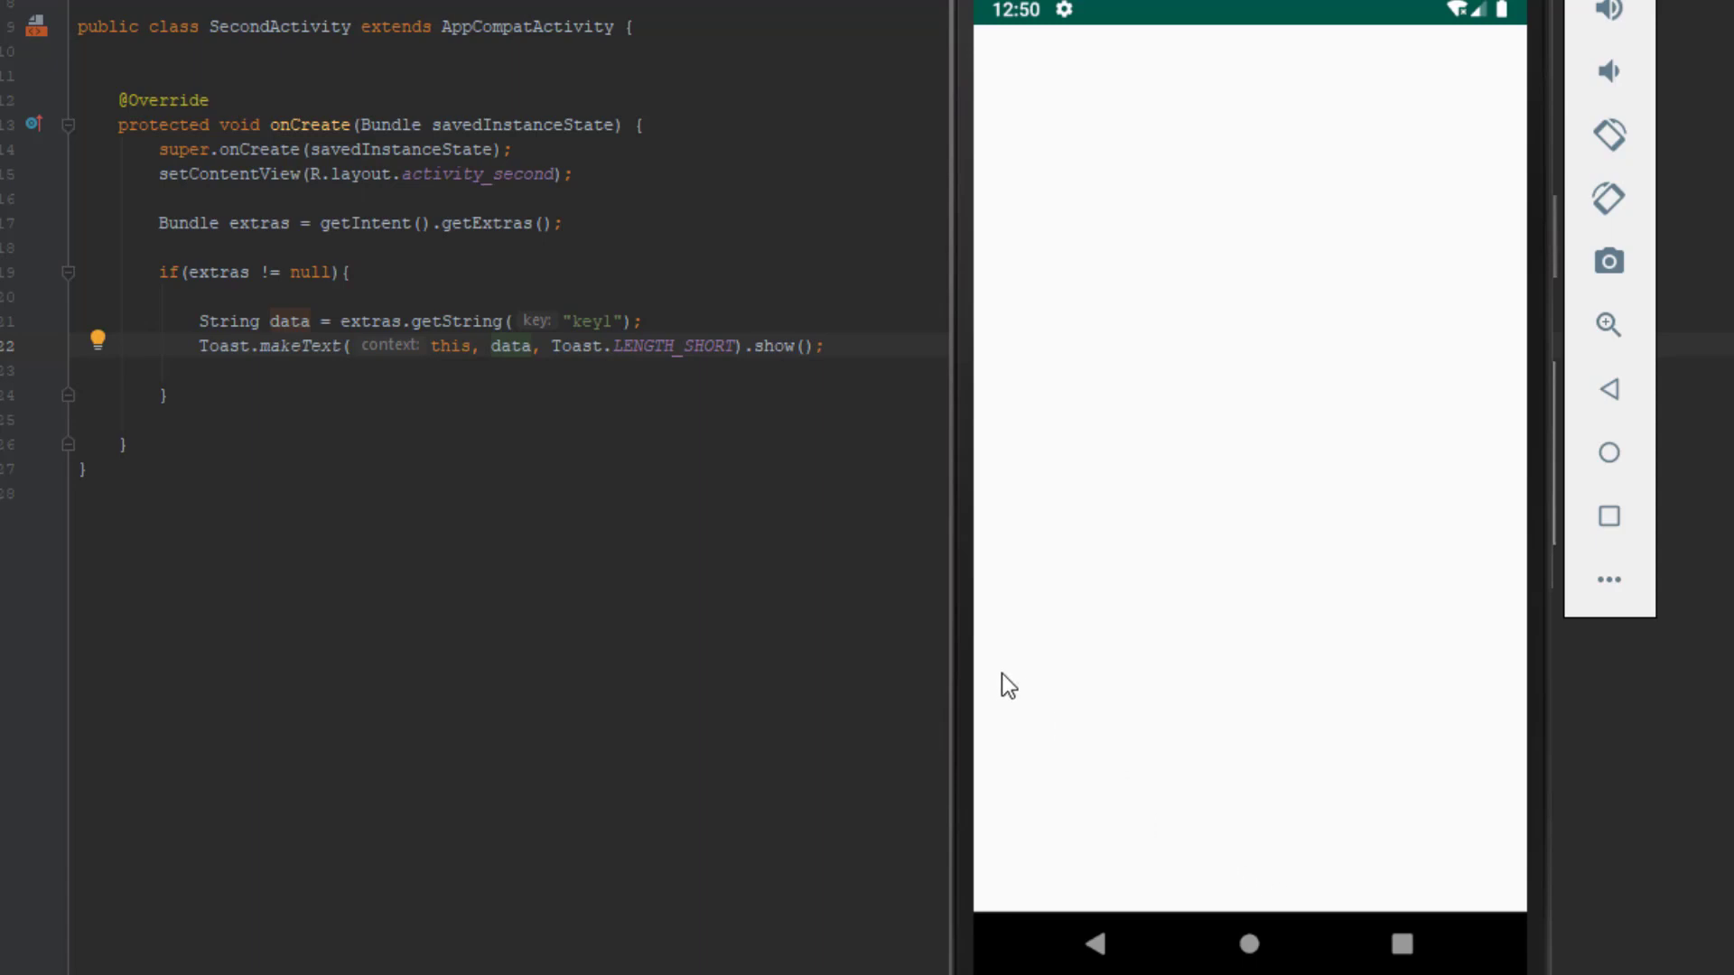
mouse_move(691, 257)
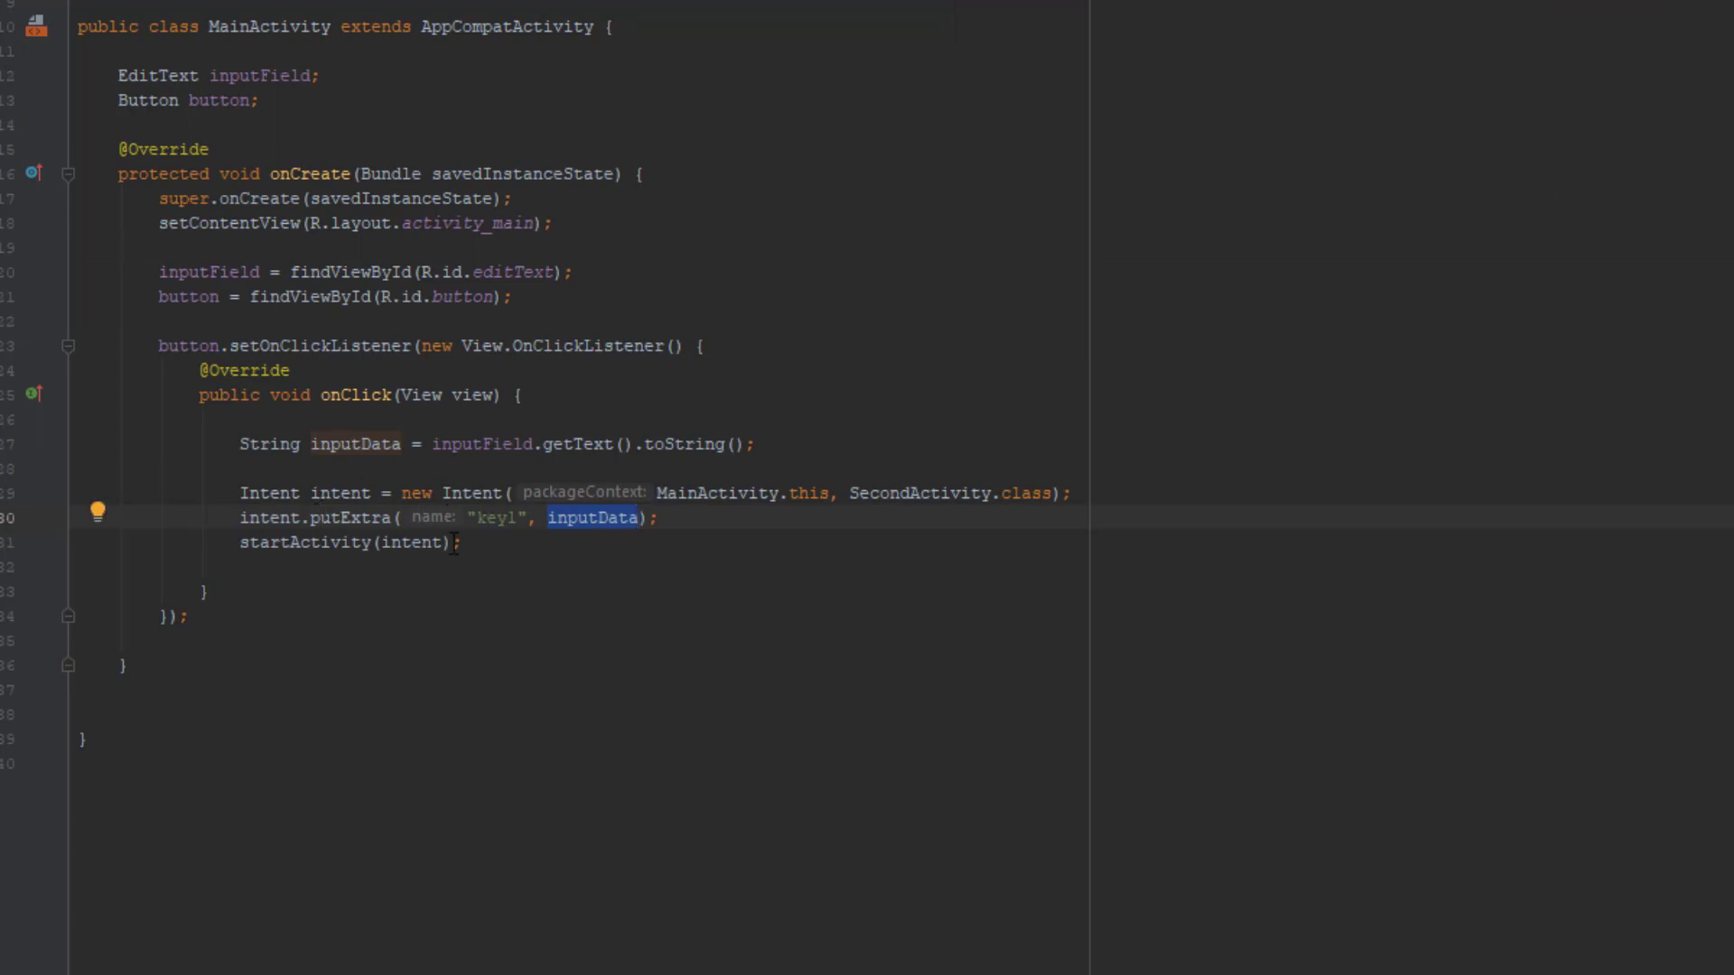
click(296, 517)
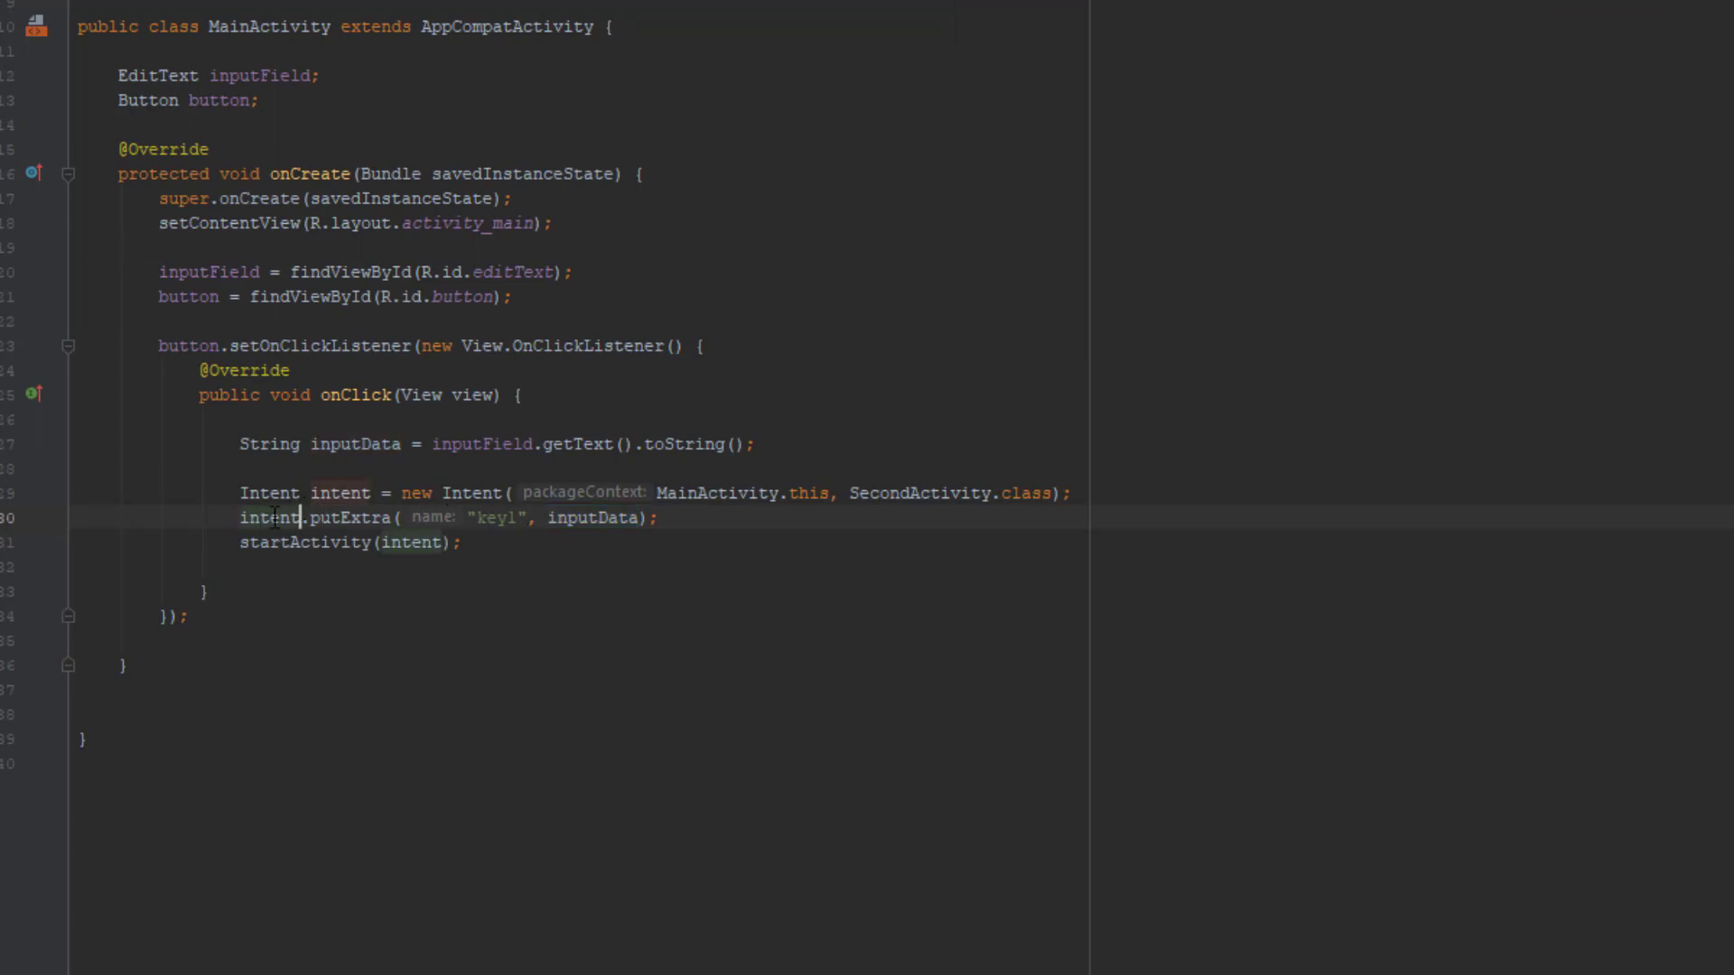
drag(471, 518, 639, 518)
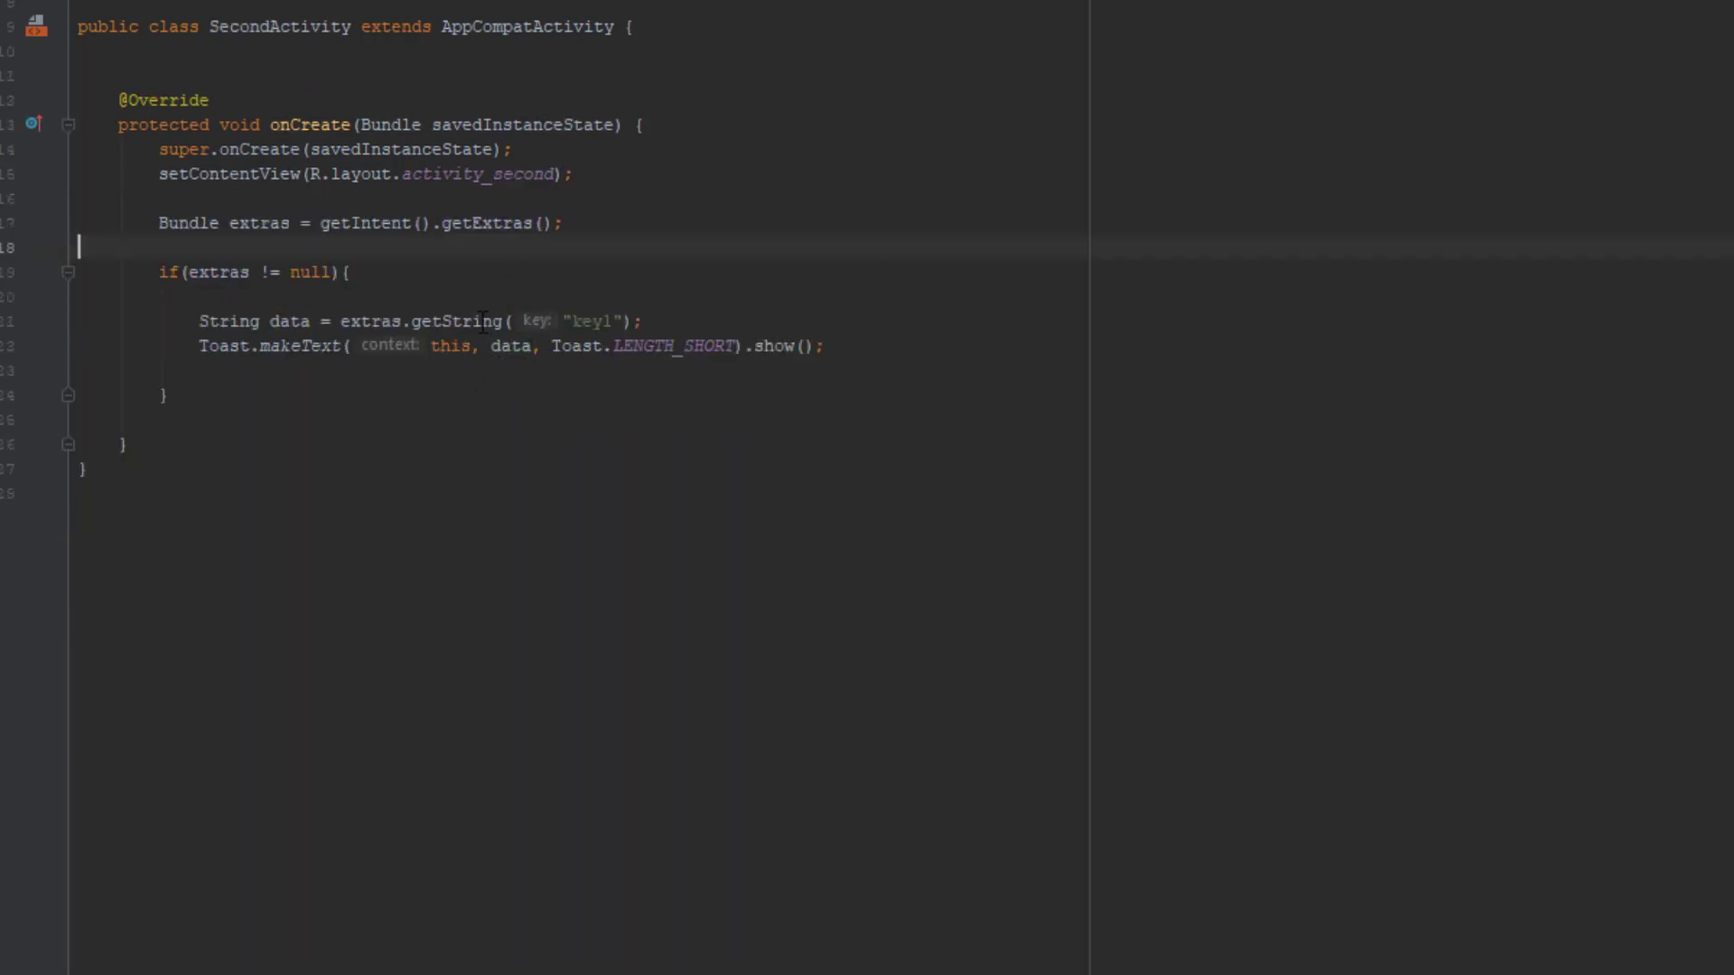
double_click(591, 321)
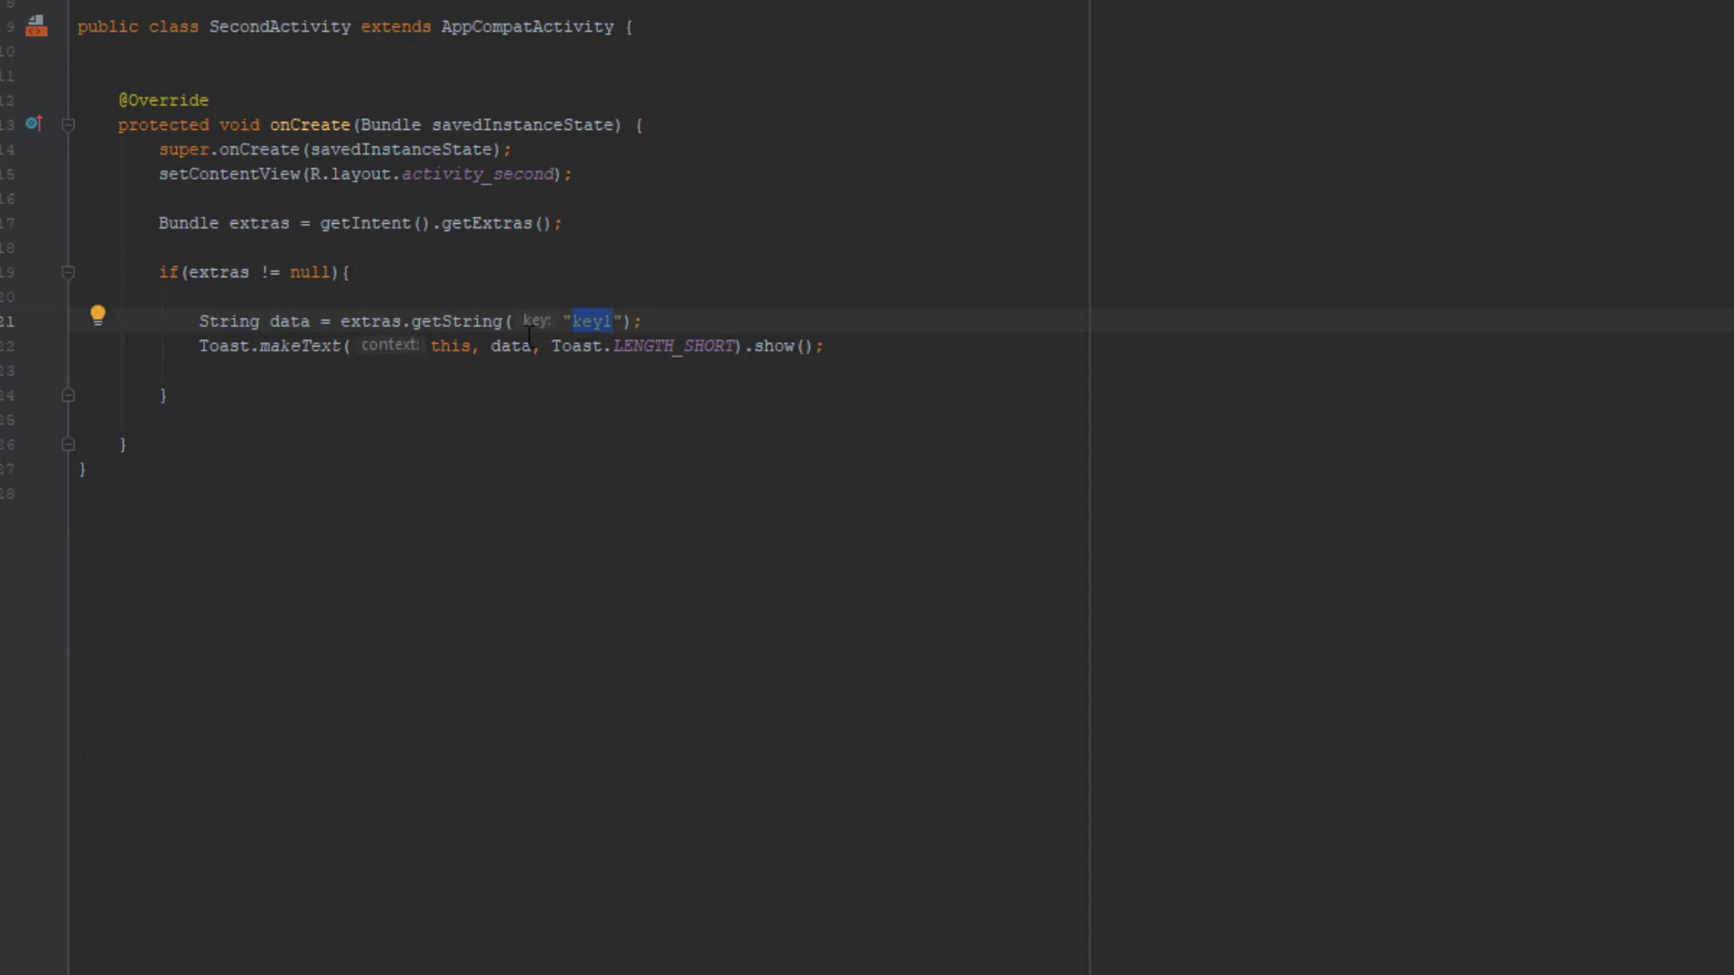
mouse_move(313, 595)
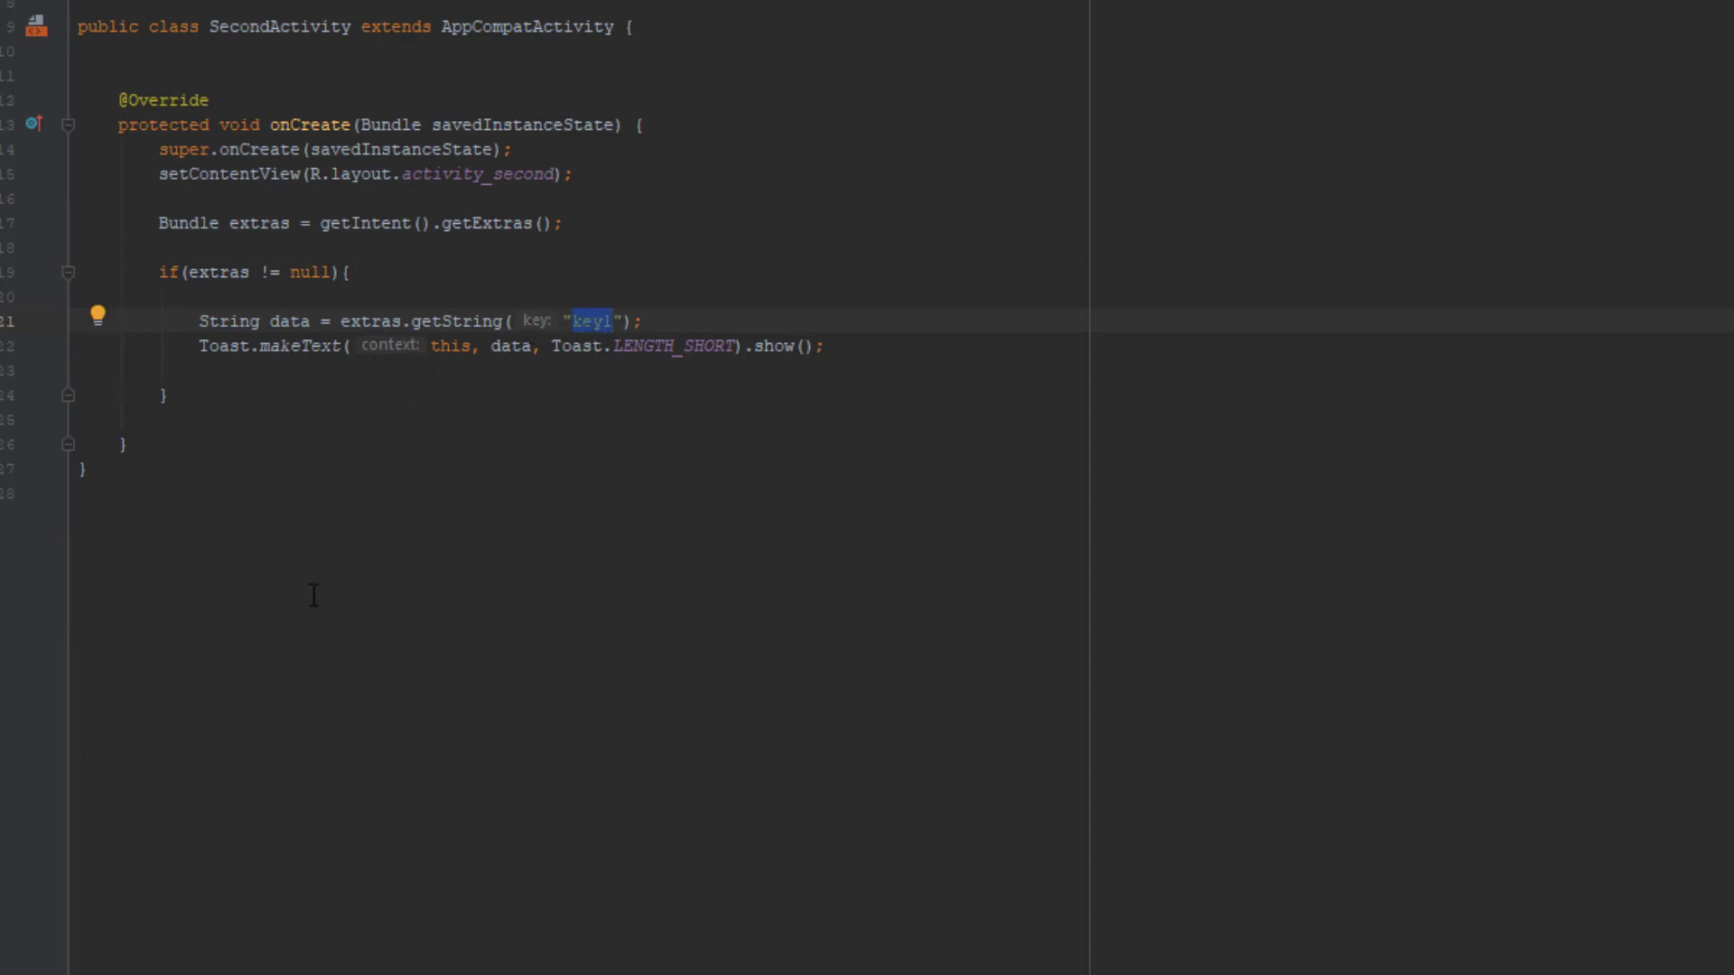